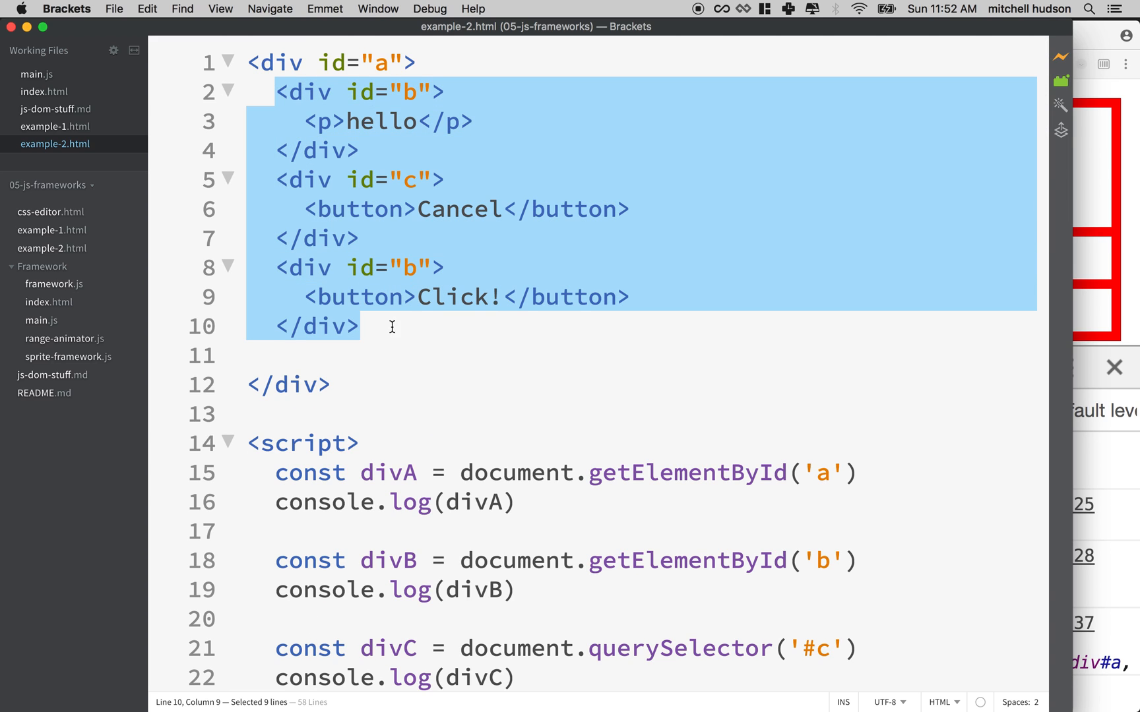
- Delete the nested inner divs and rename the outer div's id to main
key("Delete")
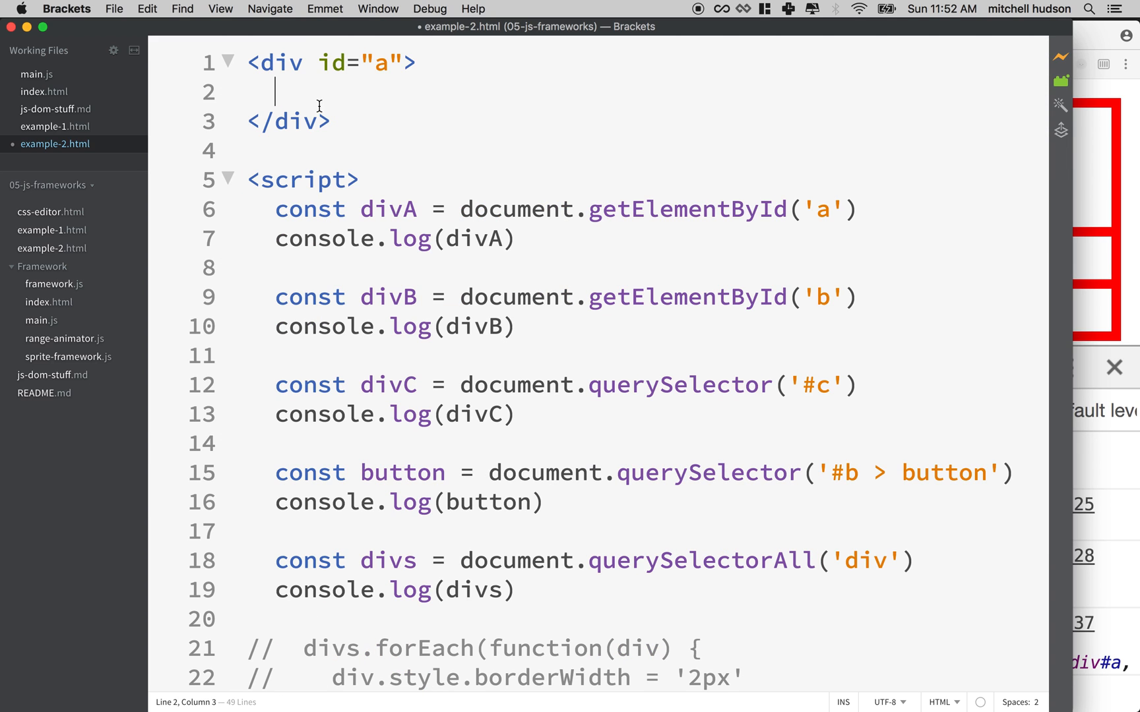
left_click_drag(319, 63, 418, 63)
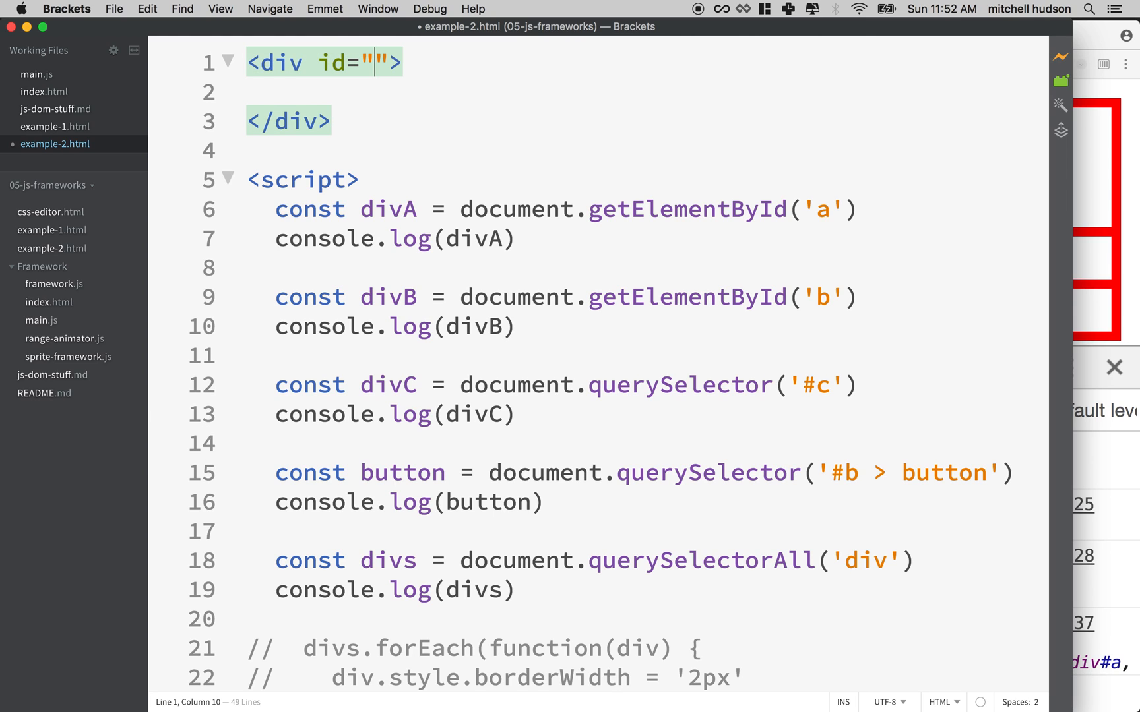
type("main")
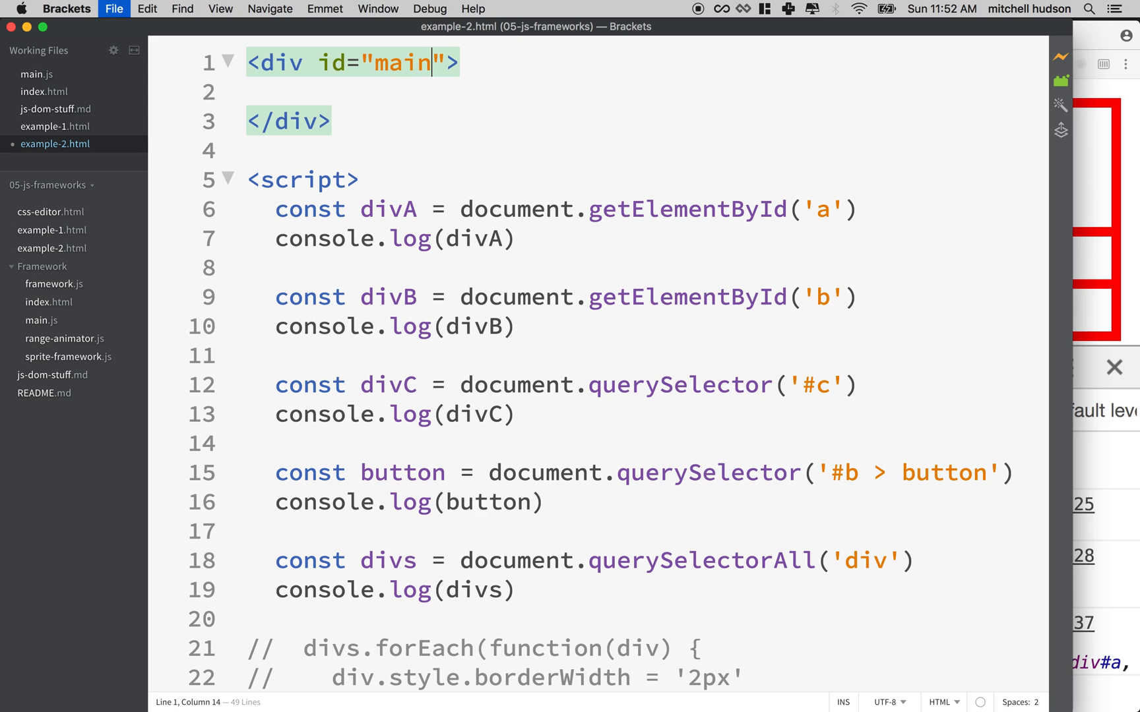
- Remove the old query statements, add a comment and leave an empty script block
double_click(397, 63)
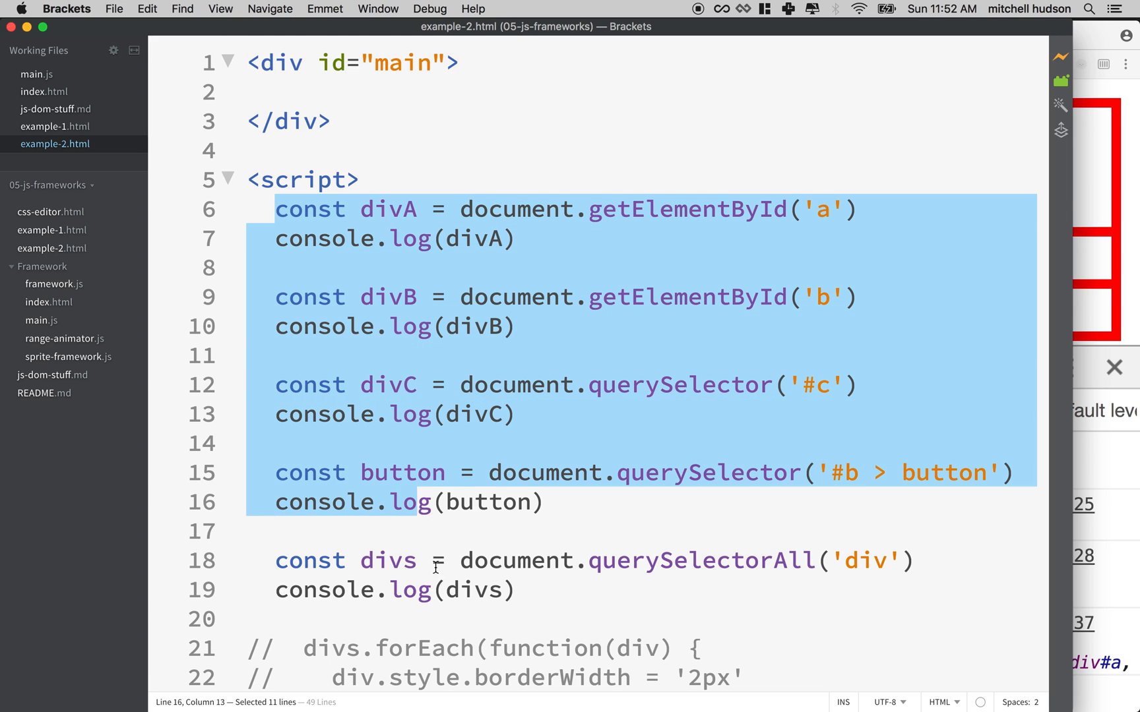
scroll("down", 3)
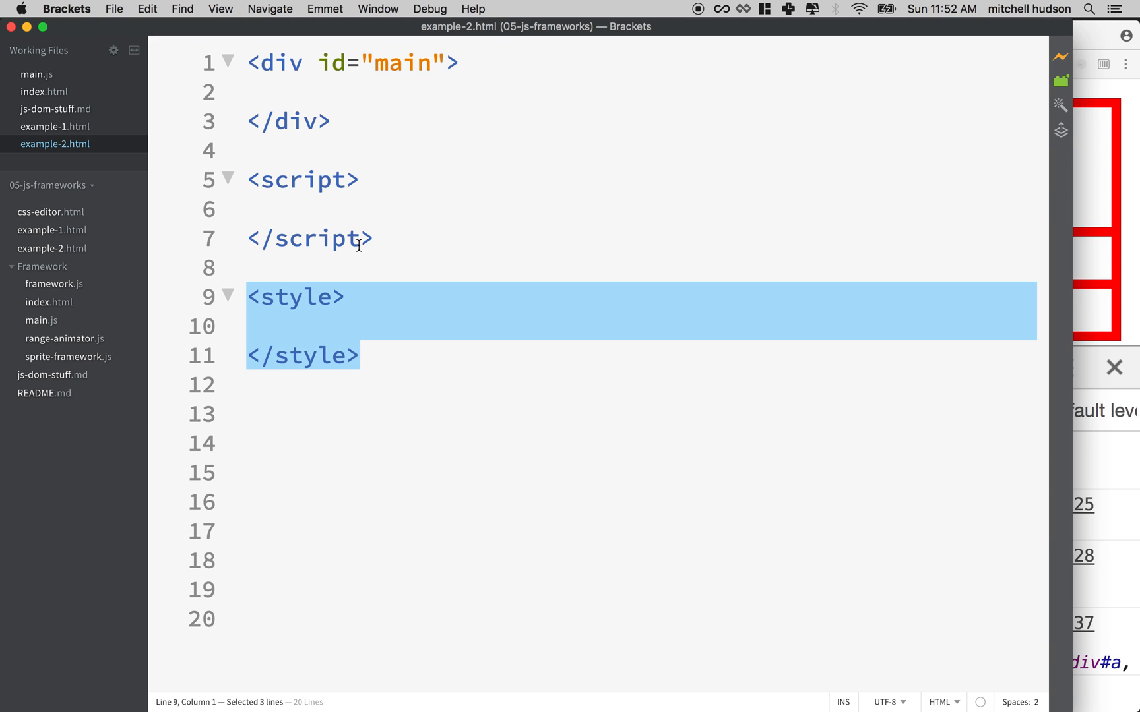
mouse_move(251, 180)
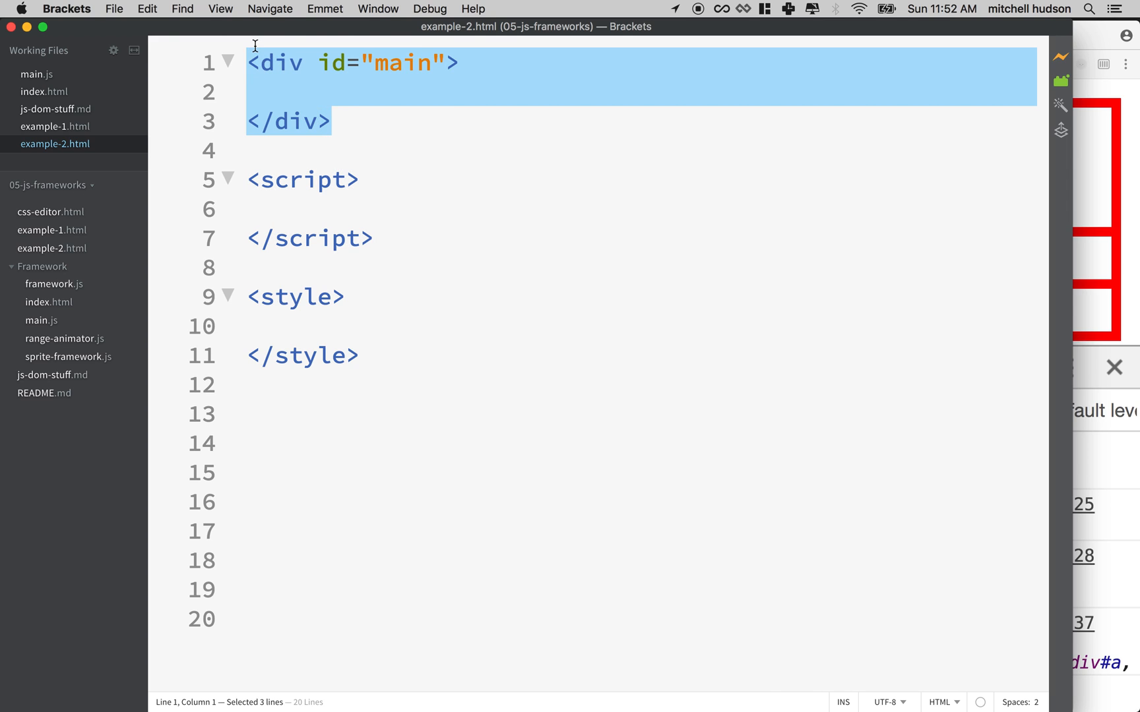
type("<@--")
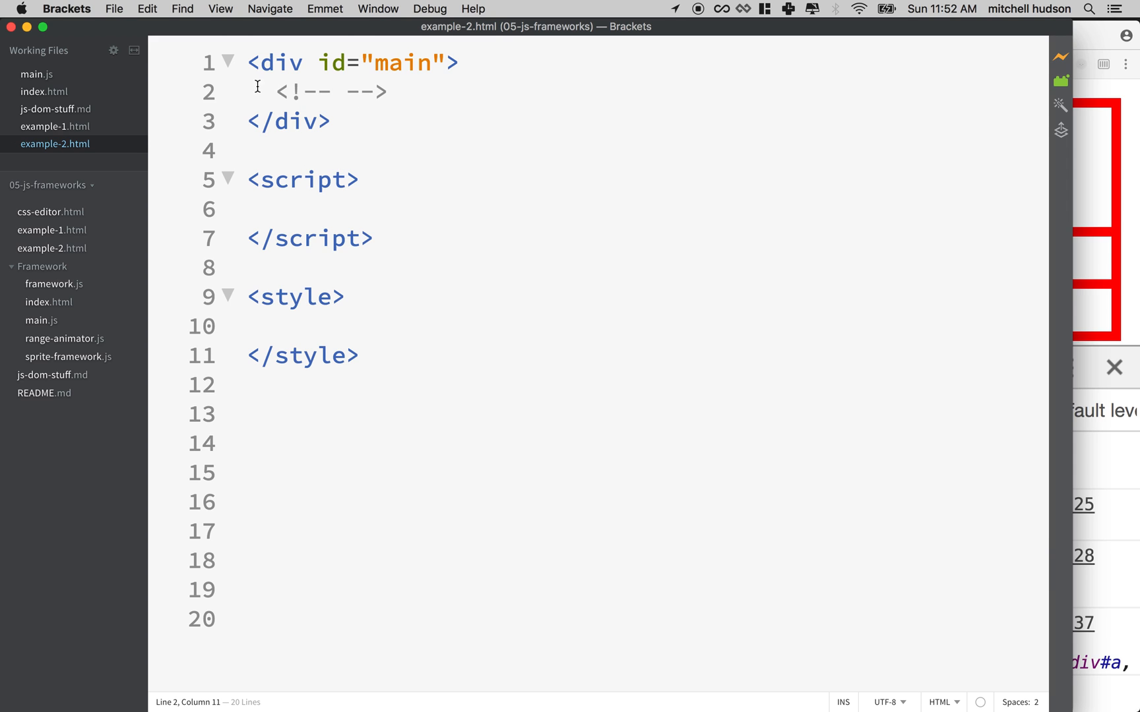
left_click_drag(248, 62, 330, 121)
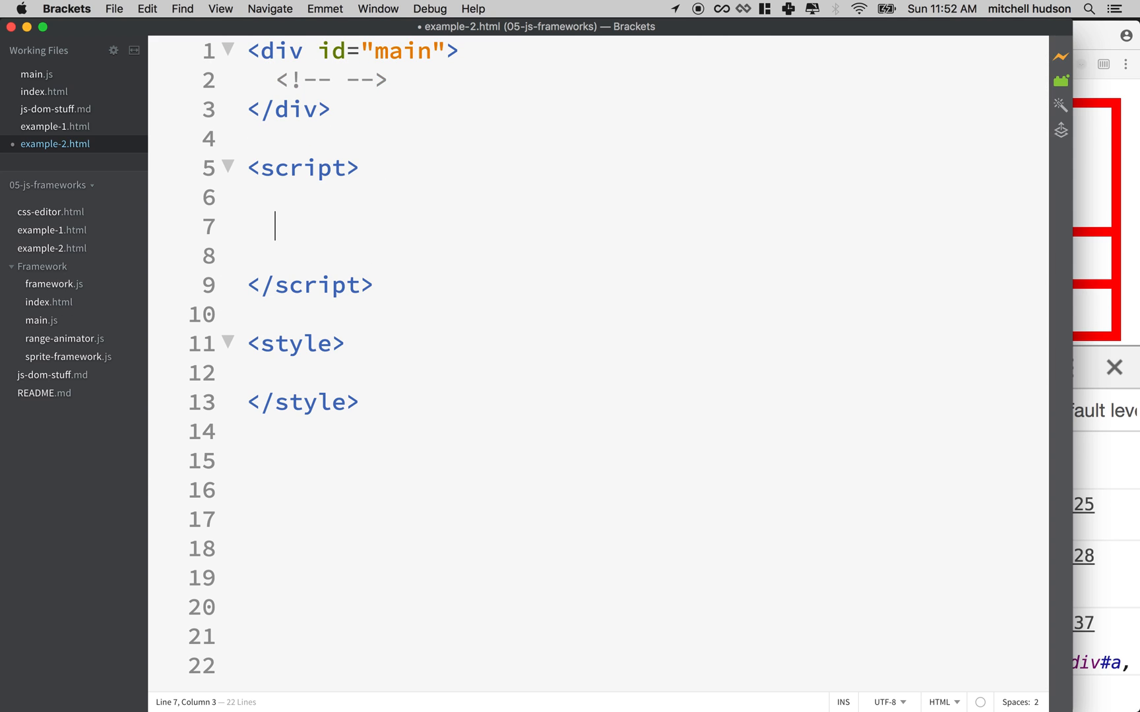
- Add const main = document.getElementById('main') to the script and save
type("const")
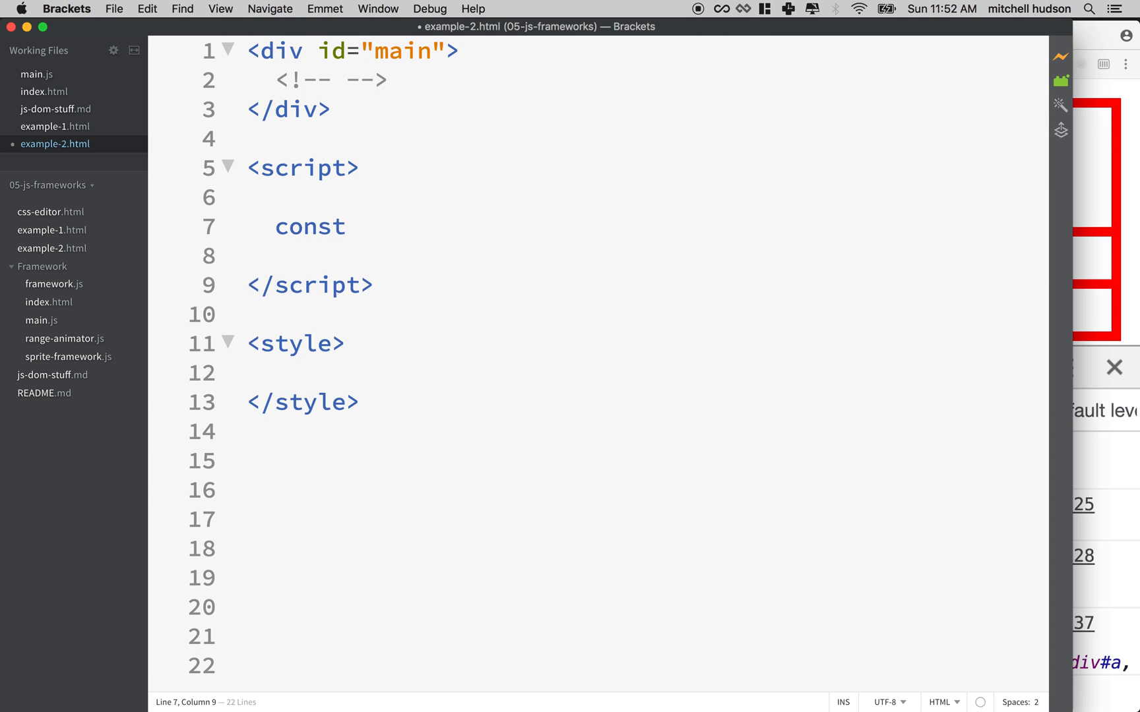
type("main =")
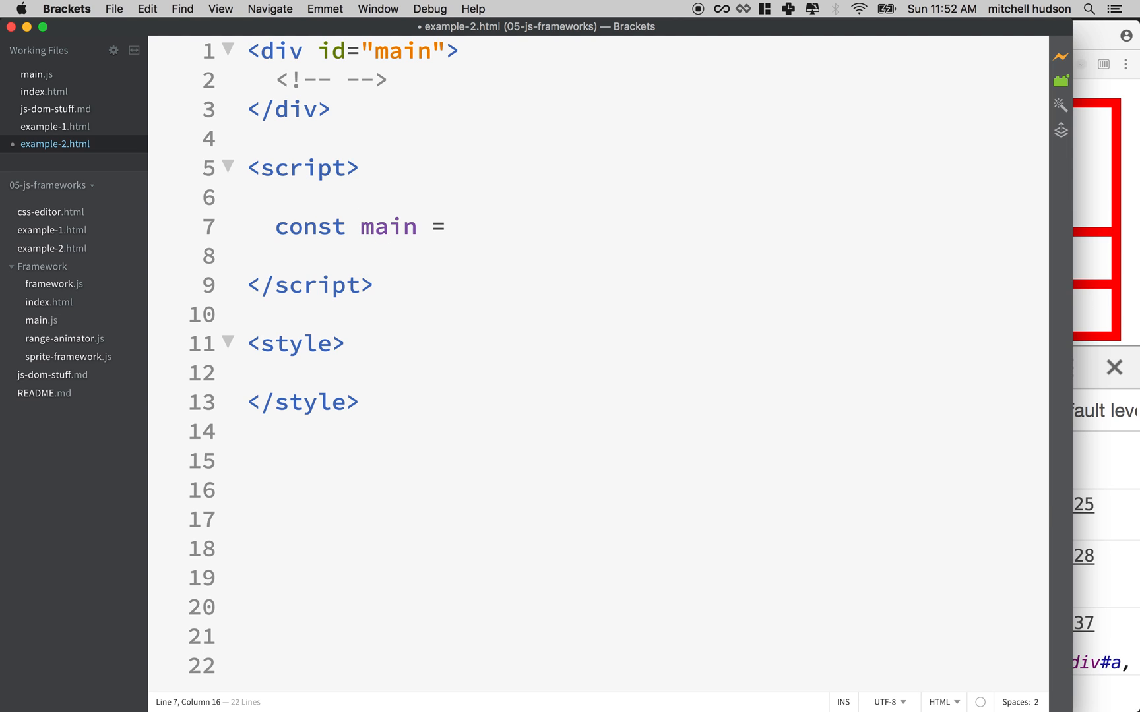
type("document.")
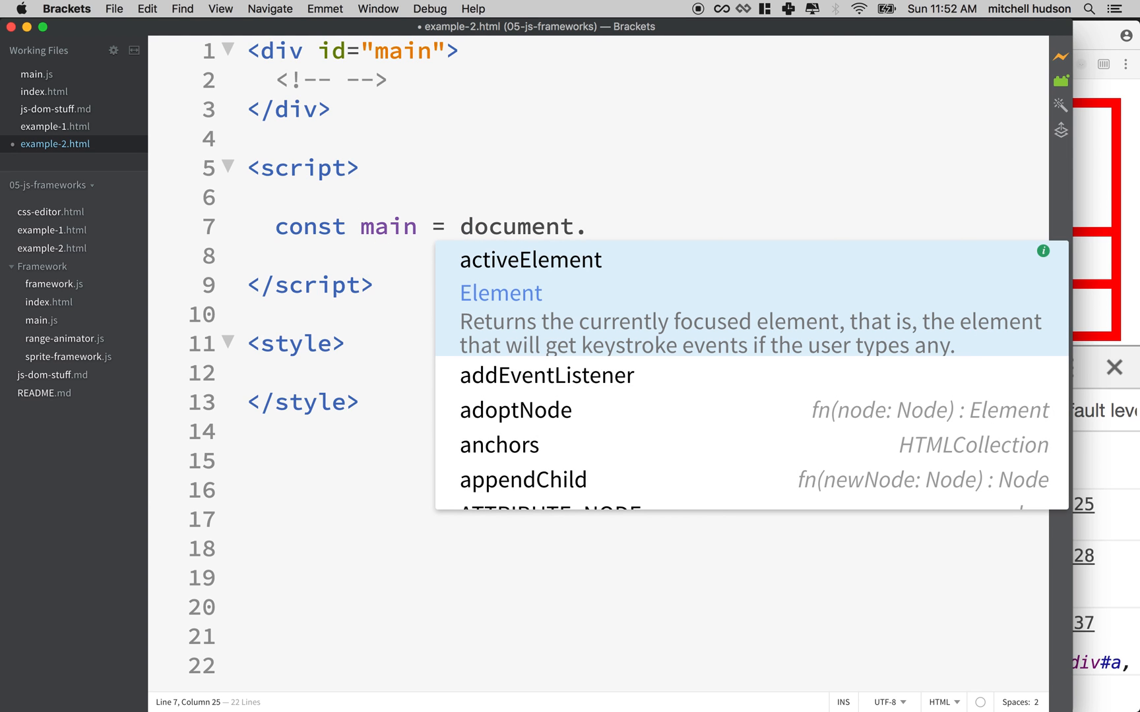
type("getElementById")
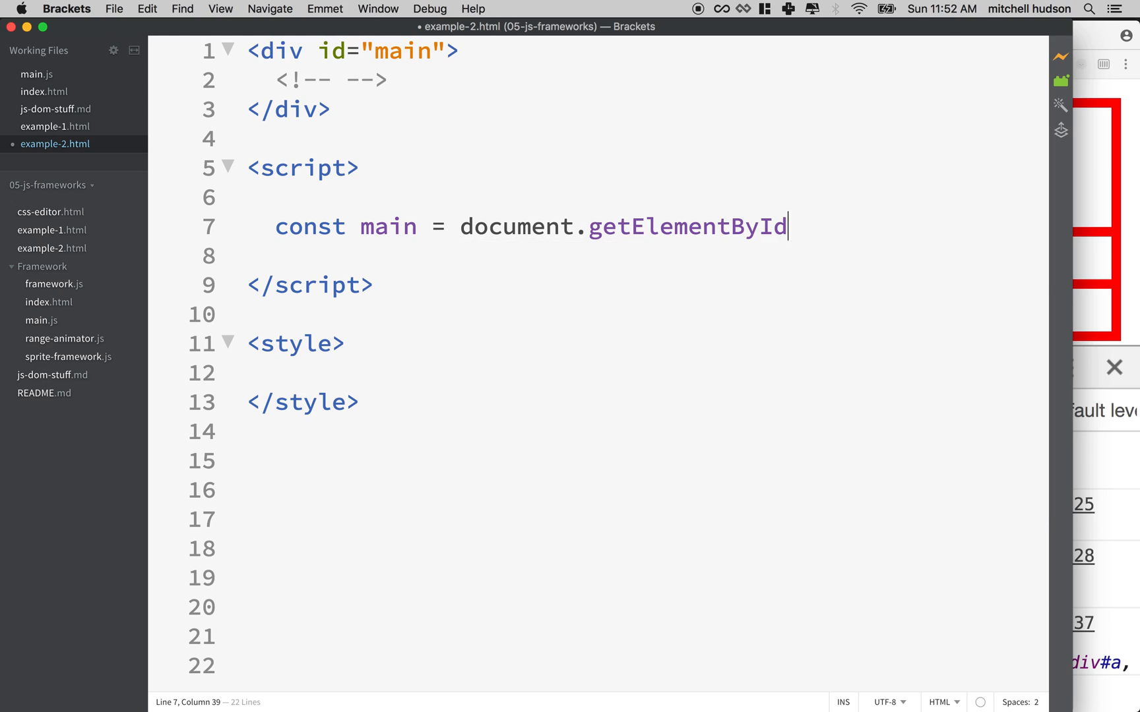
type("('')")
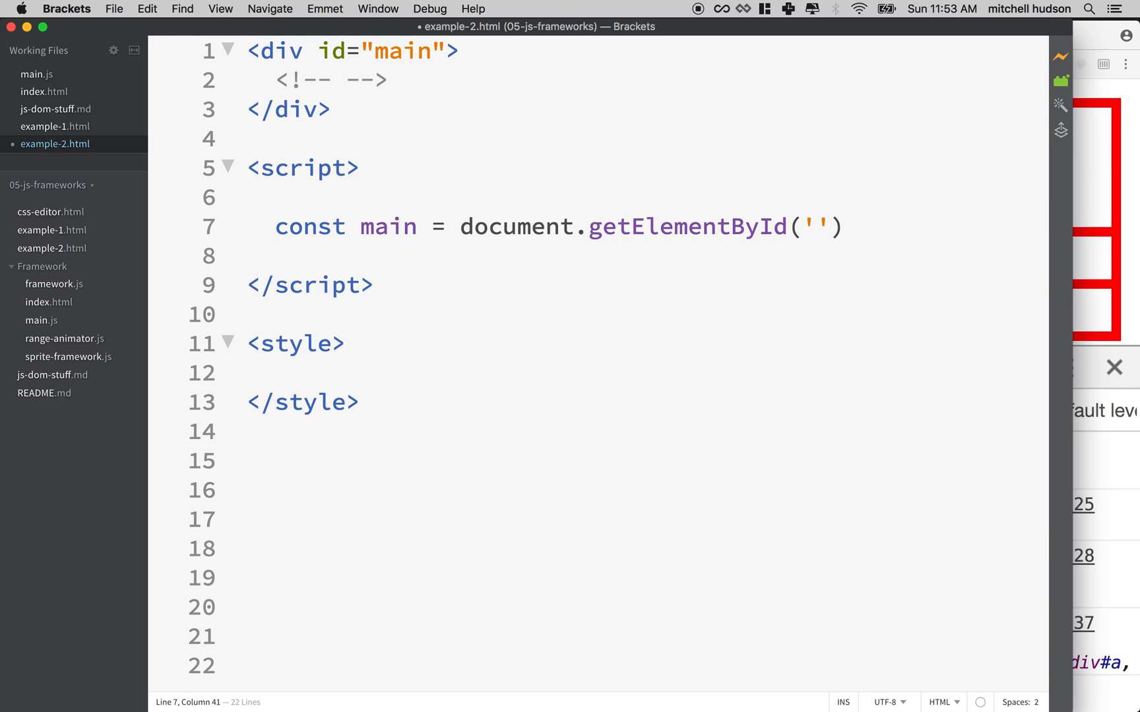
type("mai")
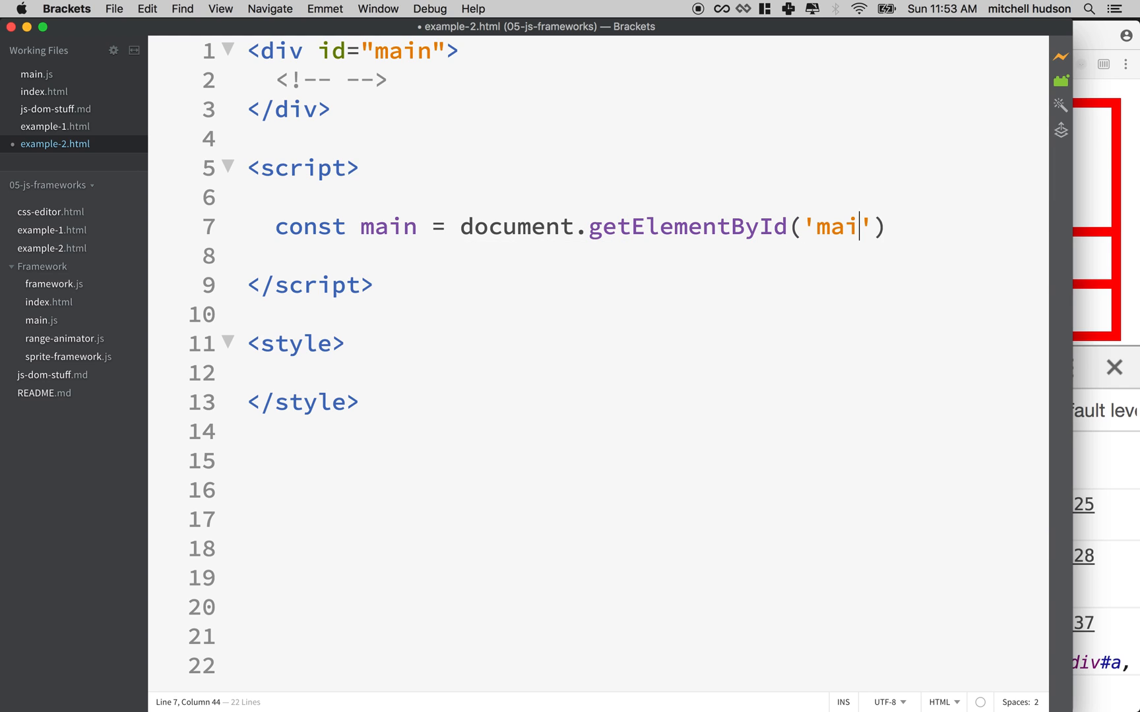
type("n")
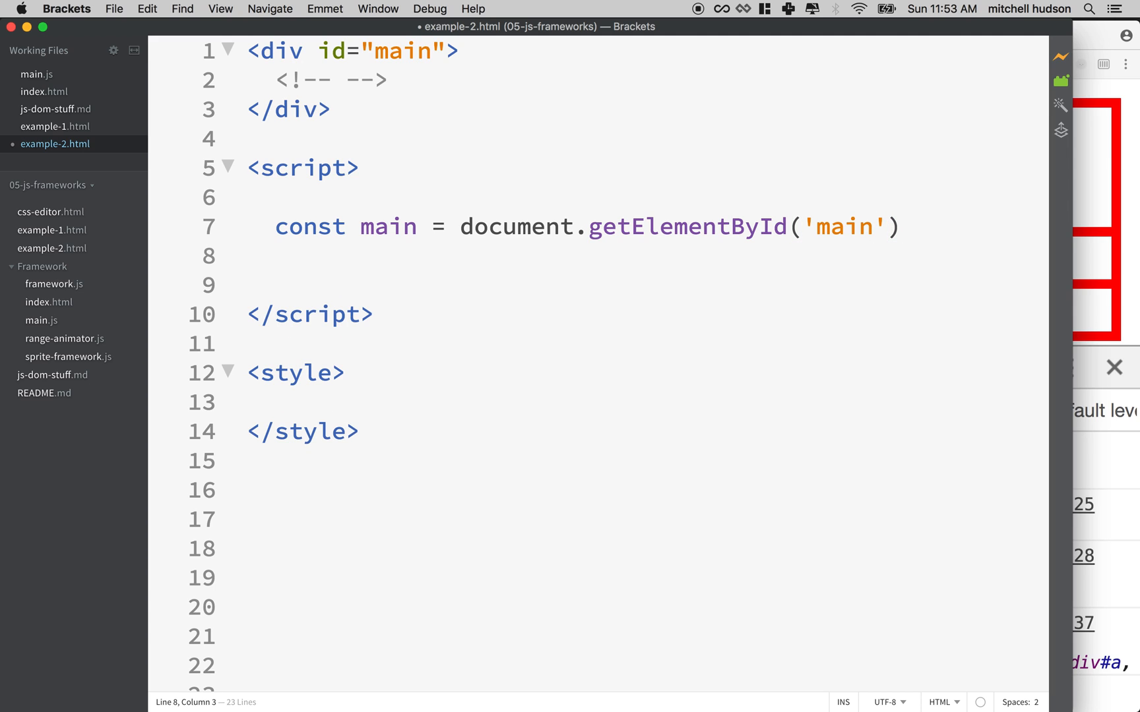
key("cmd+s")
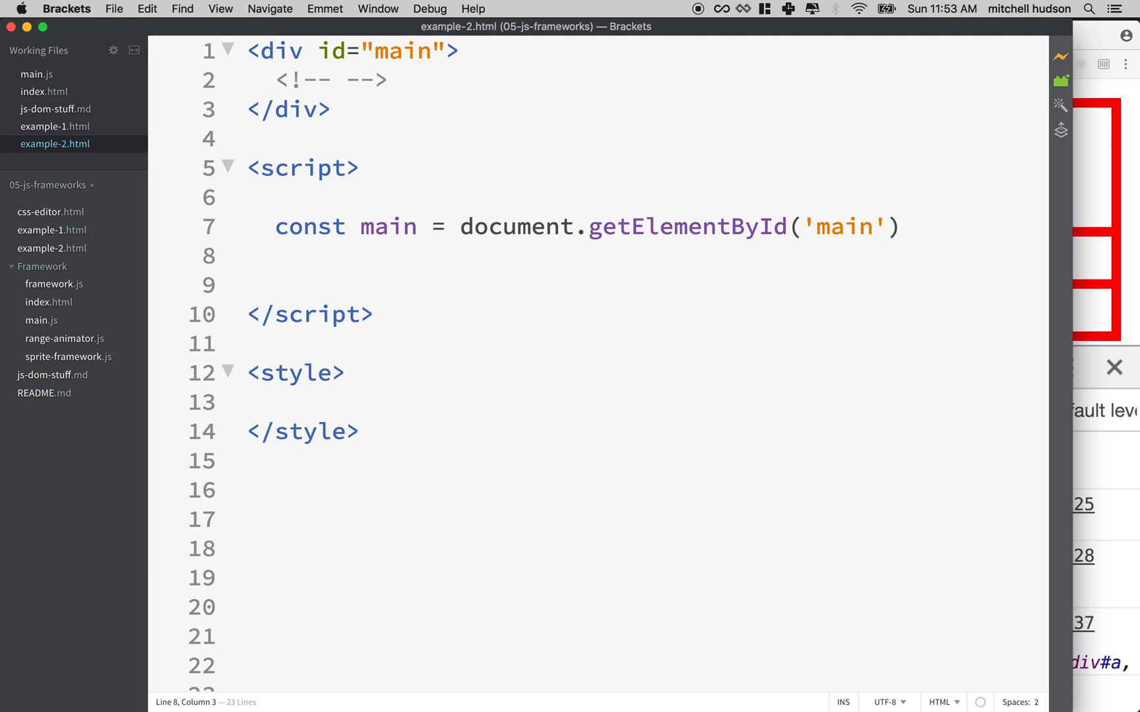
key("enter")
type("for () {")
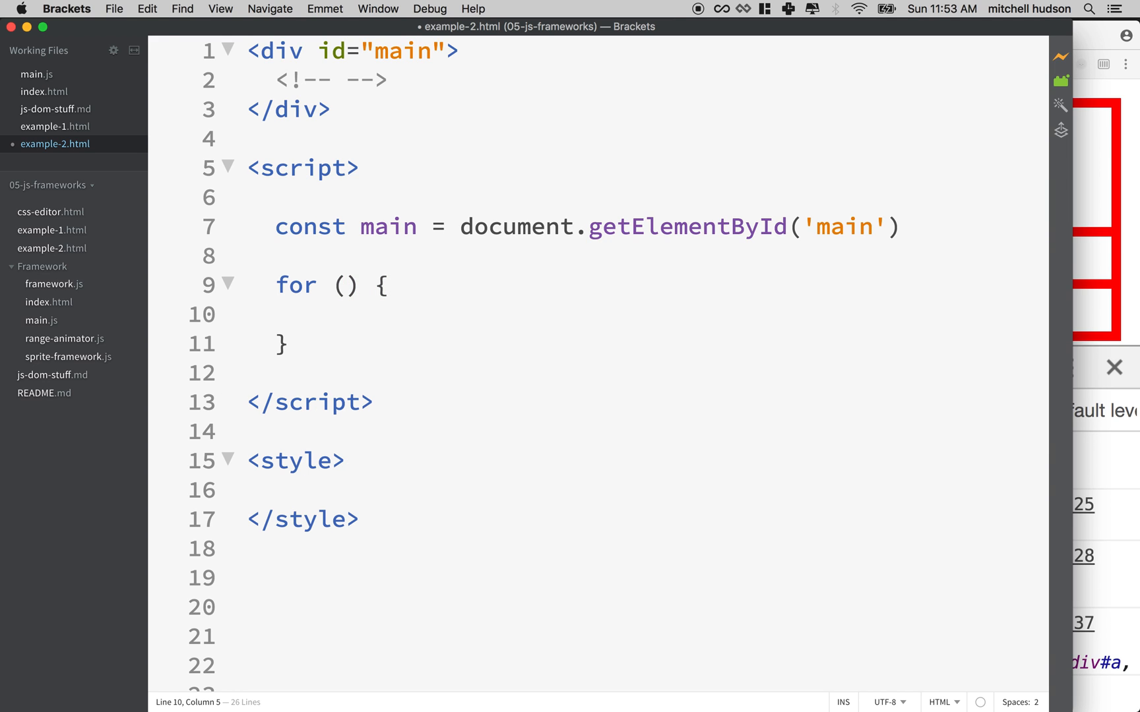
- Replace the empty for loop with const box = document.createElement('div')
left_click_drag(275, 285, 284, 344)
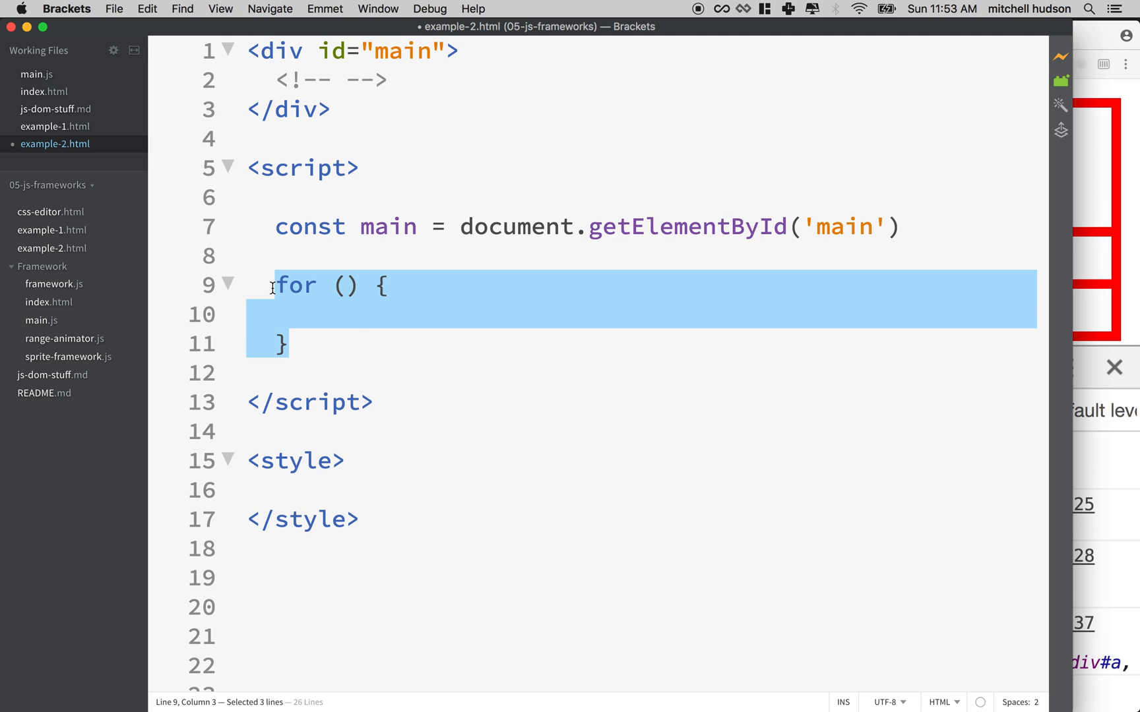
key("Backspace")
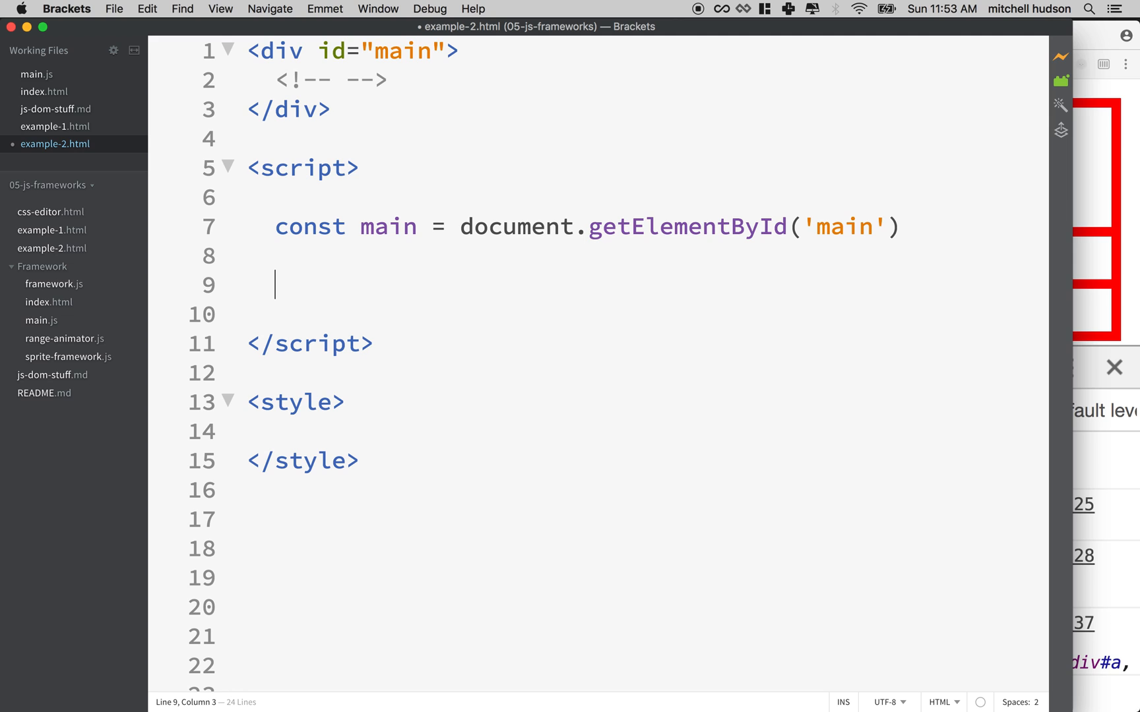
type("box")
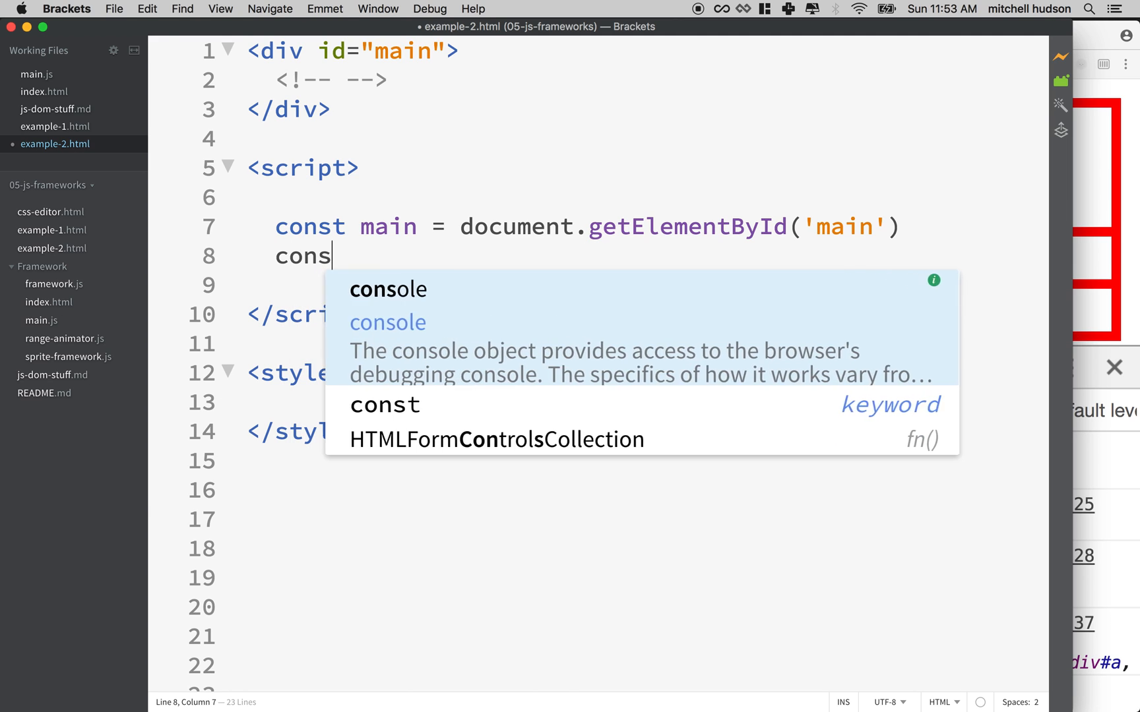
type("t box =")
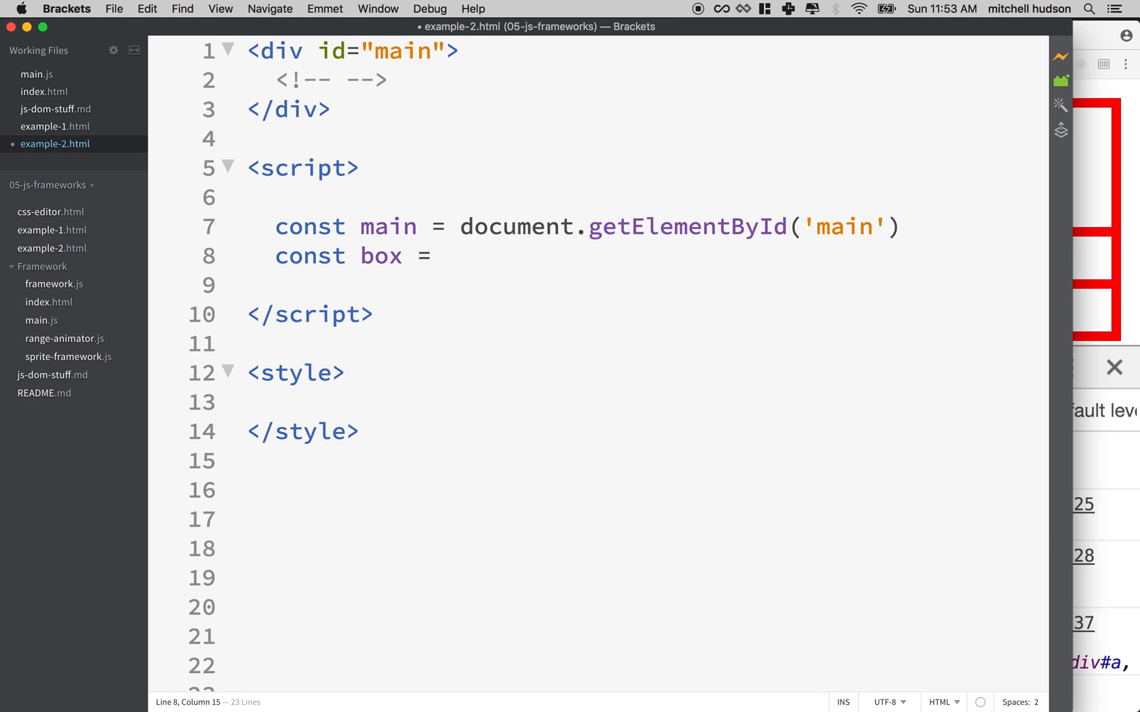
type("document")
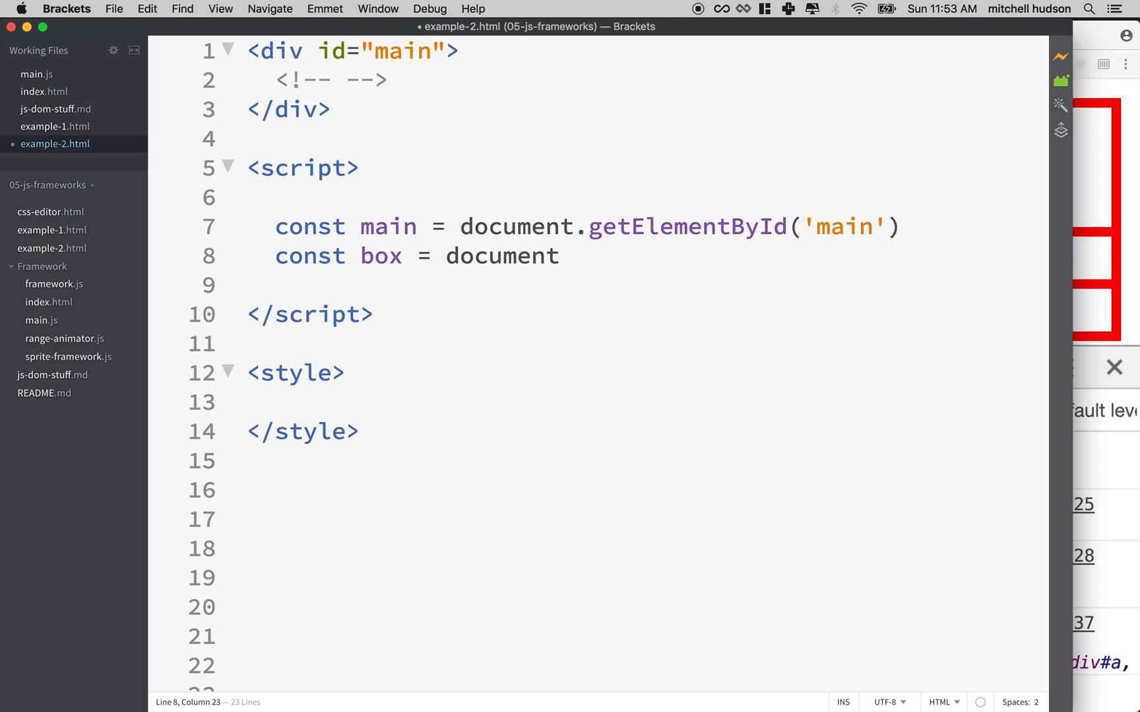
type(".createElement(")
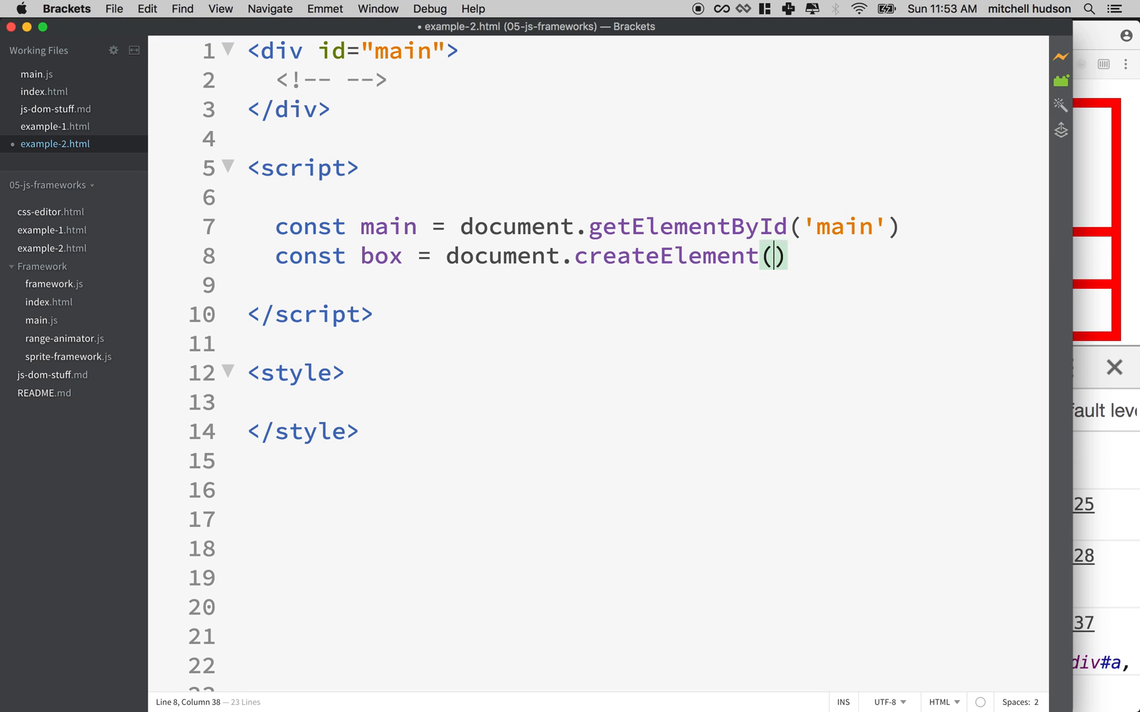
type("'")
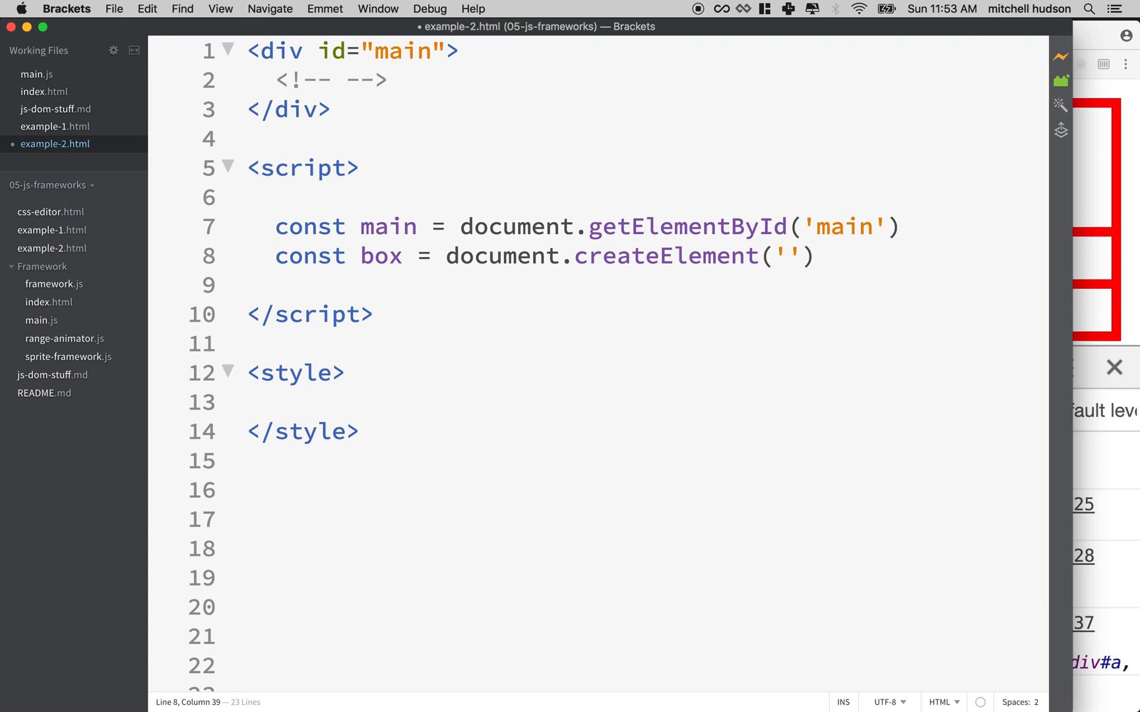
type("div")
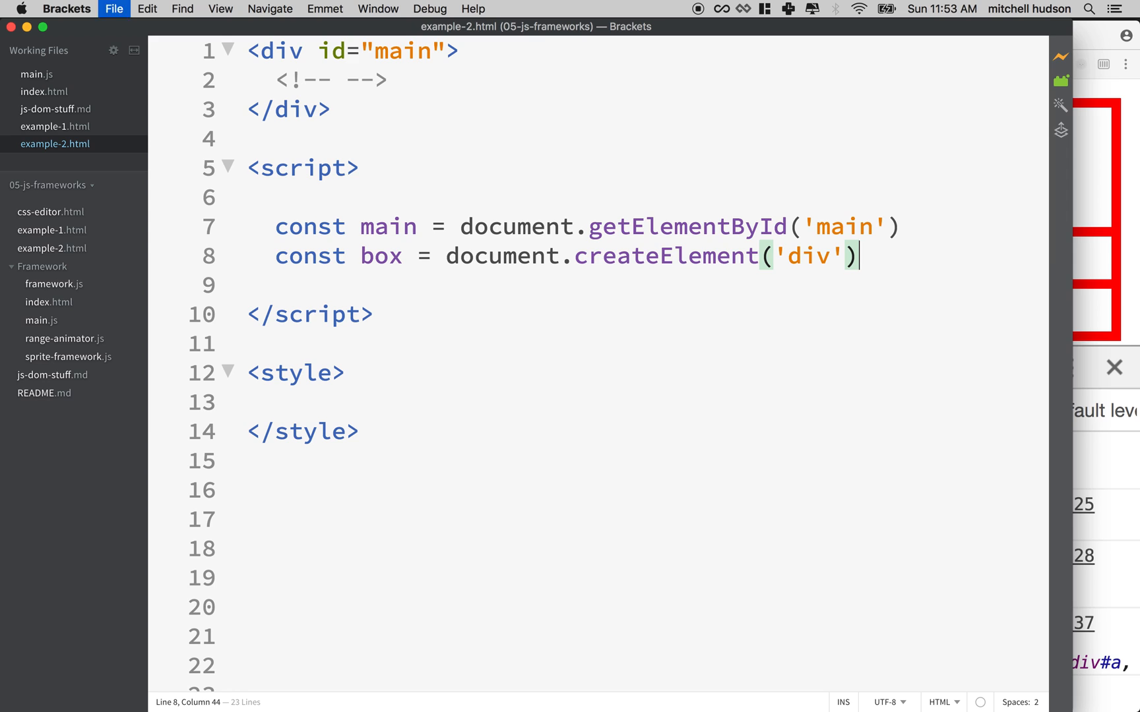
key("enter")
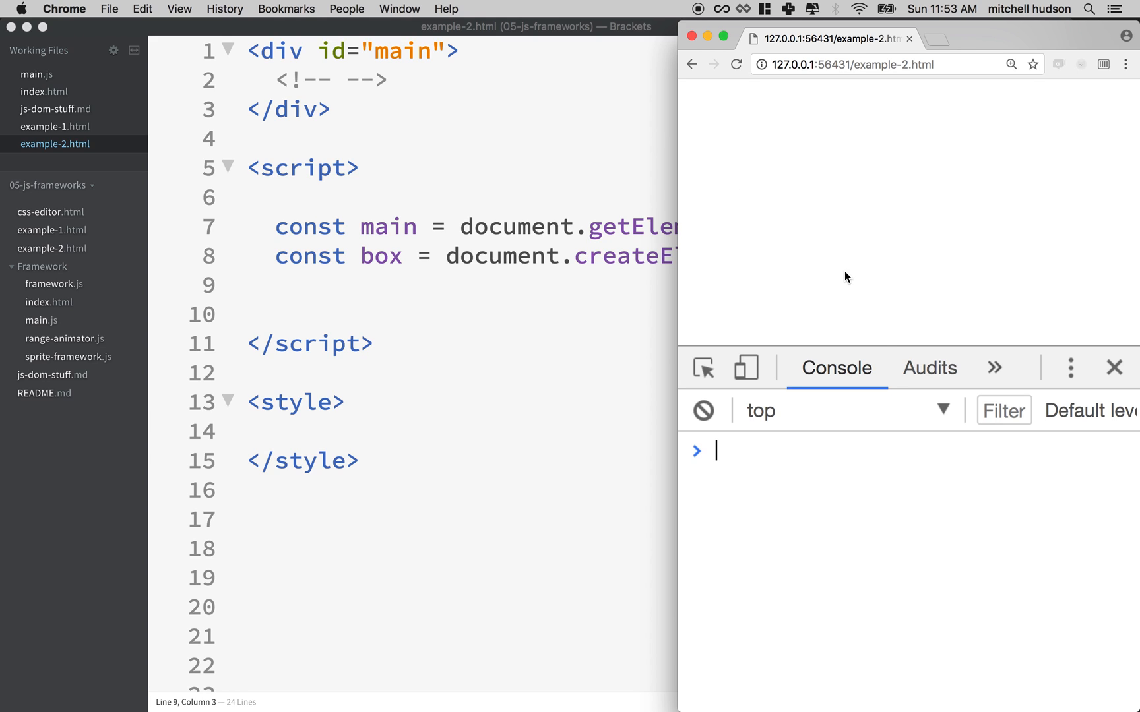
- Switch DevTools to the Elements panel and select the div#main node
left_click(993, 367)
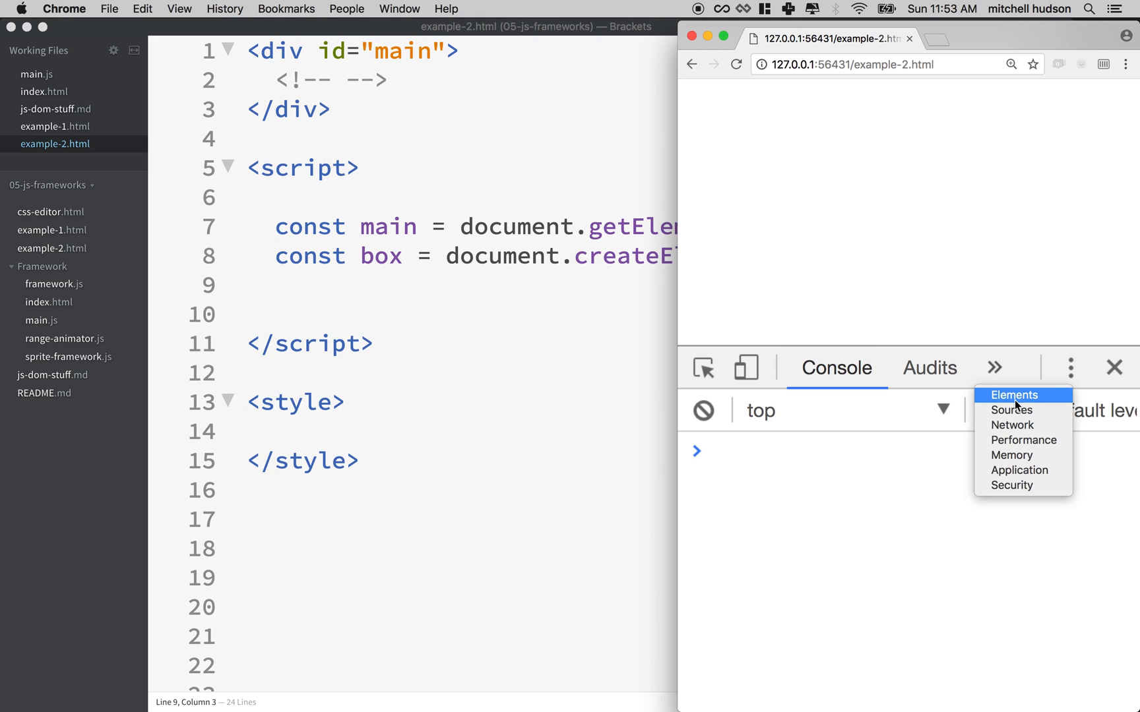
left_click(1012, 394)
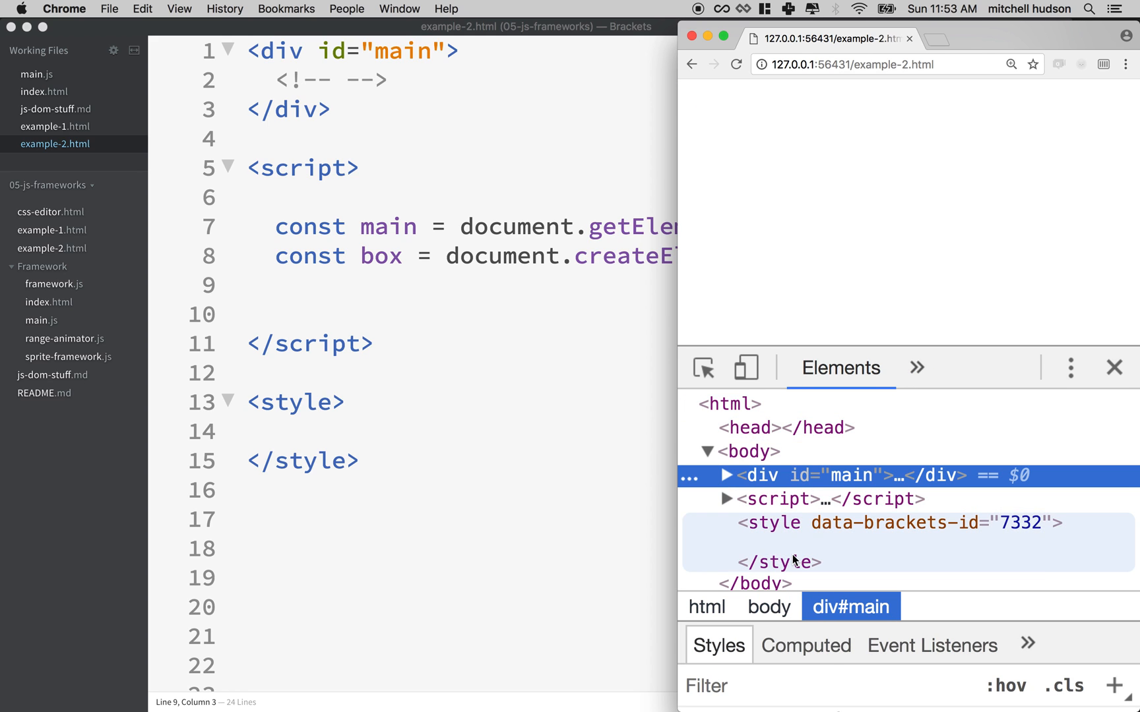
mouse_move(742, 451)
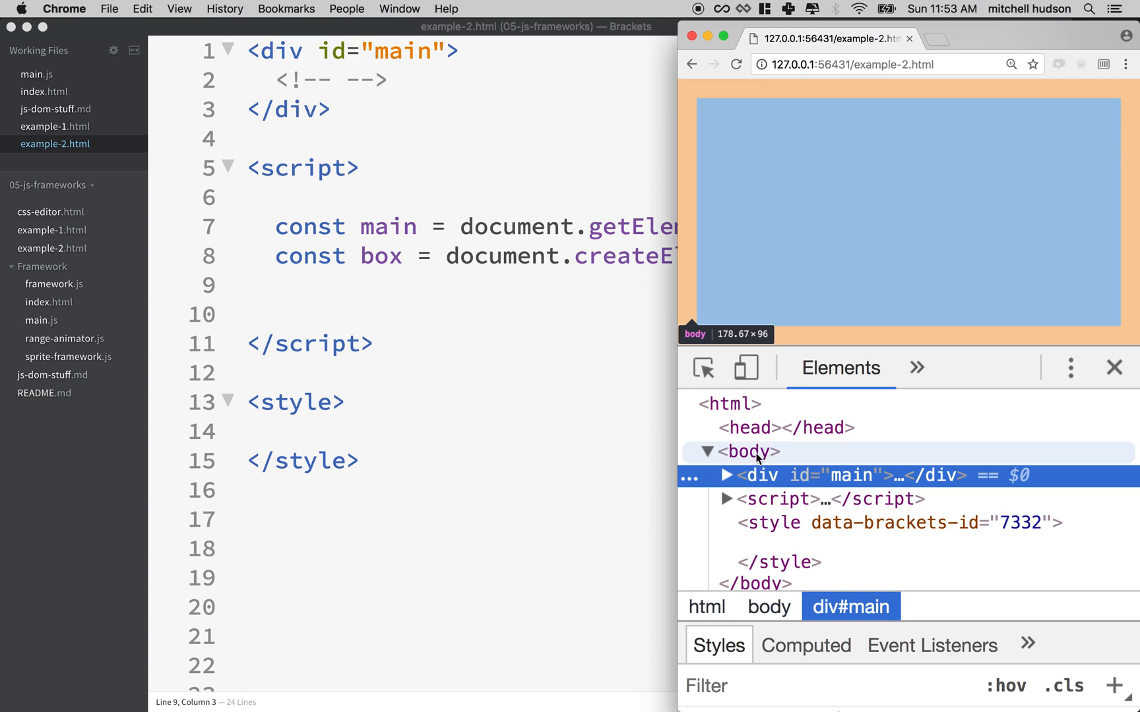
left_click(725, 476)
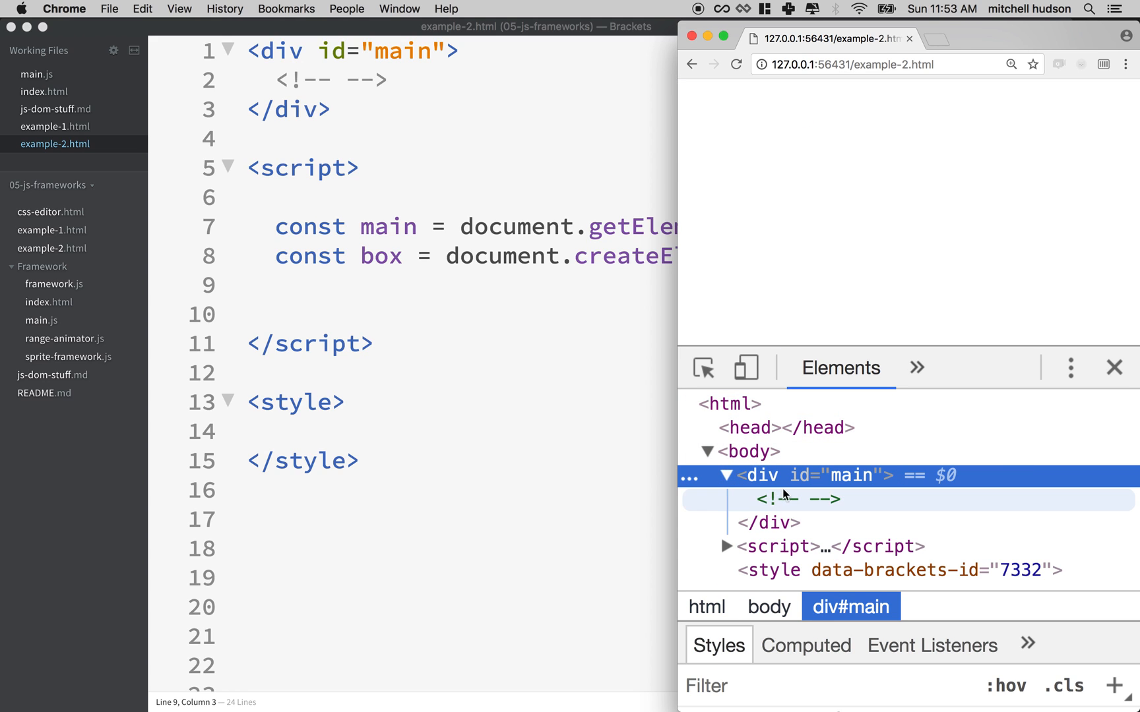
mouse_move(792, 476)
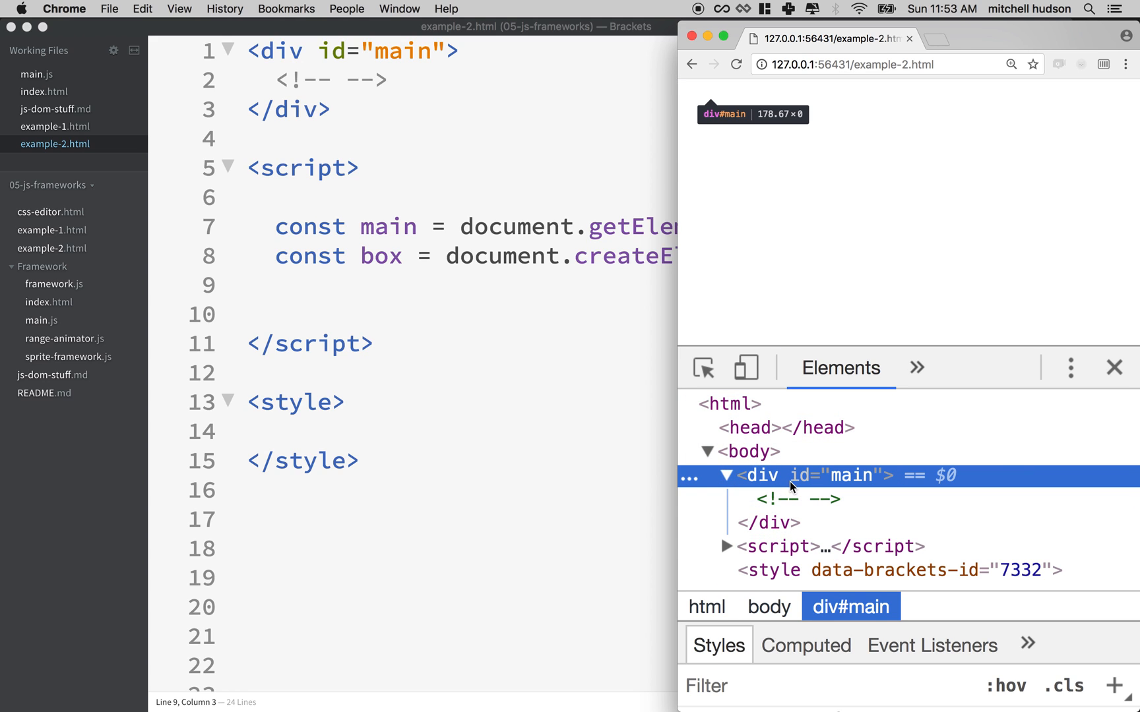
mouse_move(378, 280)
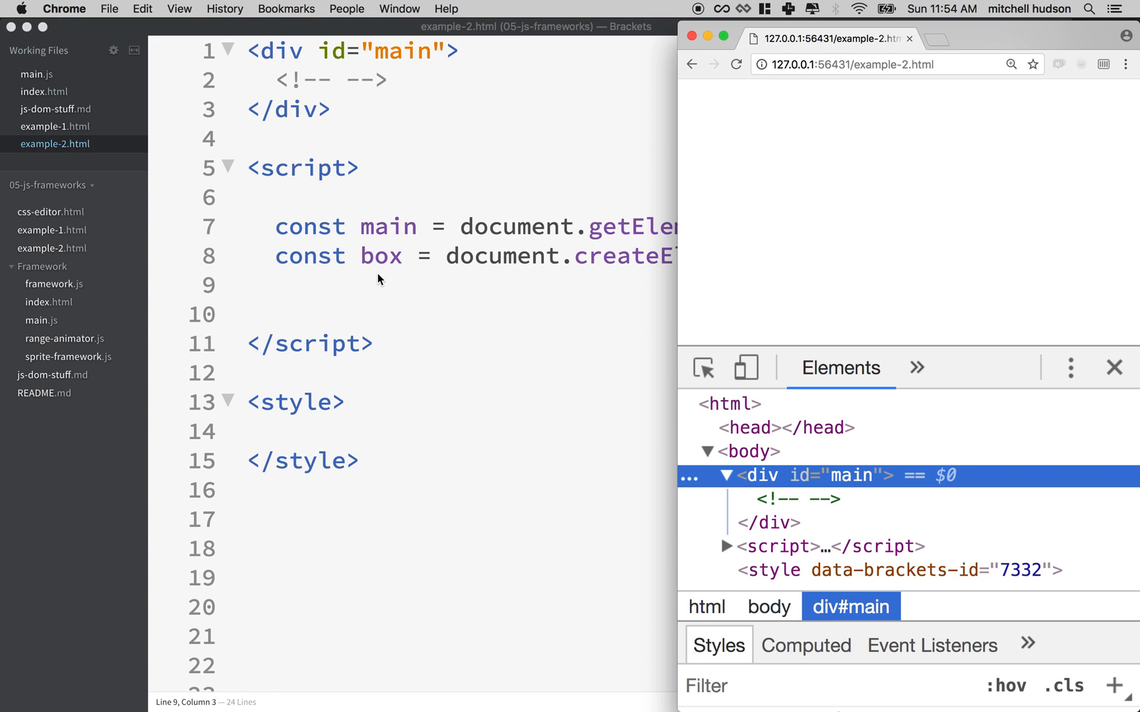
mouse_move(800, 500)
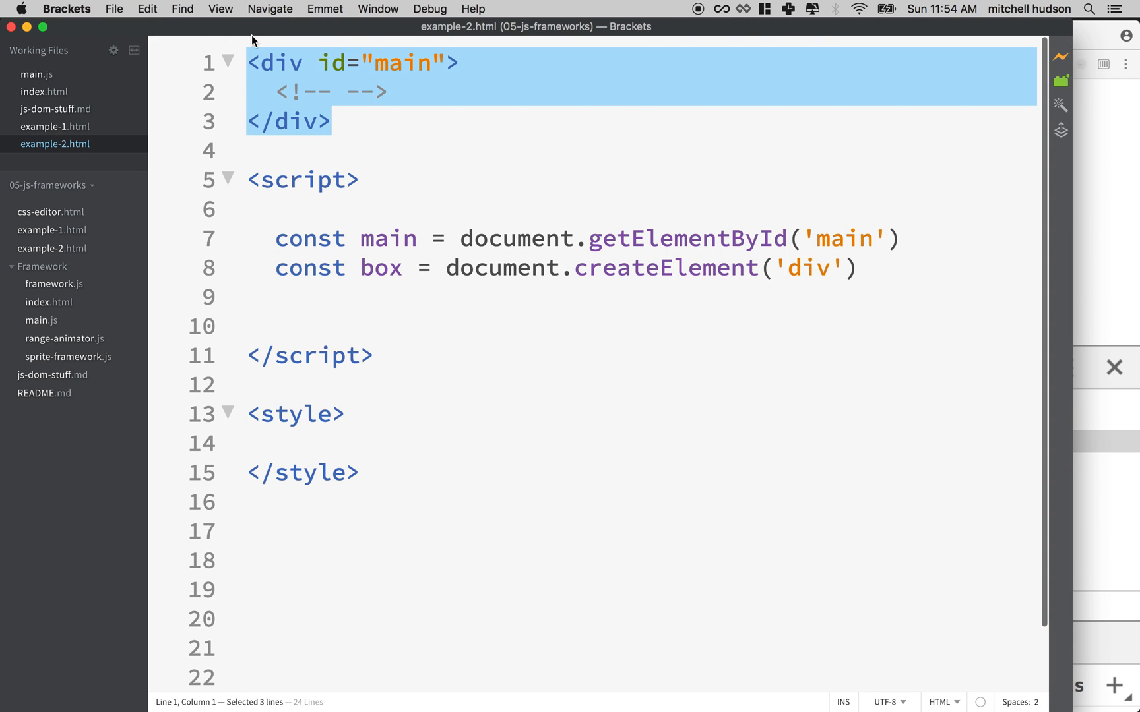
mouse_move(278, 105)
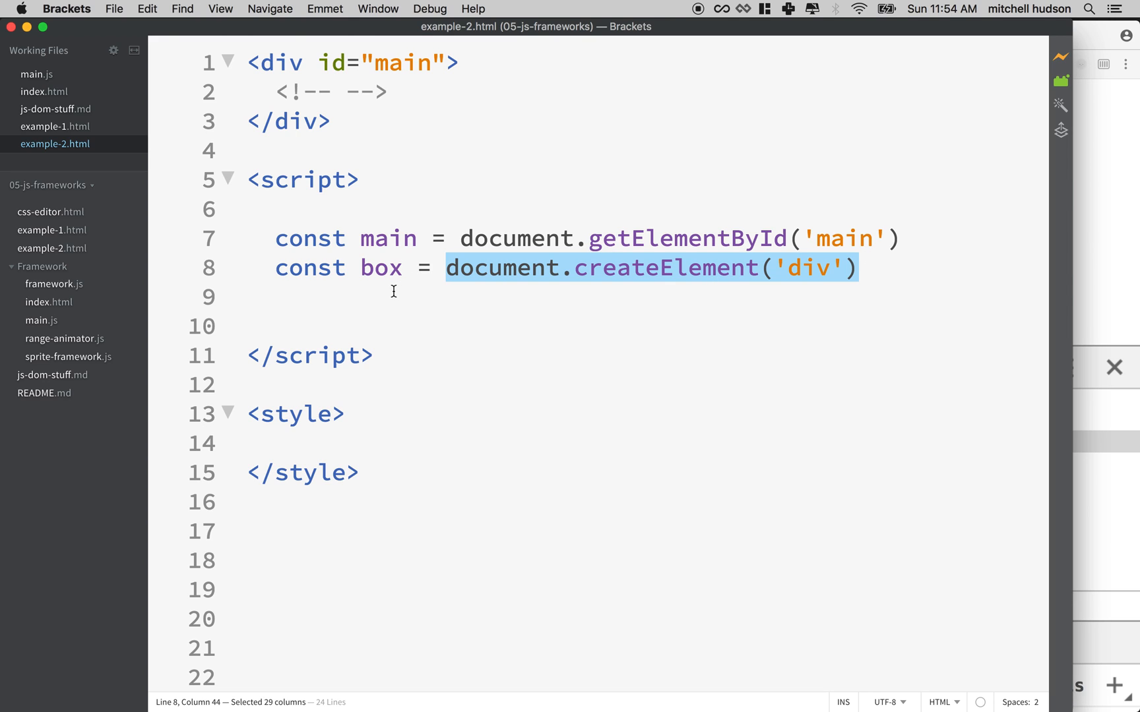
left_click(458, 296)
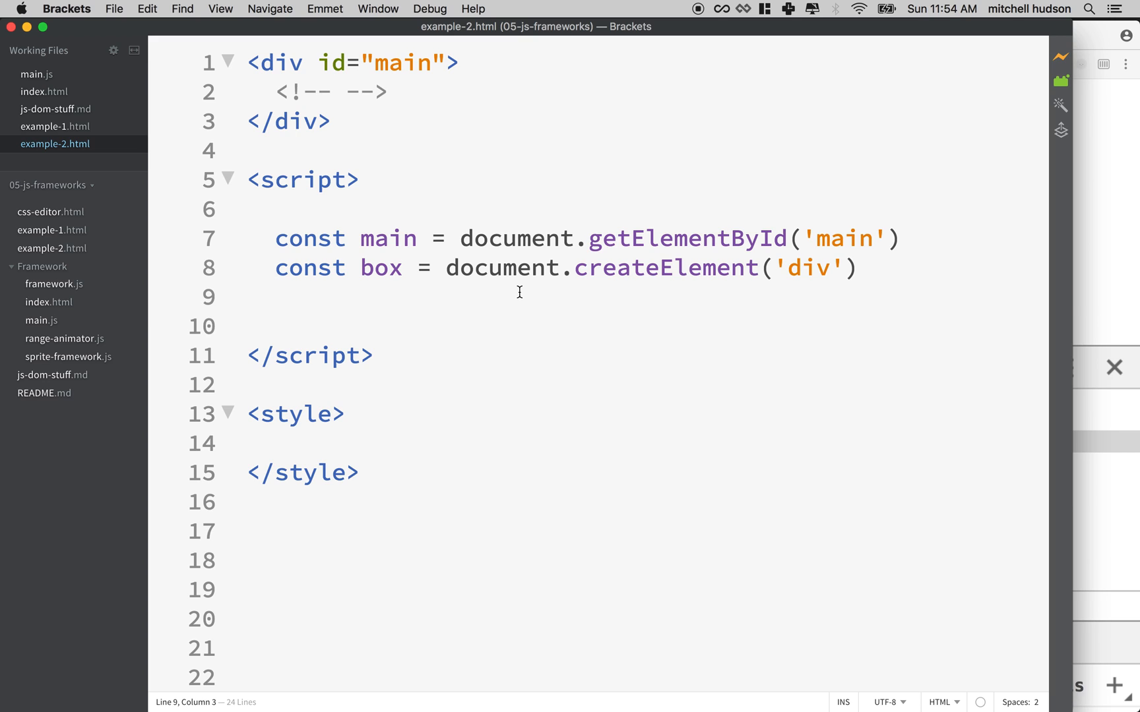
left_click(276, 297)
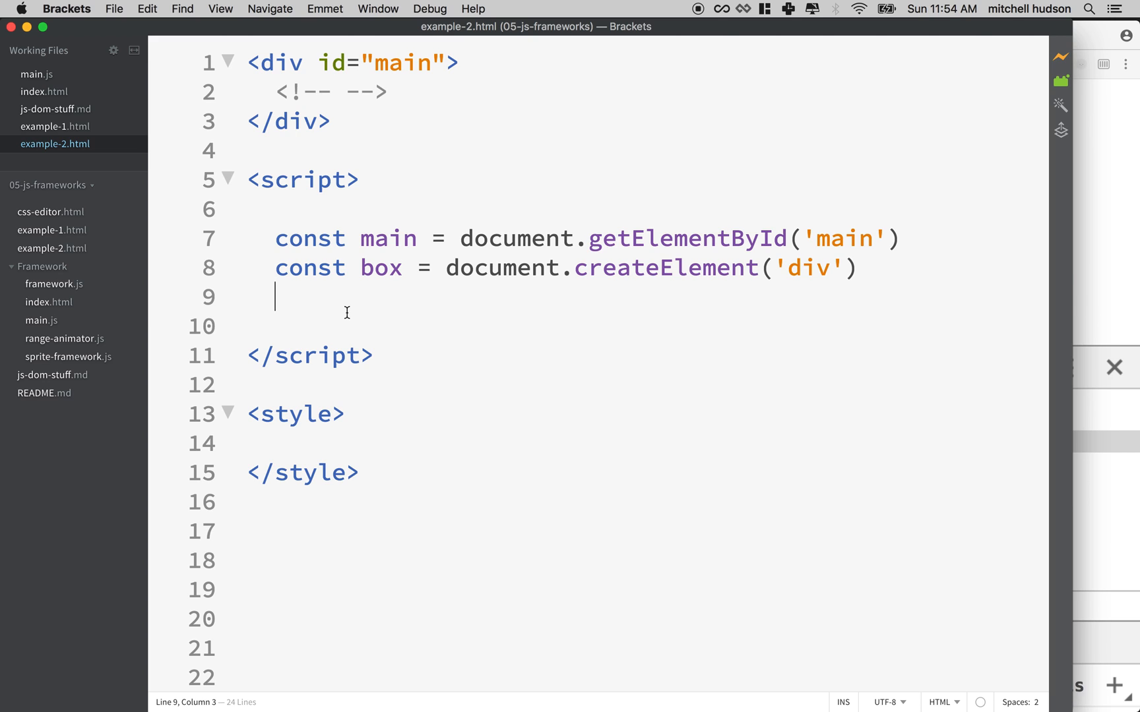
double_click(386, 237)
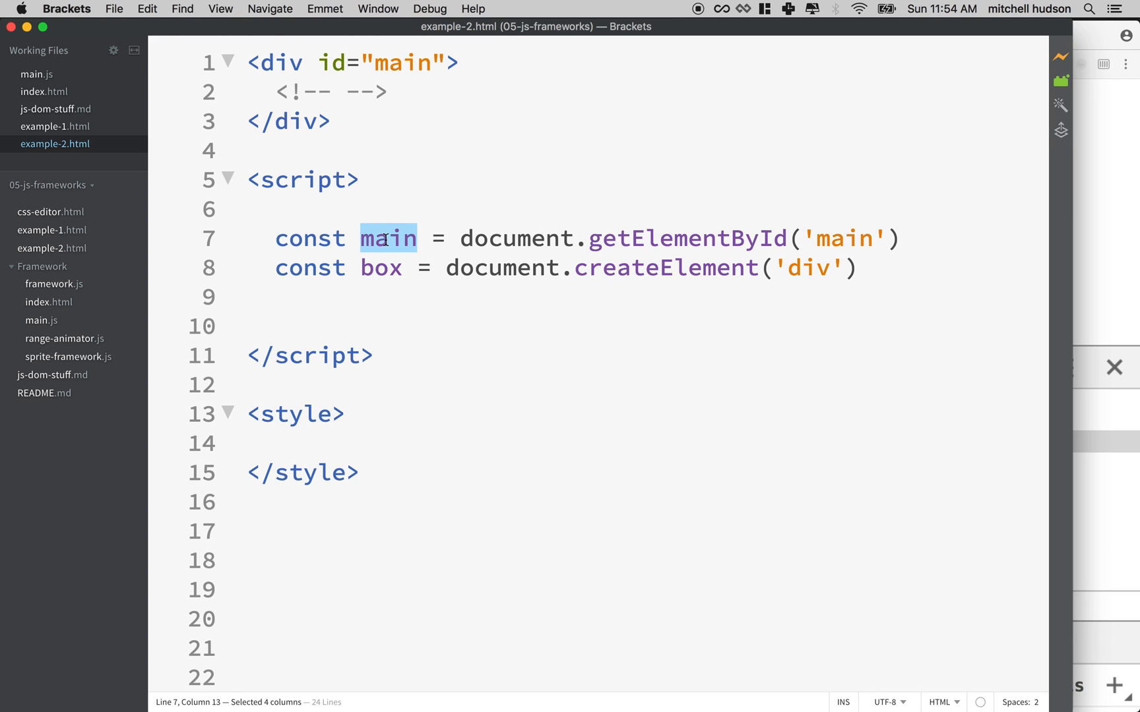
- Add main.appendChild(box) and set box.style.width to '60px' instead of 100
type("ma")
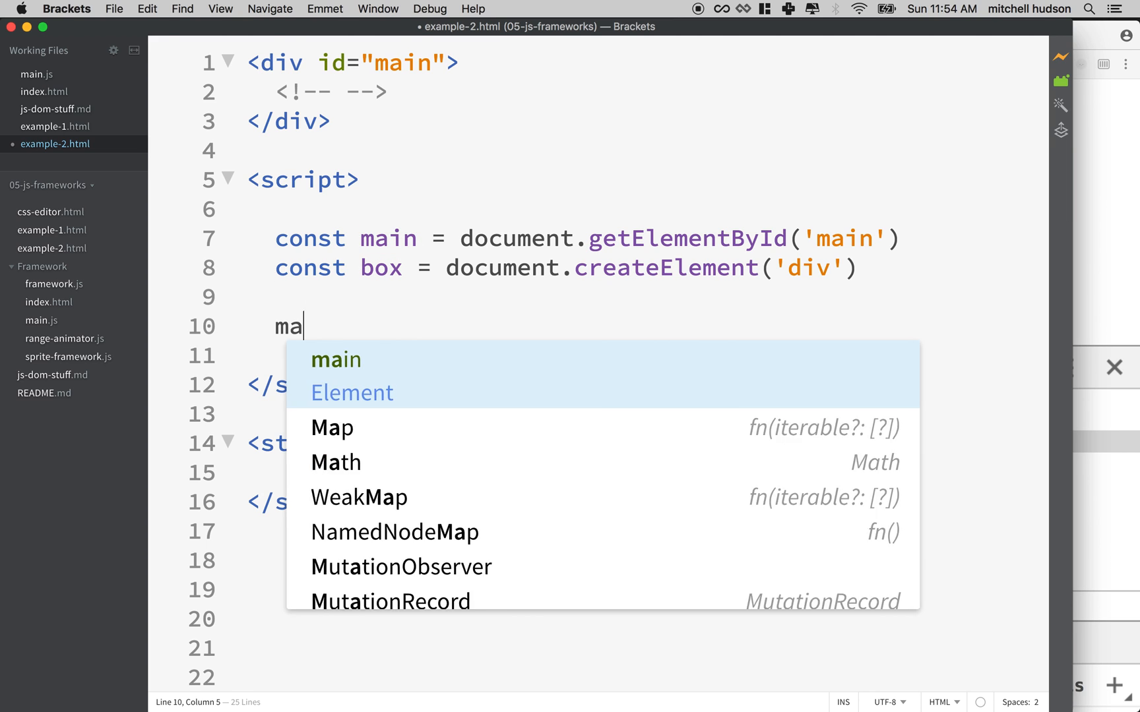
type("in.appendChild")
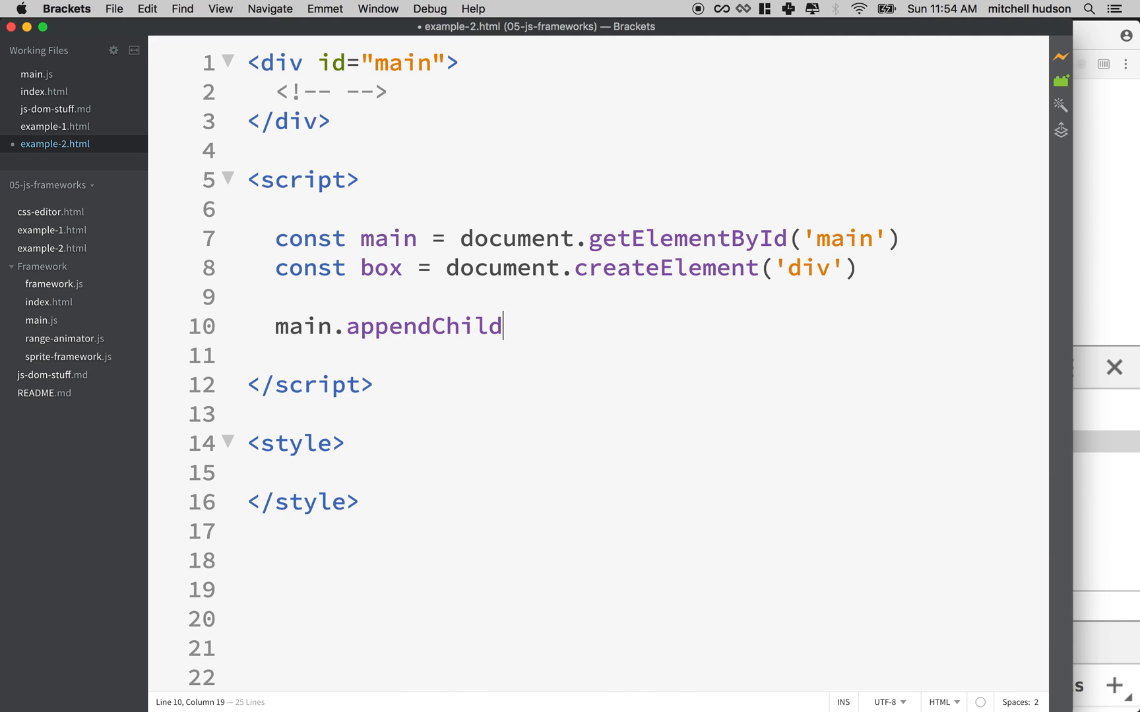
type("()")
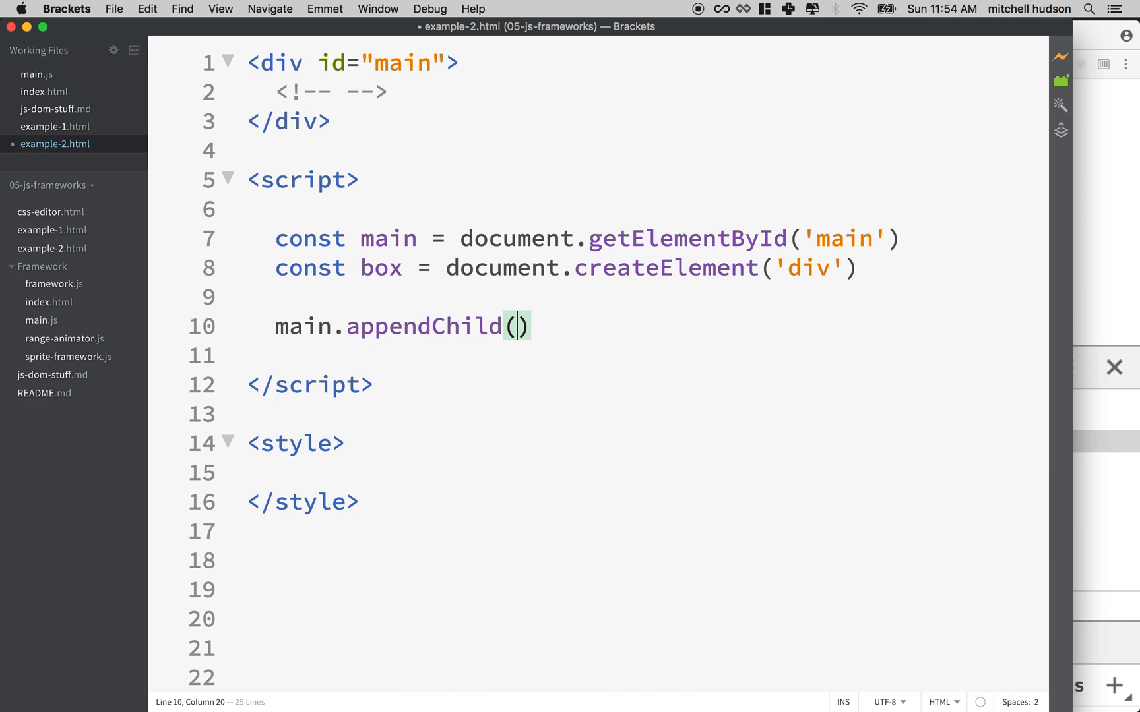
type("box")
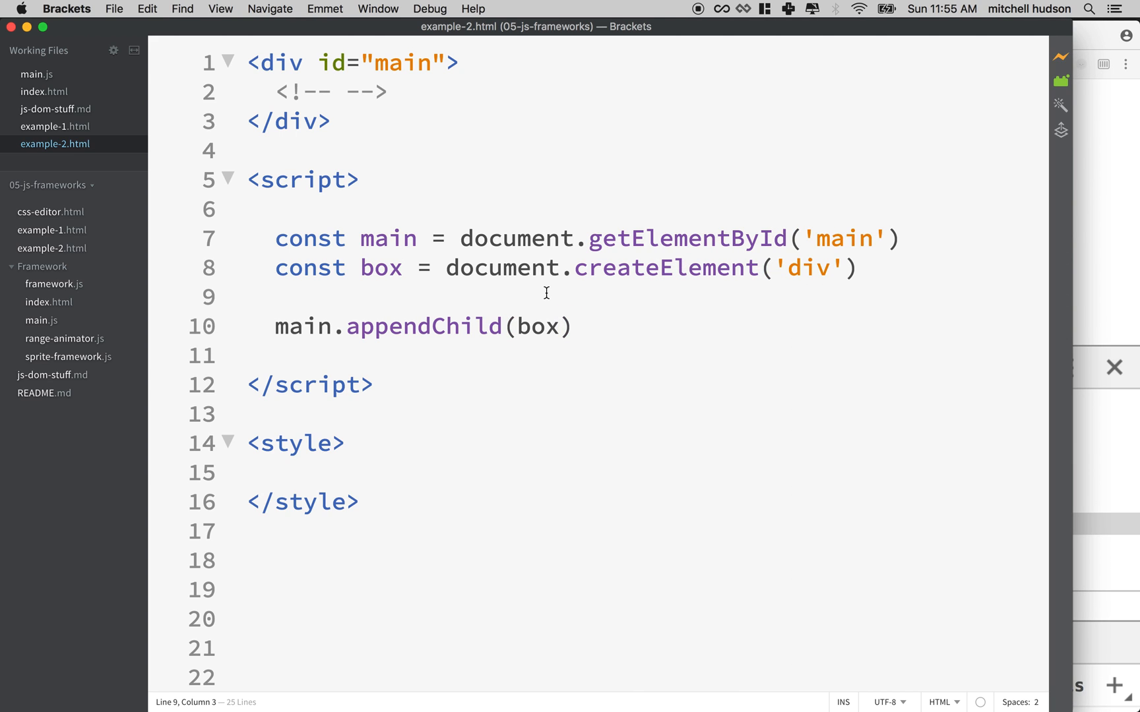
type("box.st")
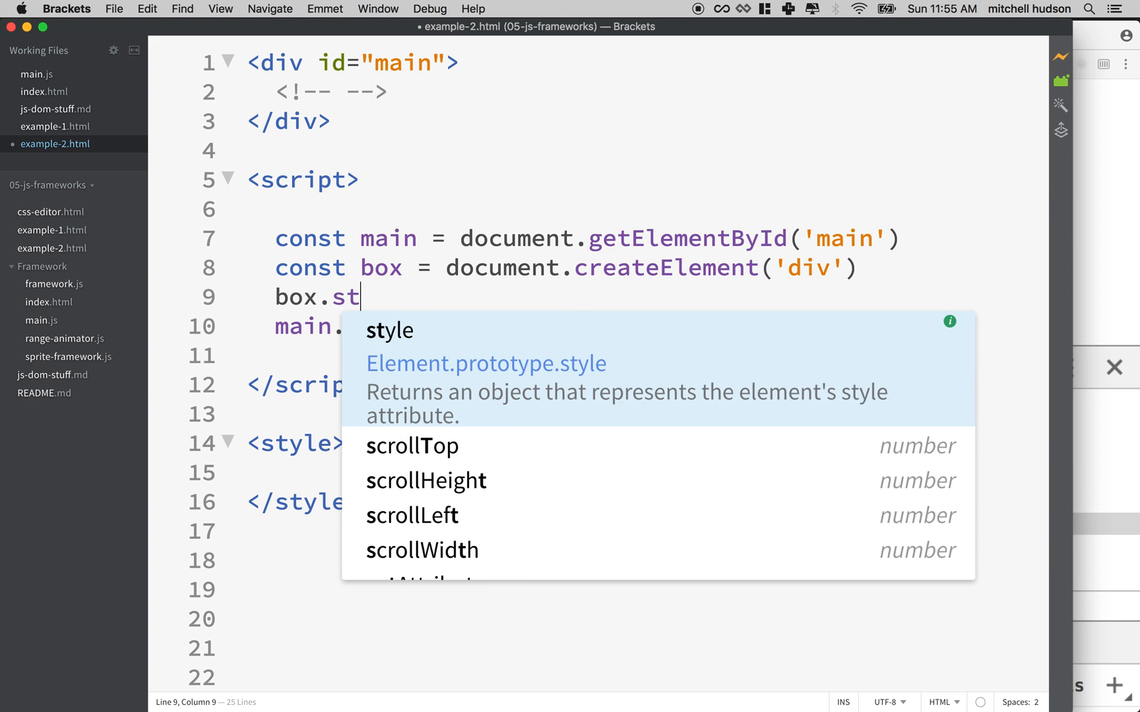
type("yle.width =")
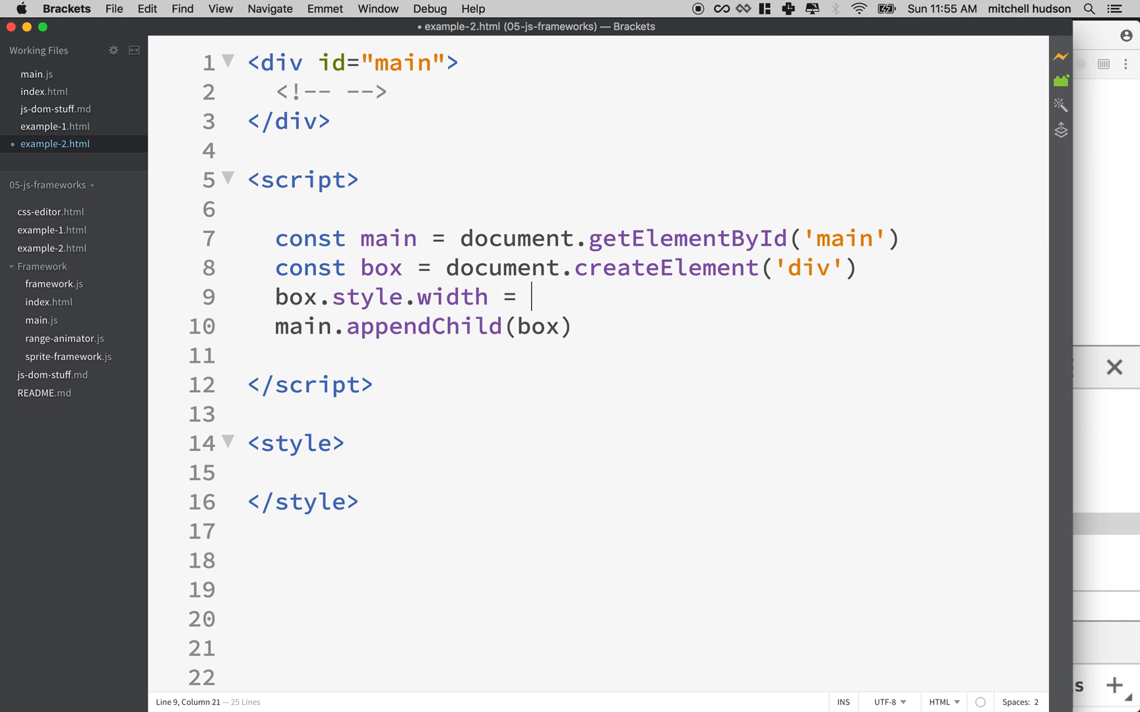
type("'100'")
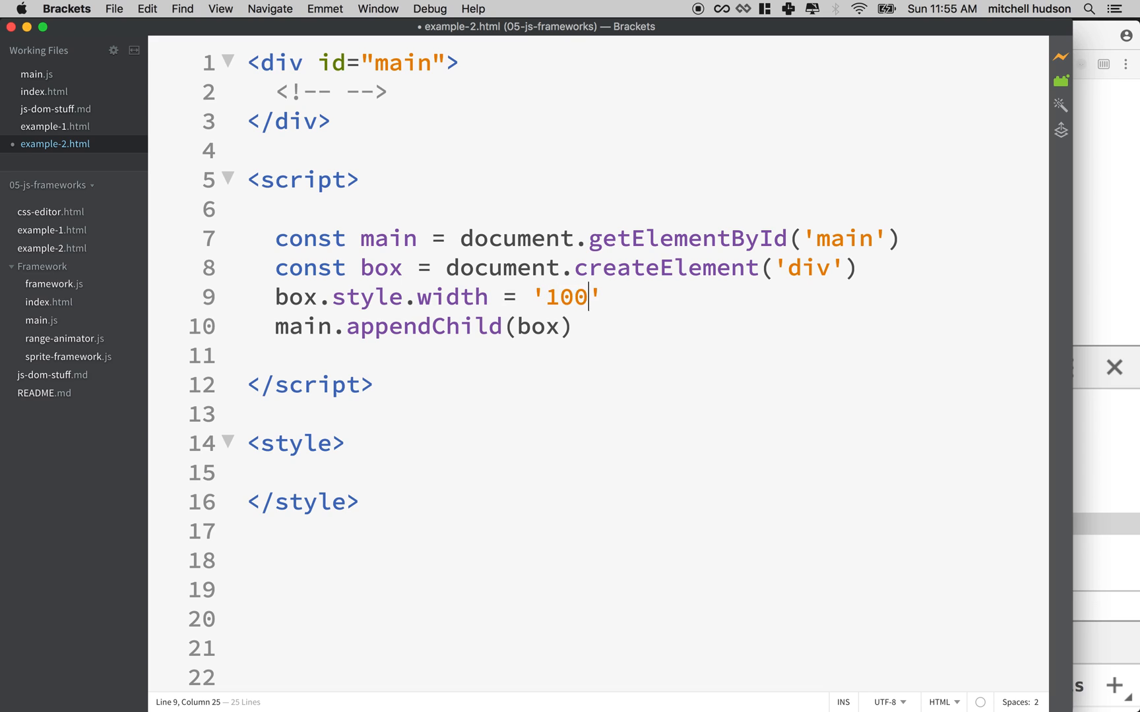
key("Backspace")
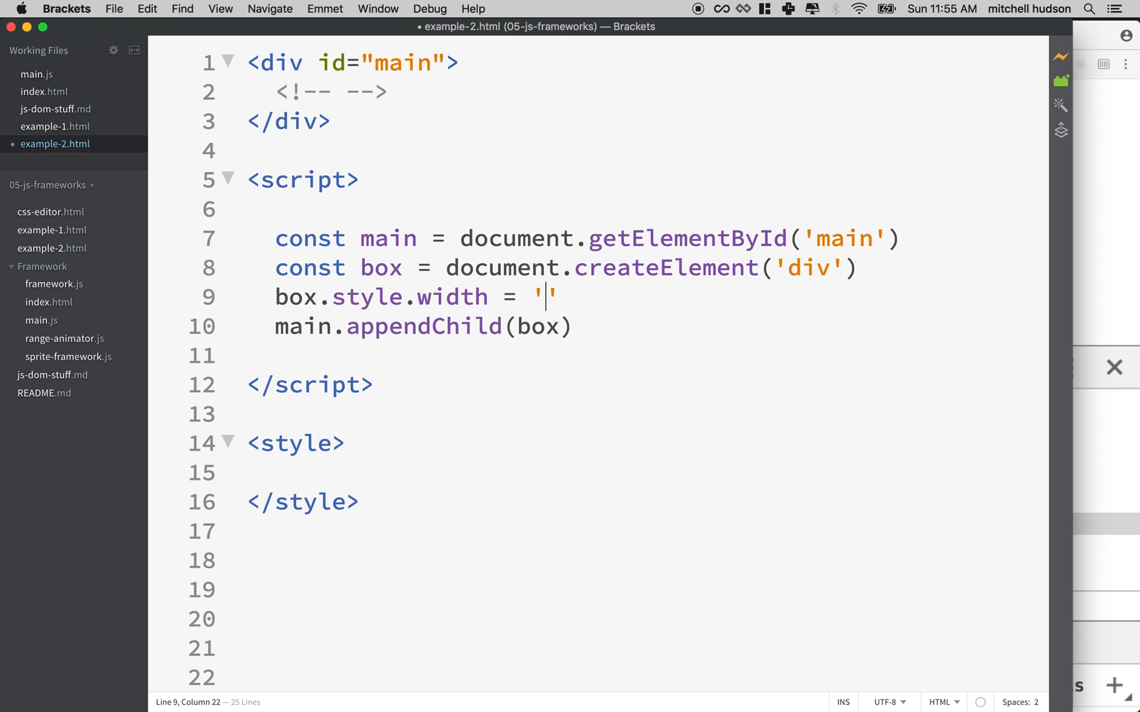
type("60px")
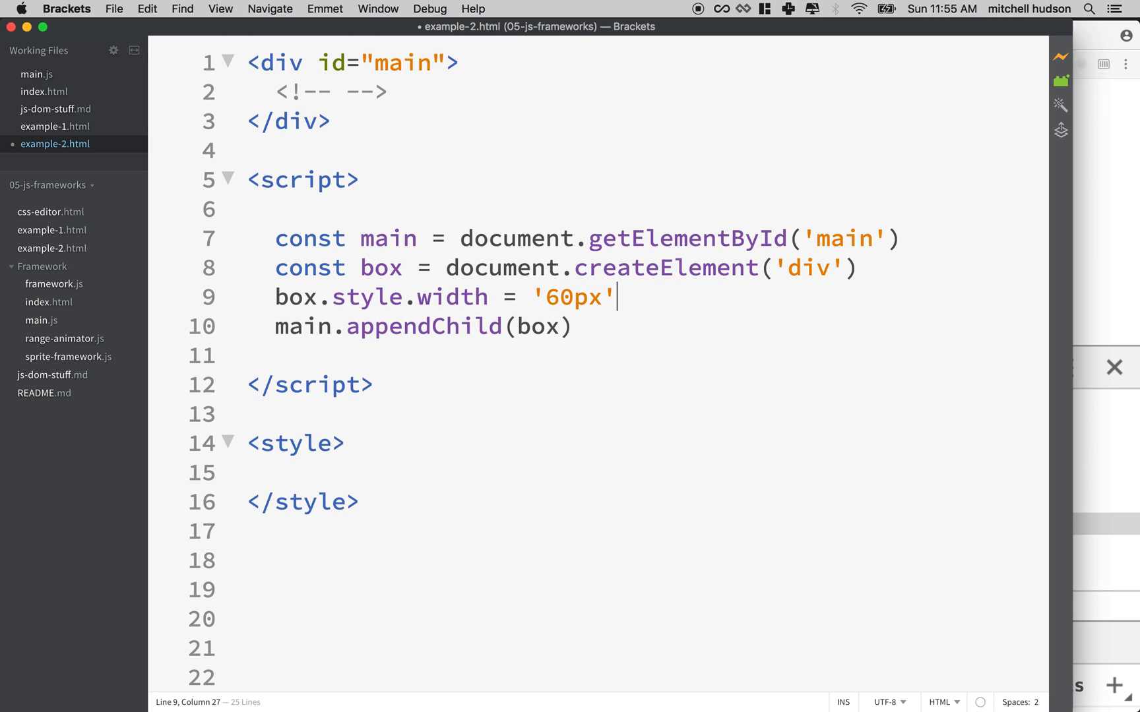
- Set box.style.height to '60px' and box.style.border to 'solid 2px #f0f'
type("box.")
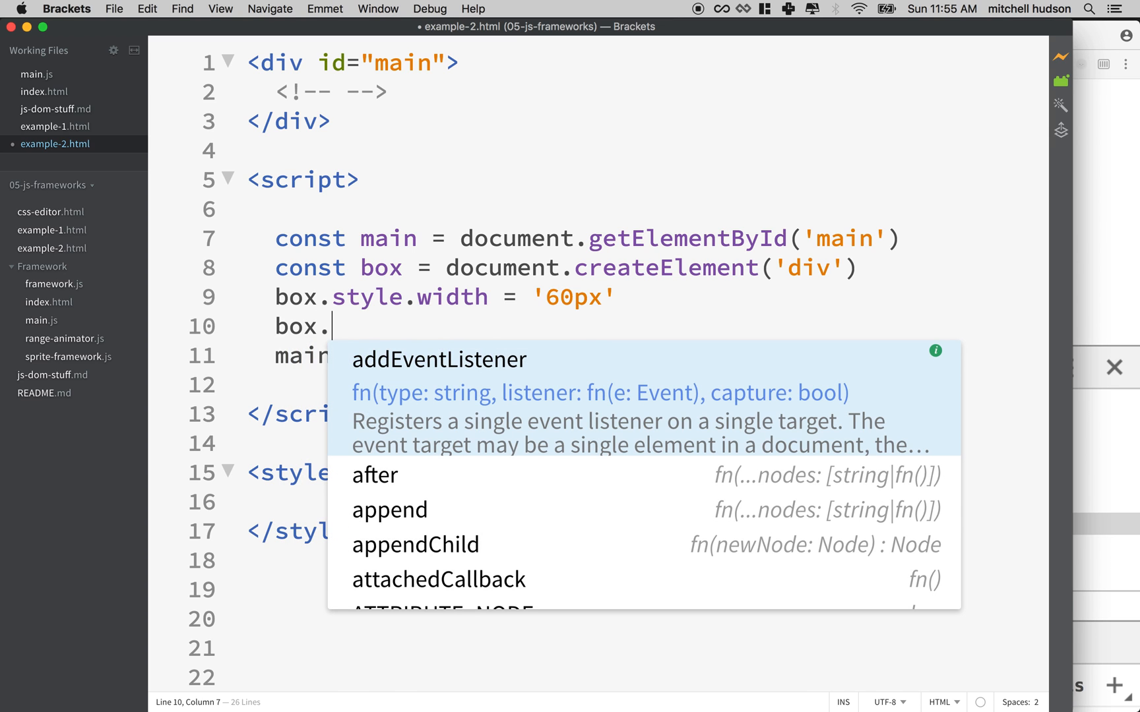
type("style.")
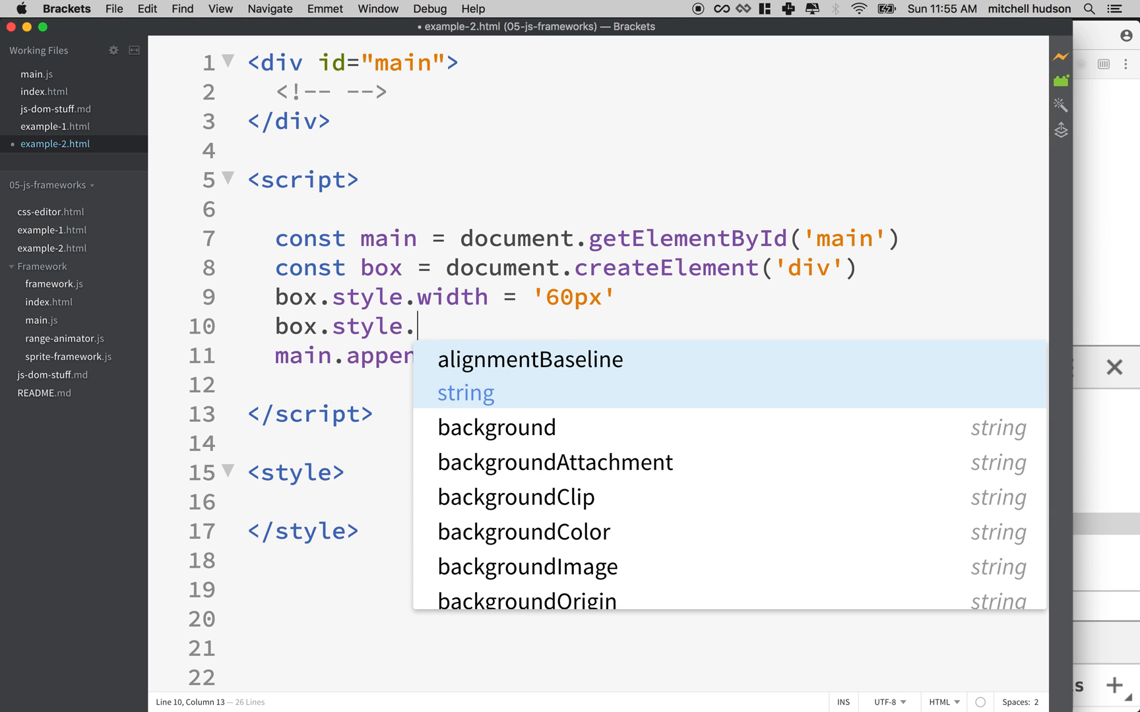
type("height = '")
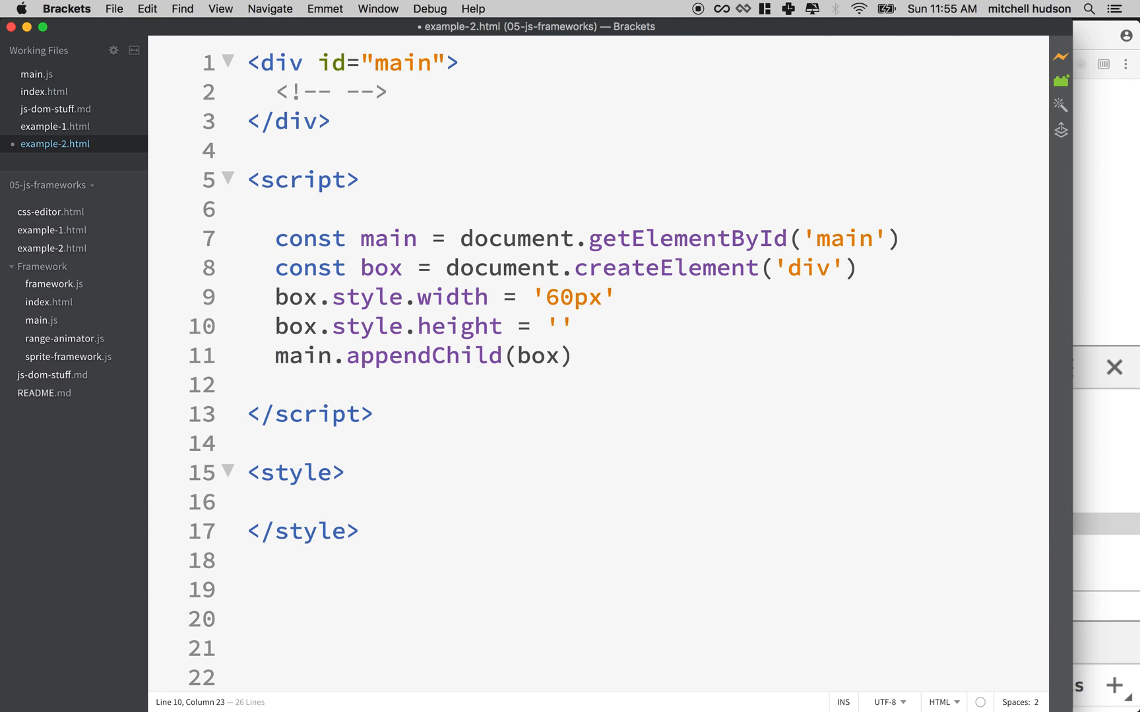
type("60px")
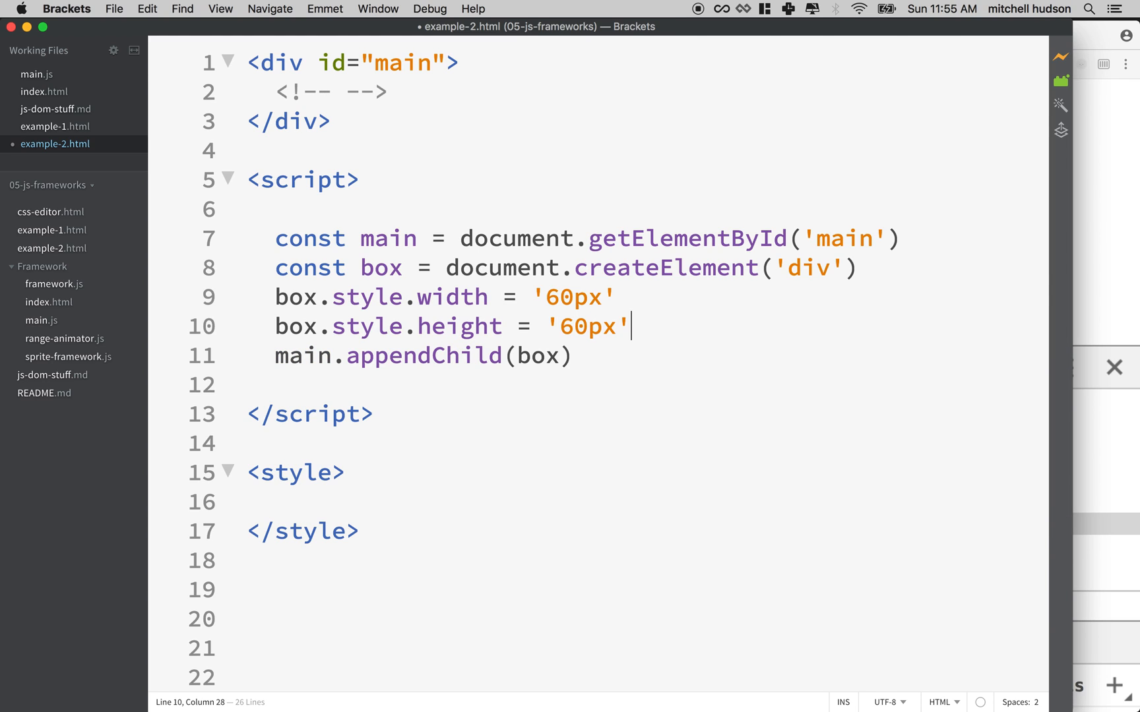
type("box.")
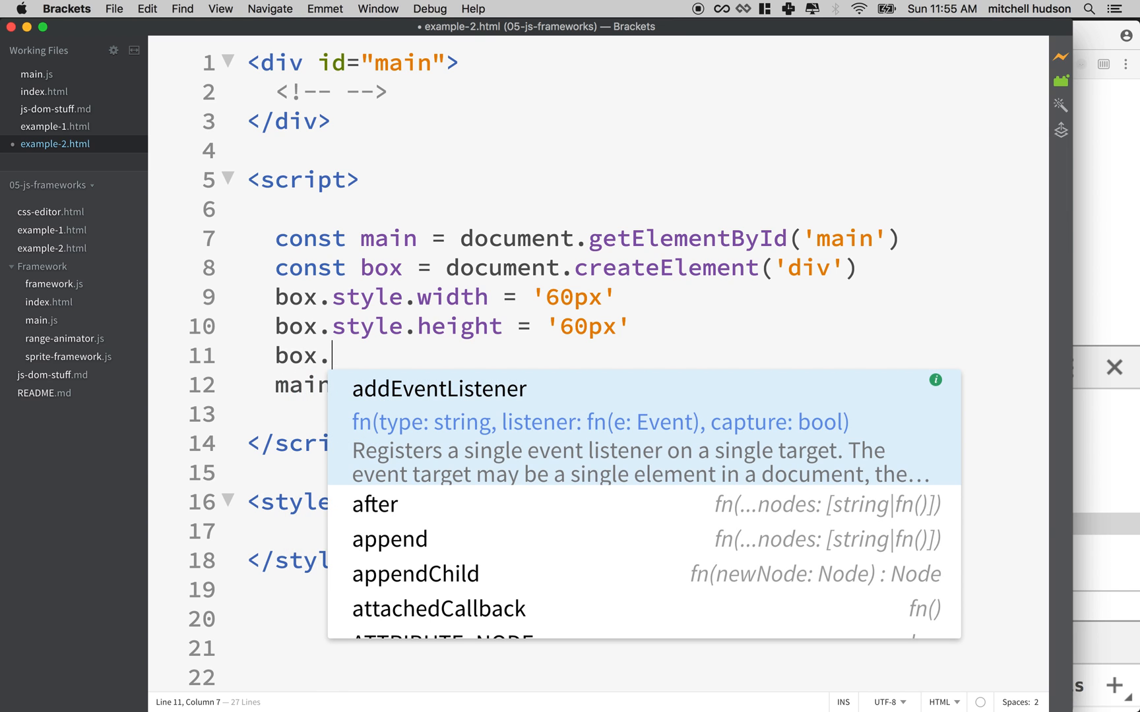
type("style.")
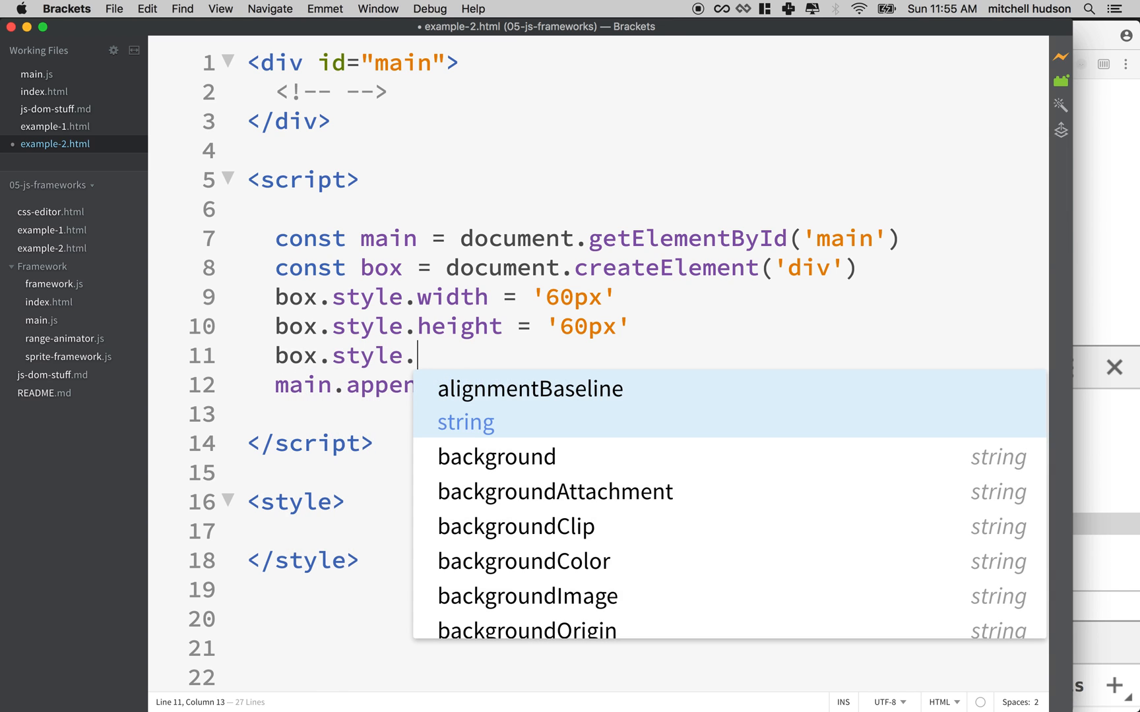
type("border")
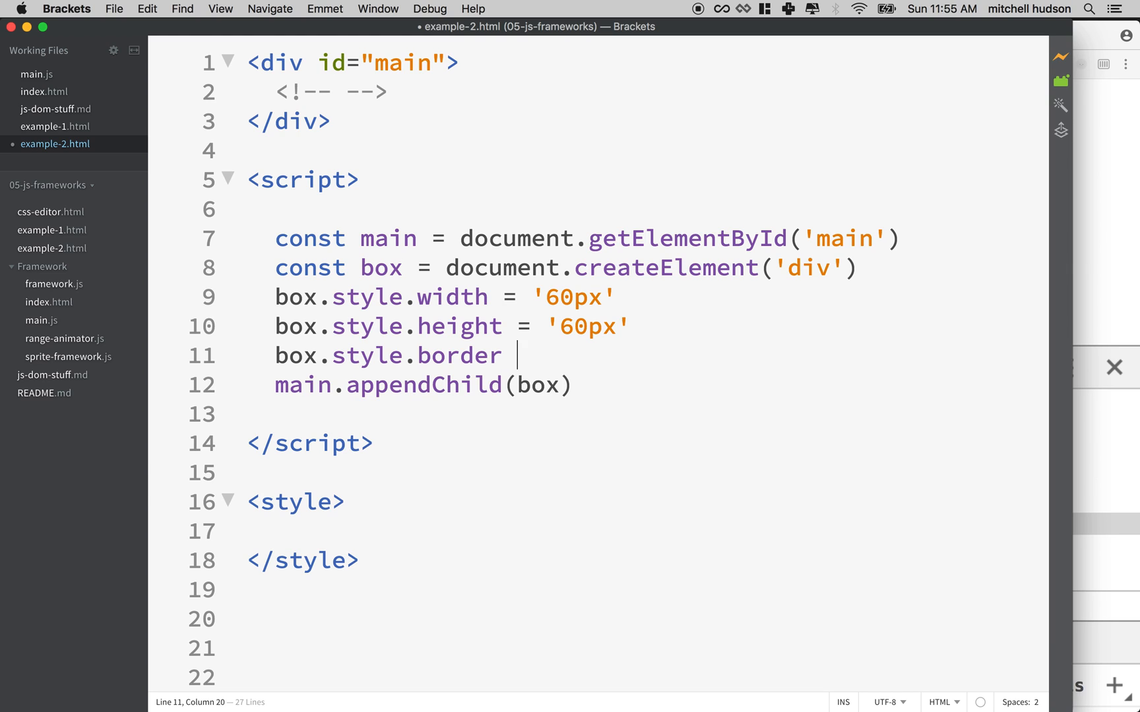
type("= ''")
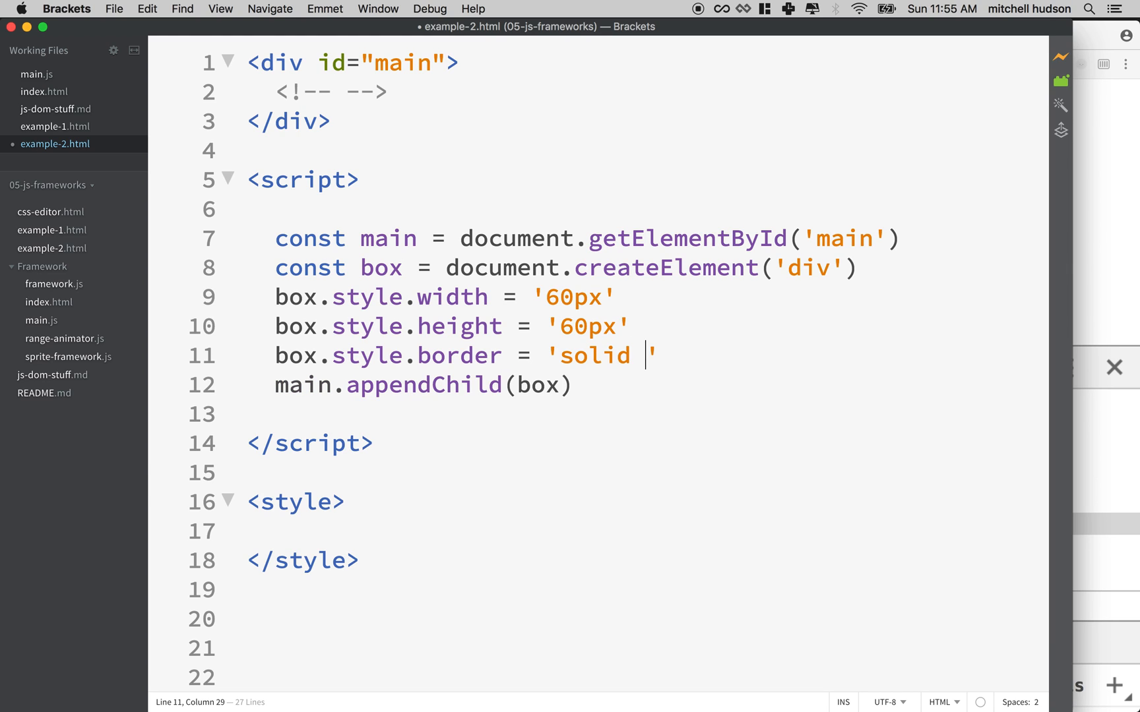
type("2px")
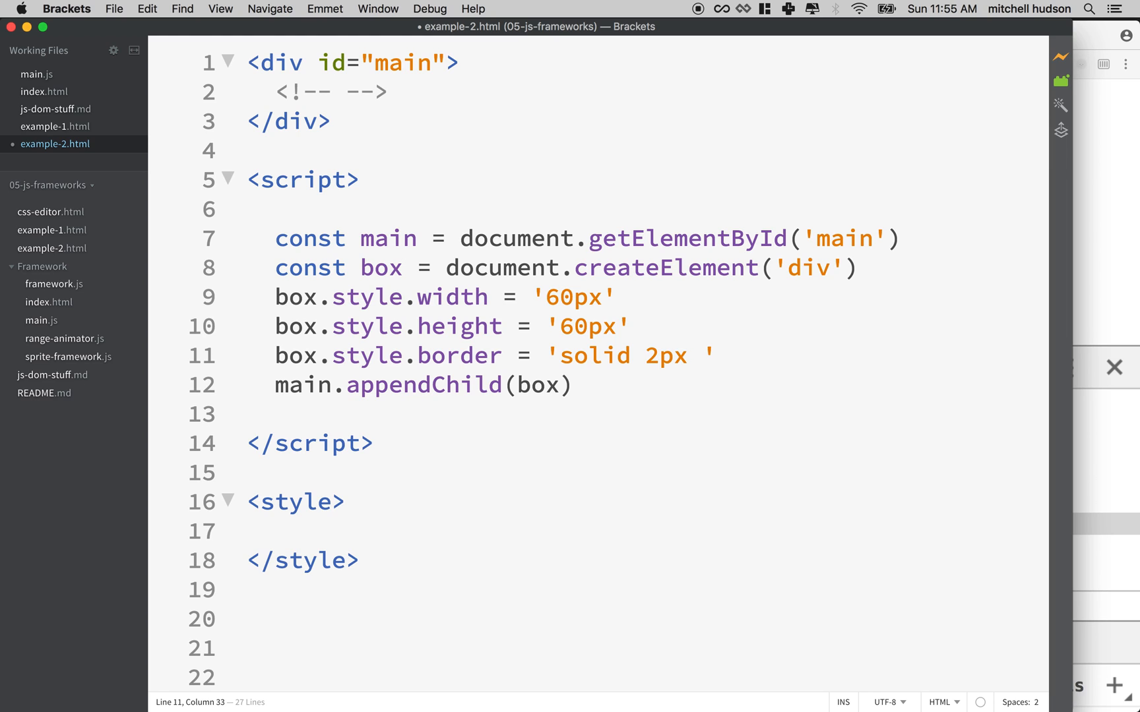
type("#")
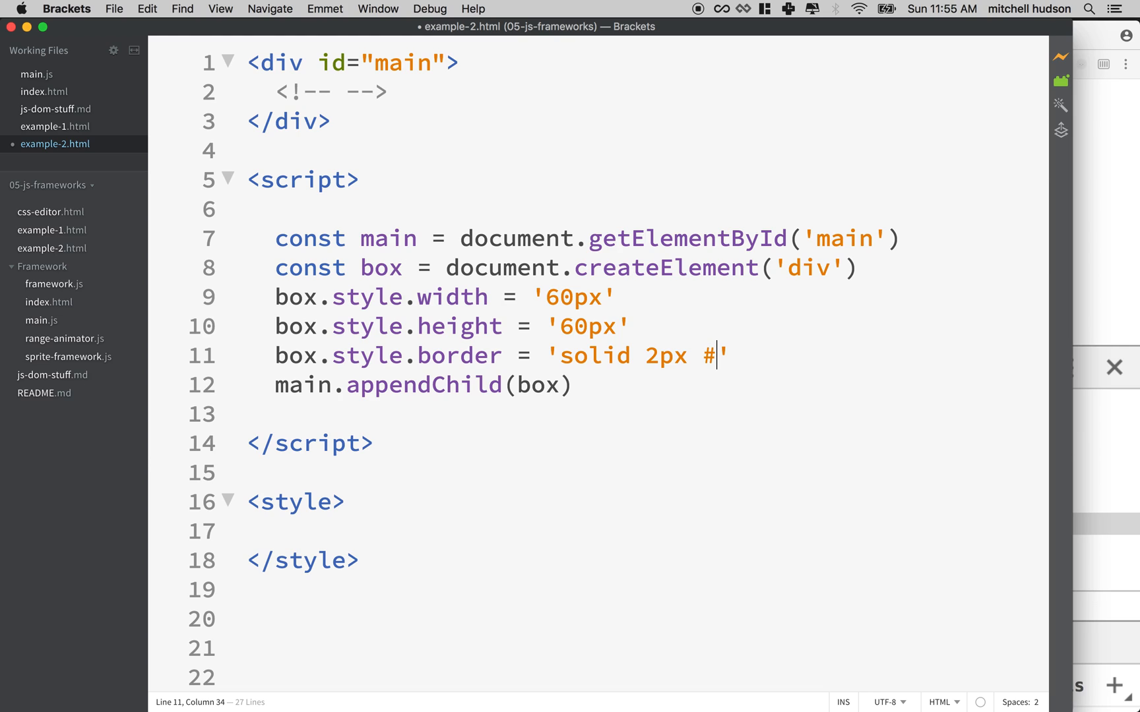
type("f0f")
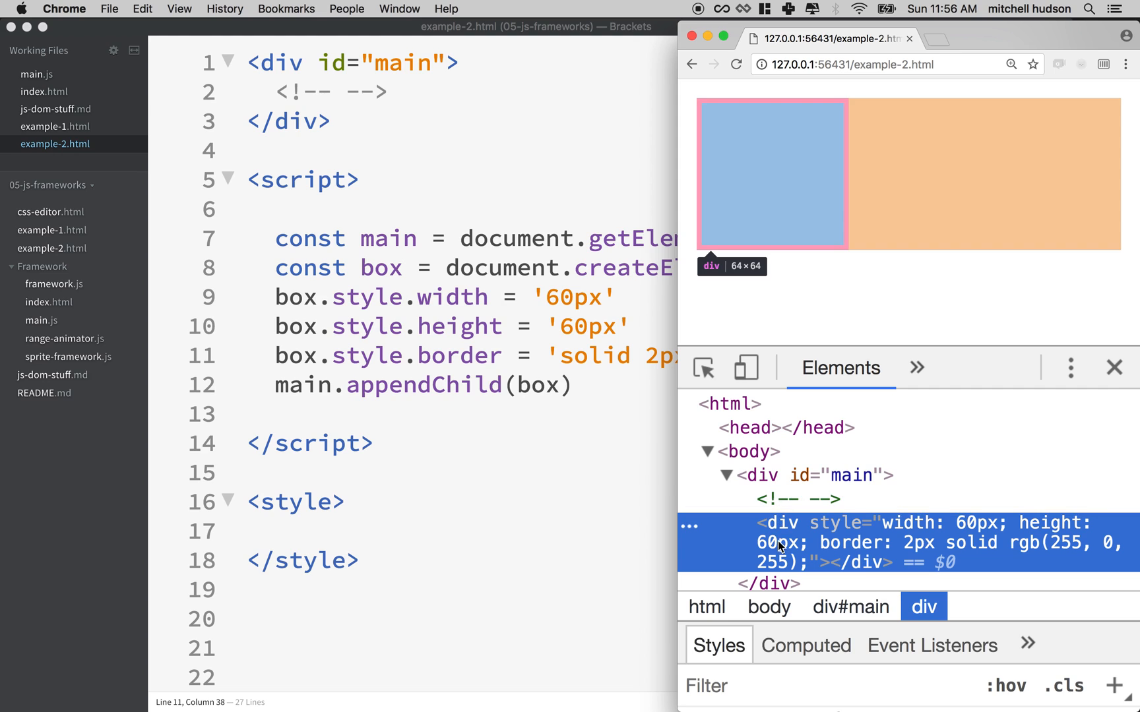
mouse_move(320, 308)
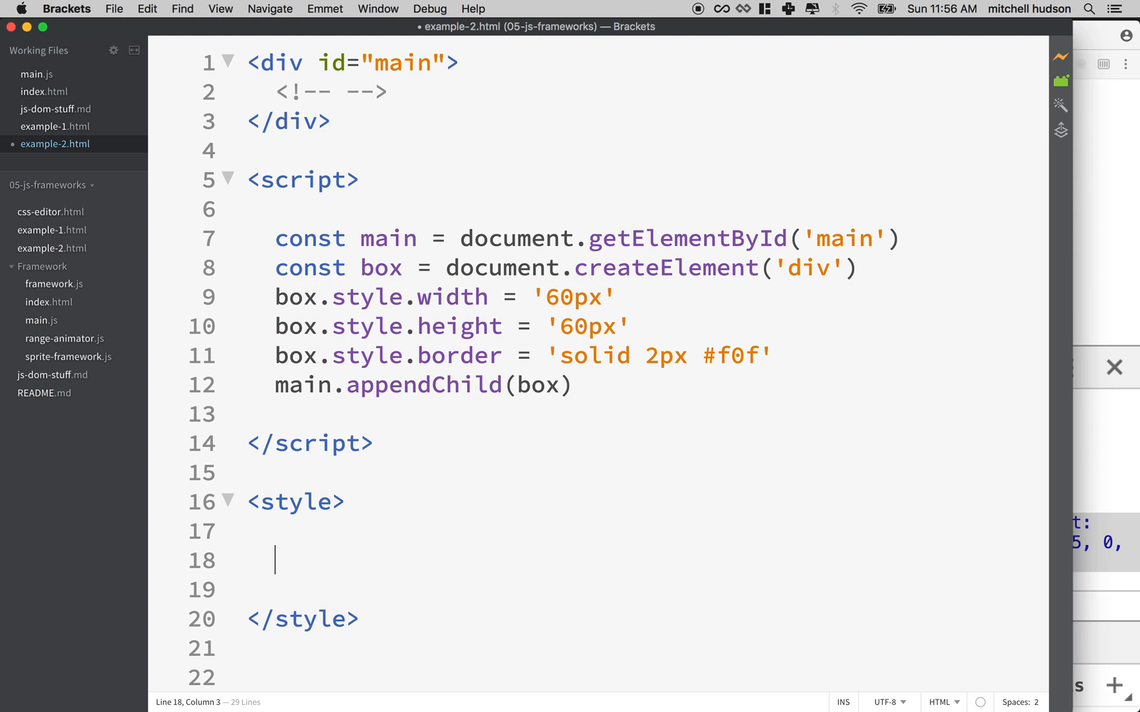
- Write .box { width: 60px; height: 60px; border: solid 2px #f0f; } in the style block
type(".bp")
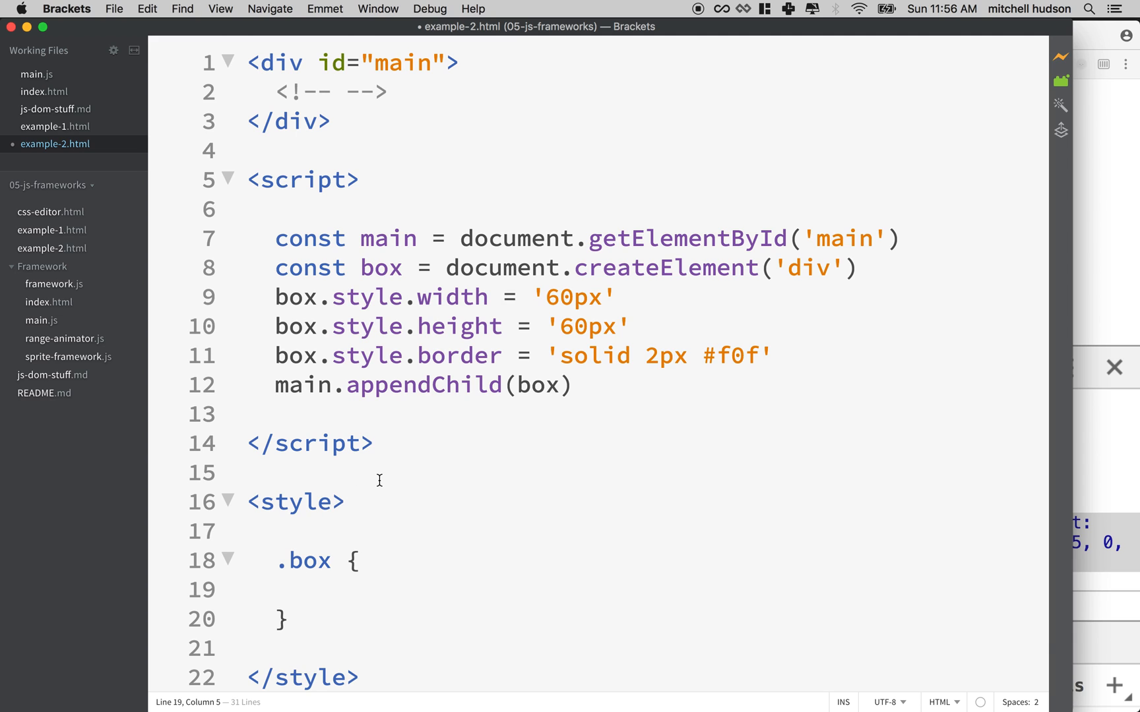
type("width:")
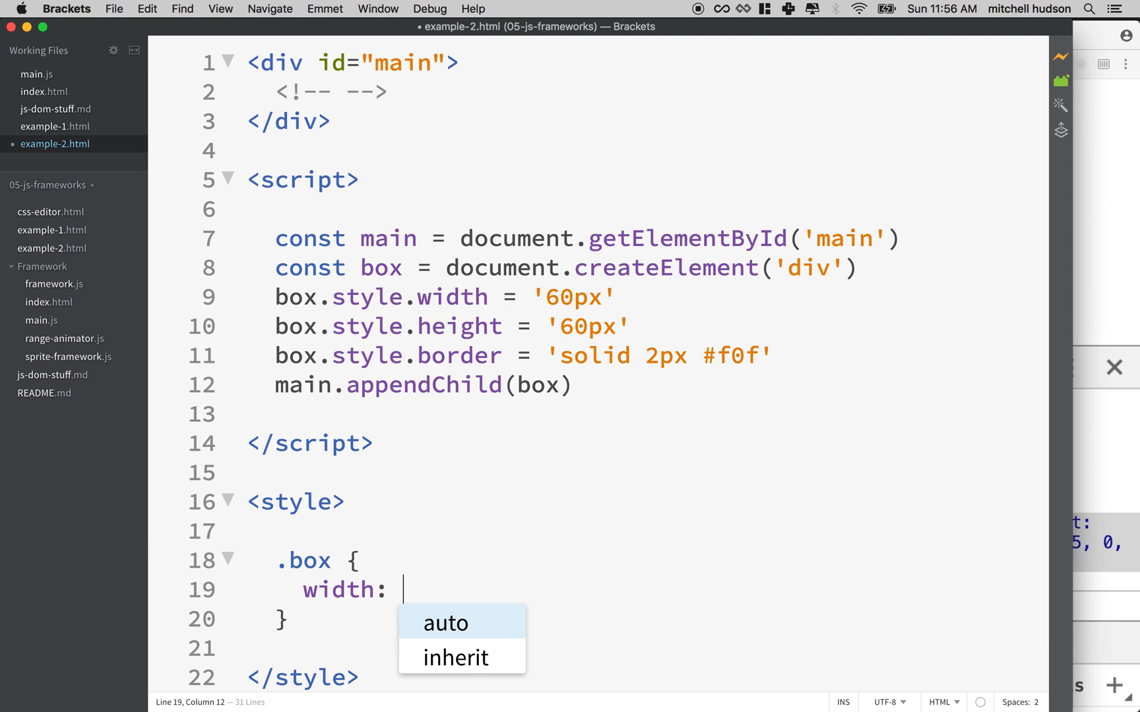
type("60px")
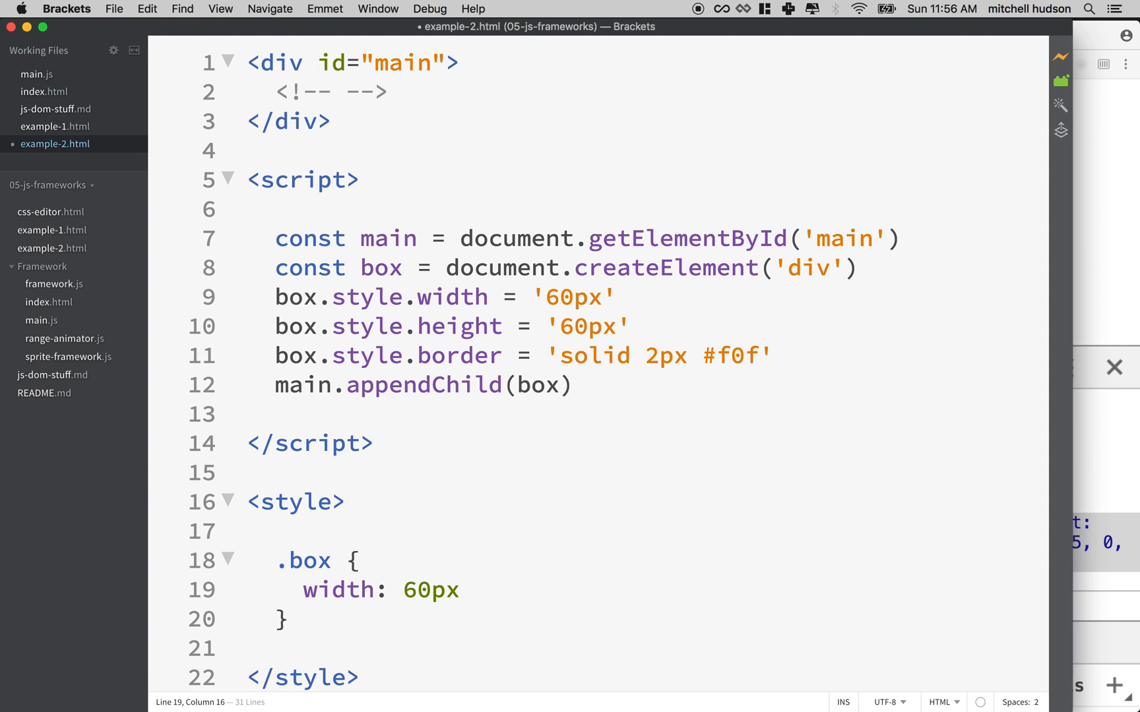
type(";")
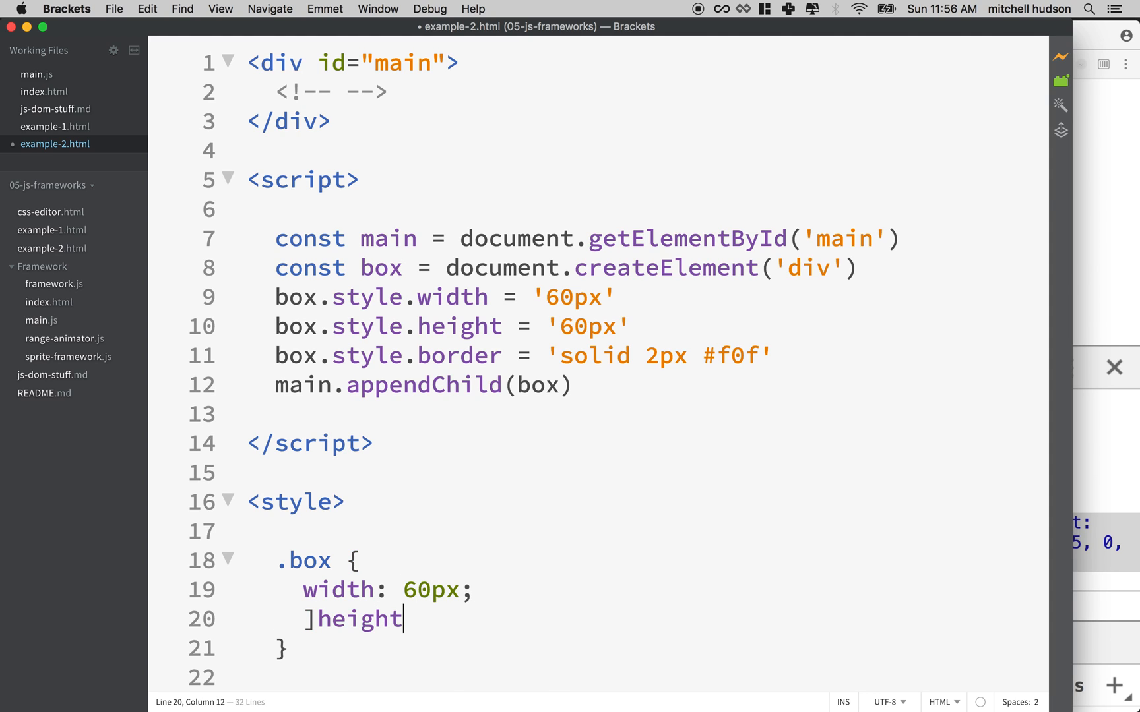
type(":")
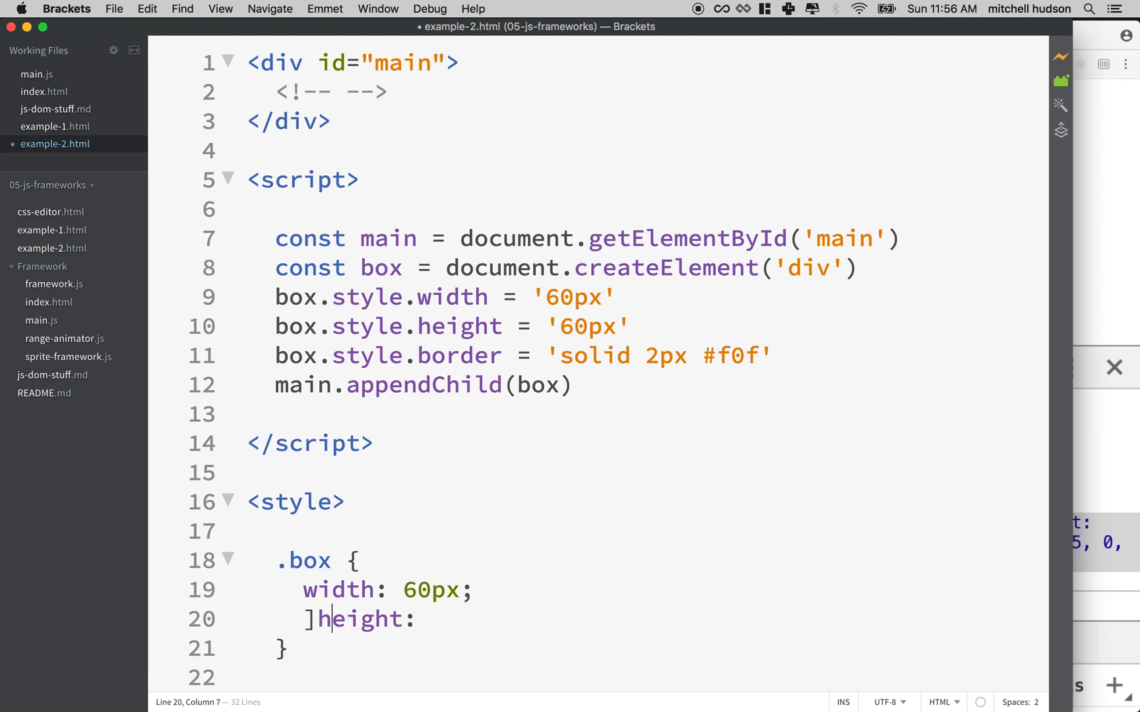
key("Backspace")
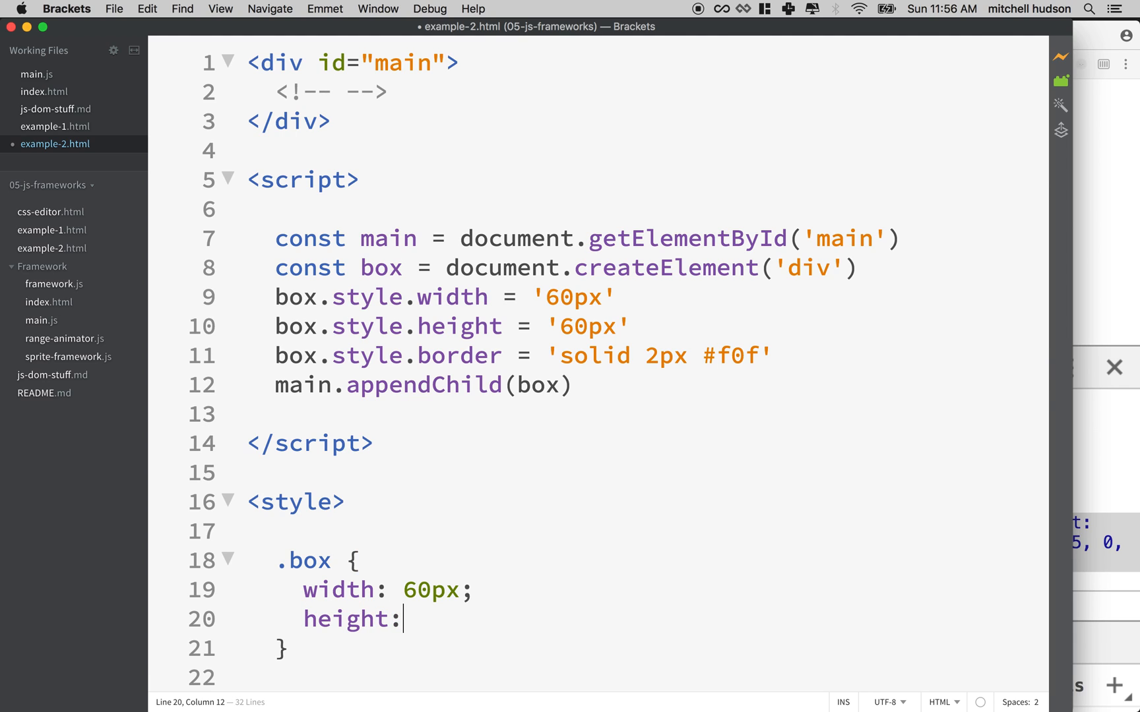
type("60")
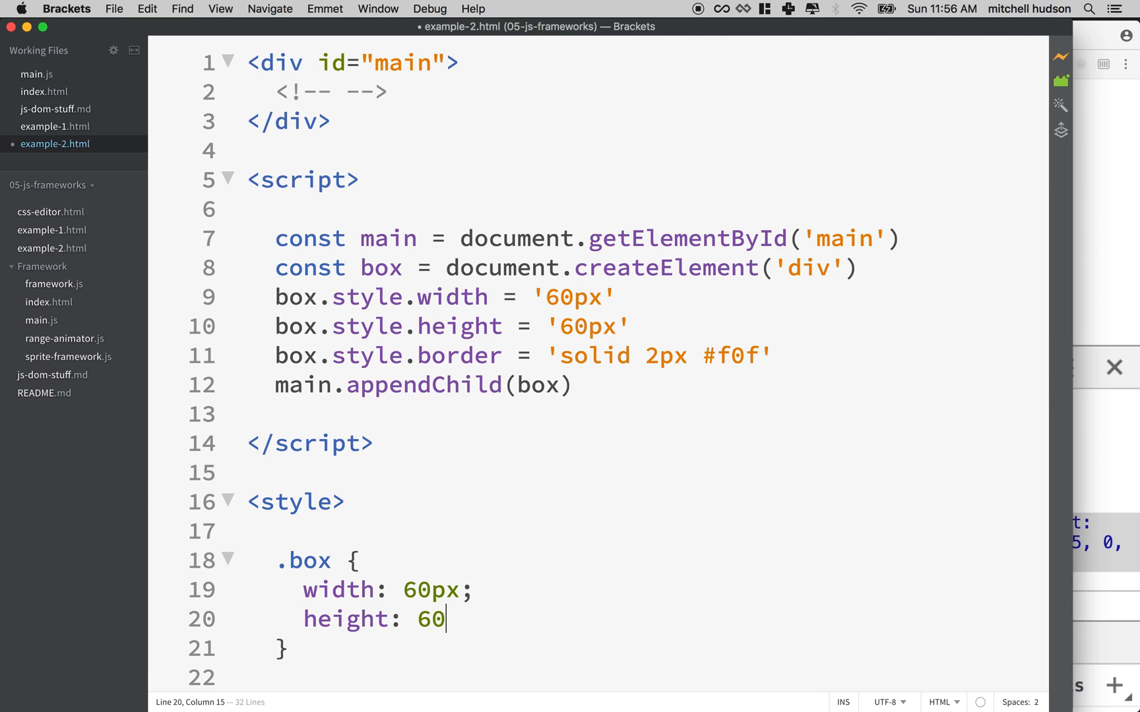
type("px;")
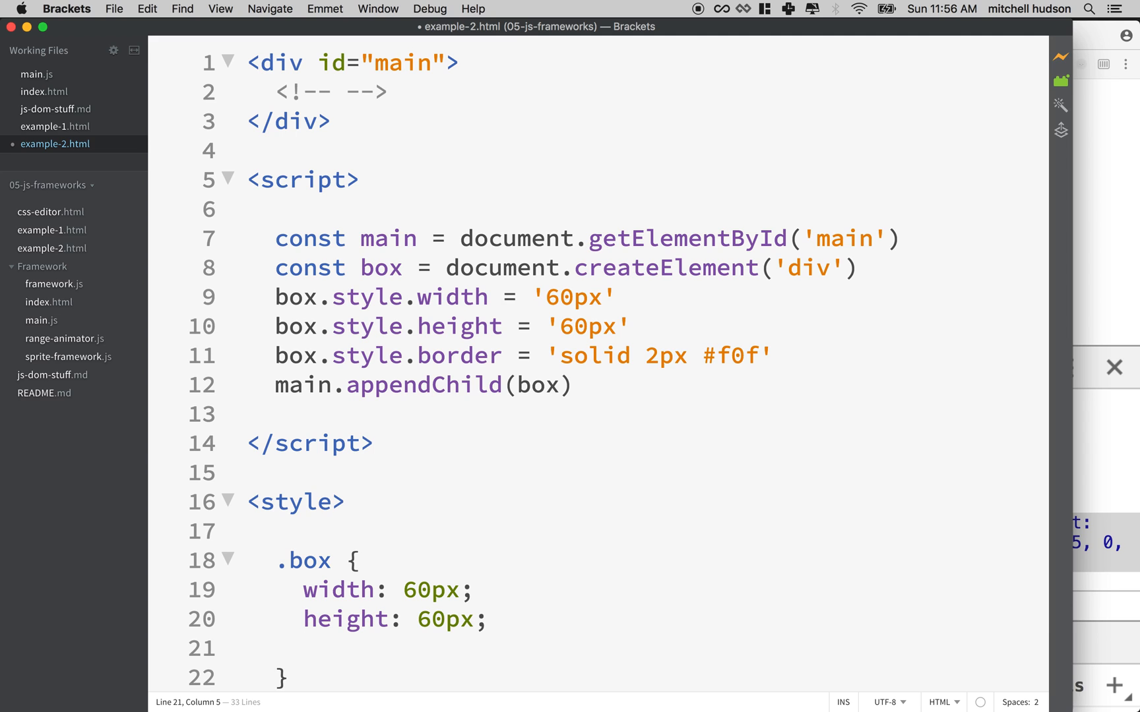
type("border:")
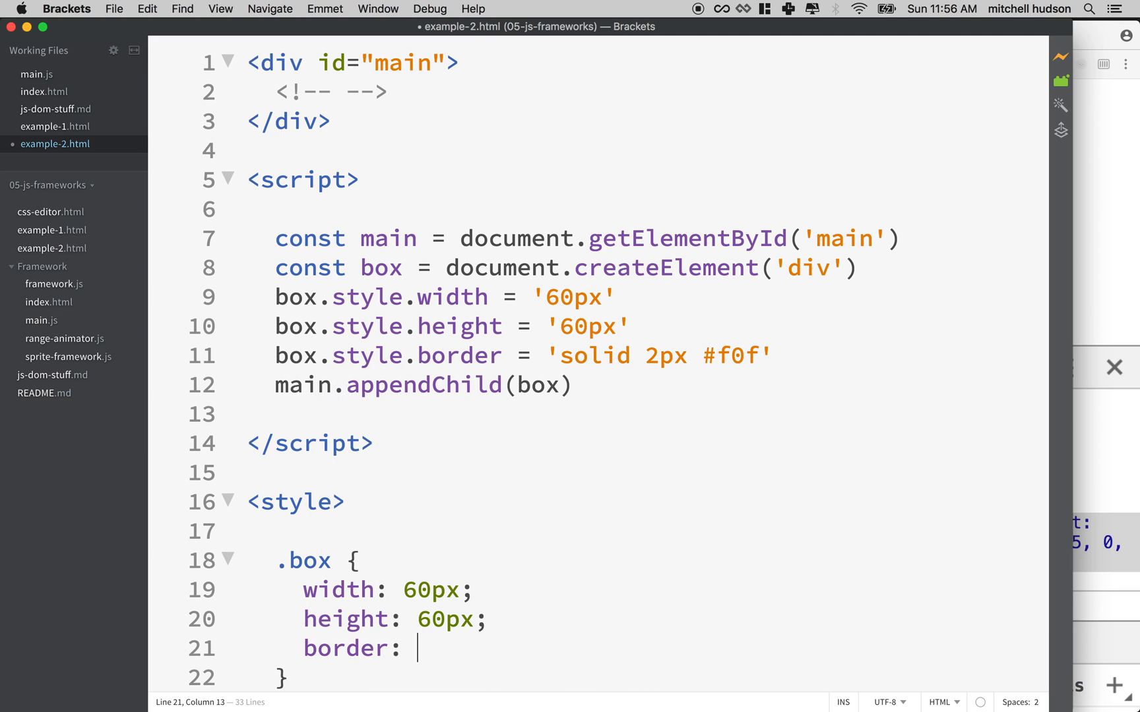
type("solid 2")
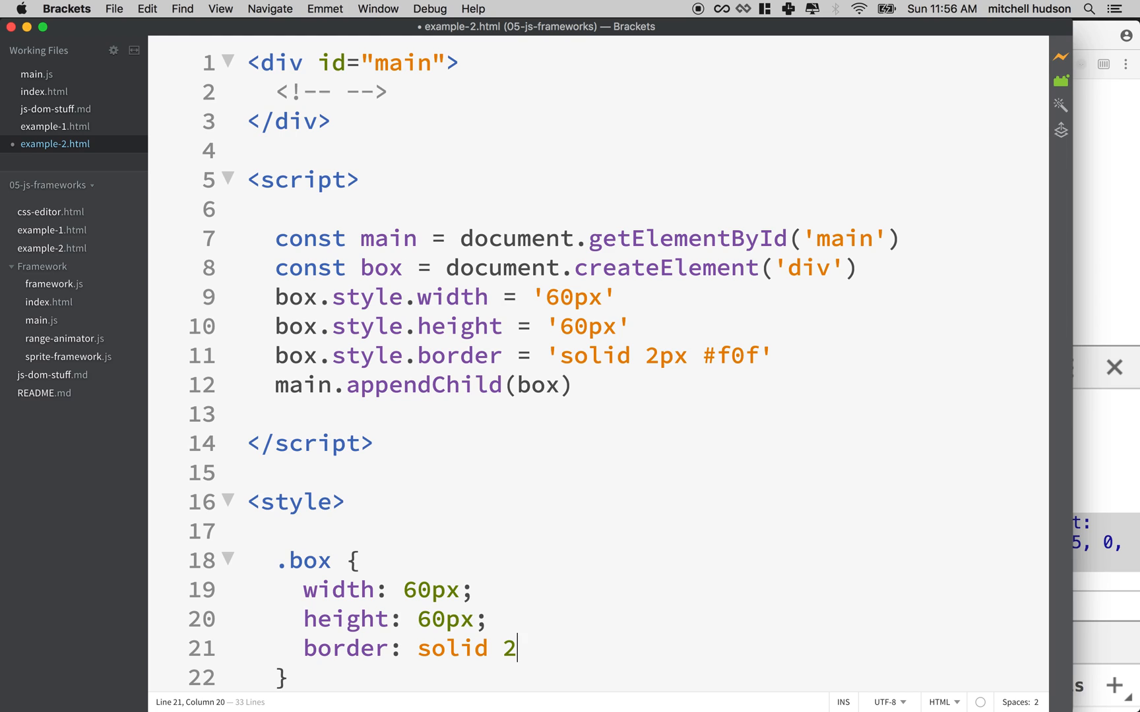
type("px #")
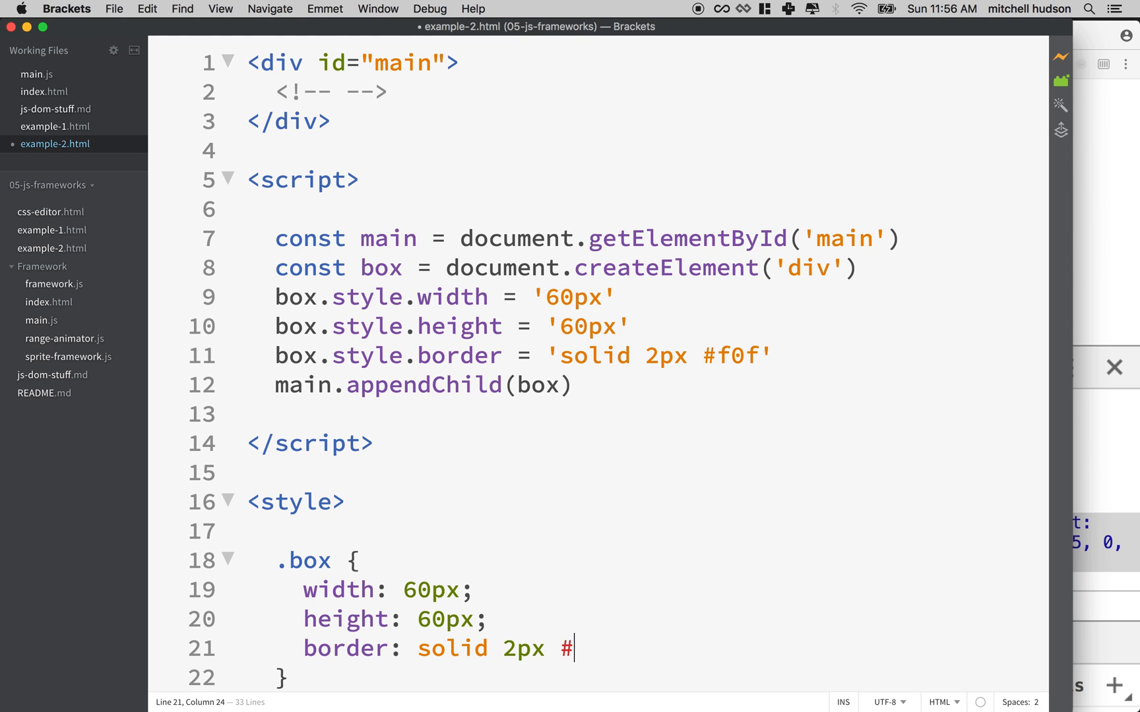
type("f0f;")
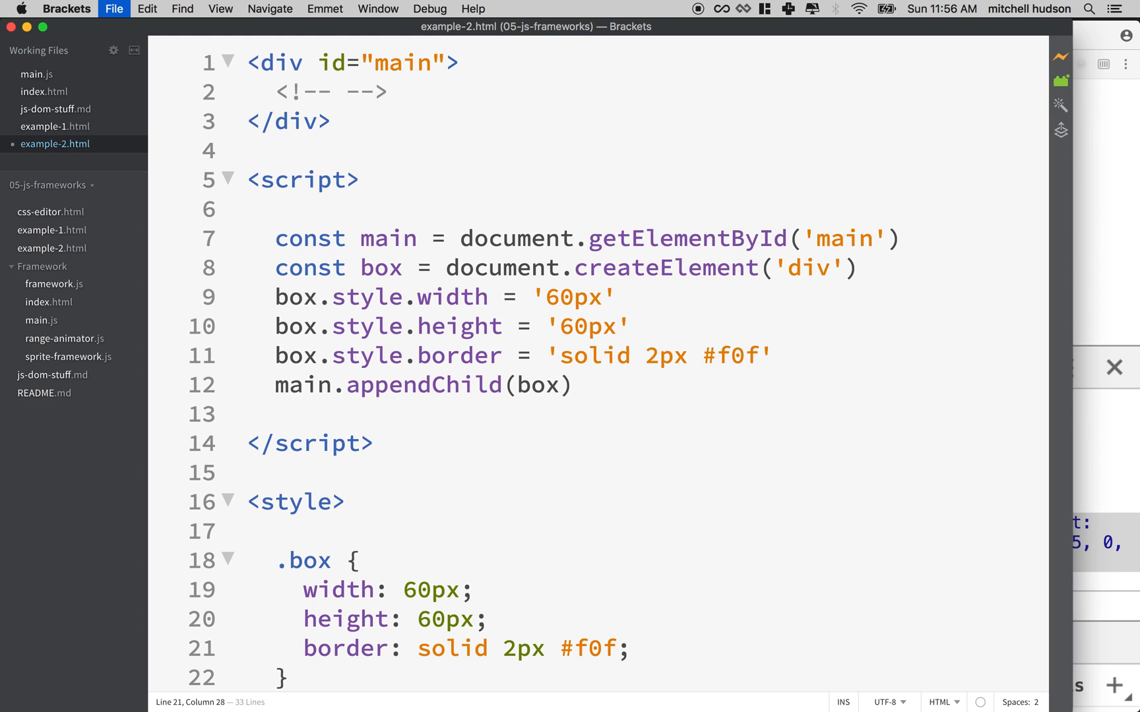
- Delete the three box.style lines, then check box's uses and the appended div
left_click_drag(275, 296, 627, 326)
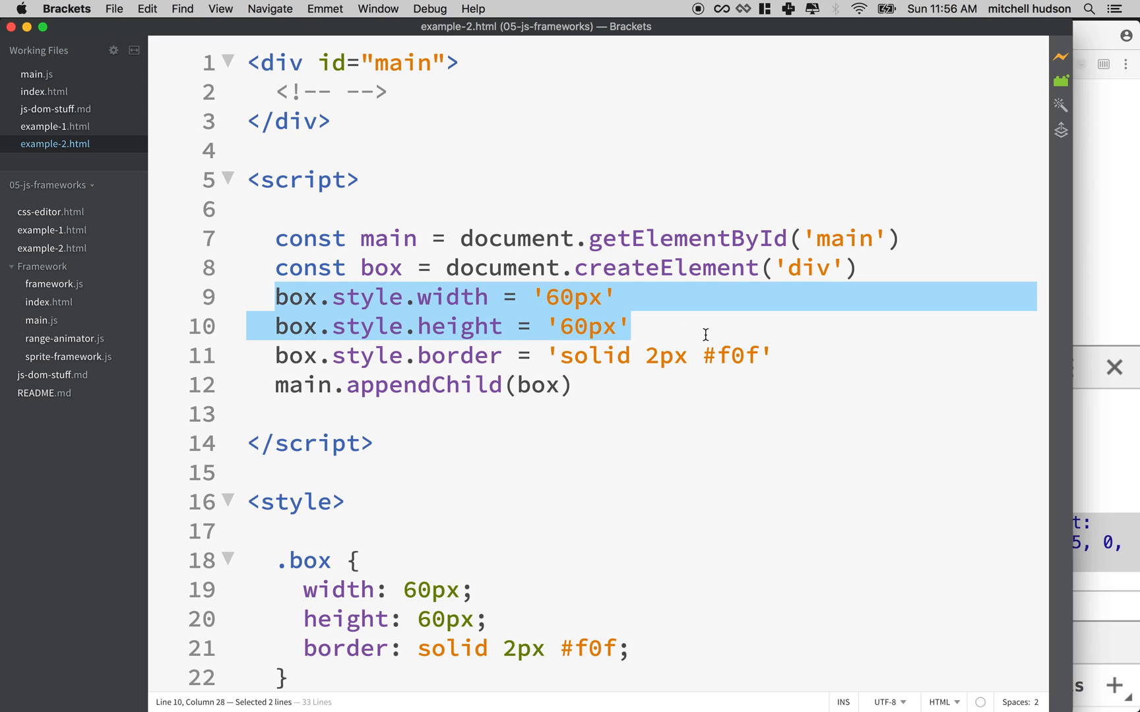
key("delete")
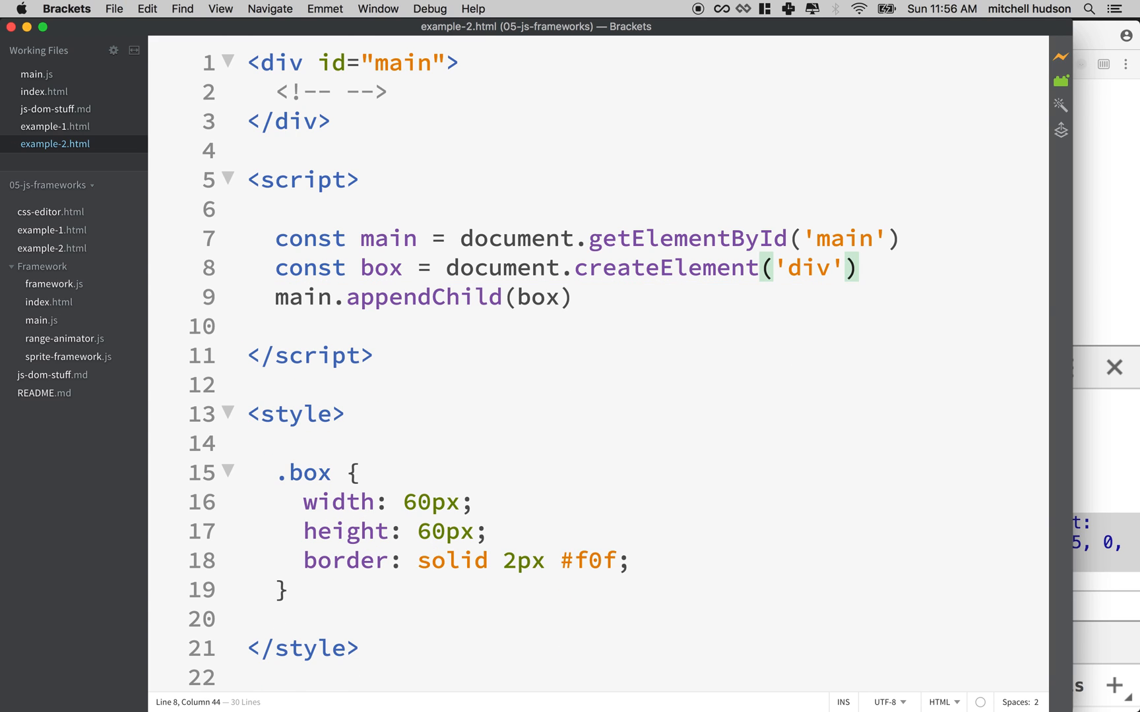
double_click(379, 267)
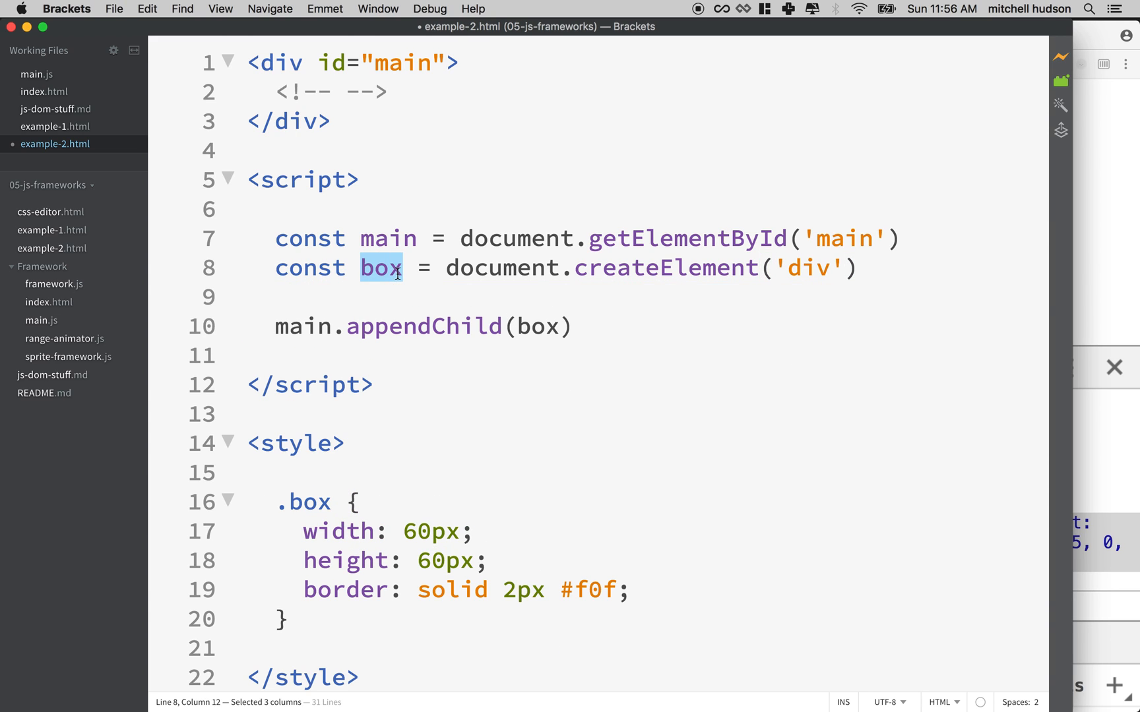
double_click(302, 501)
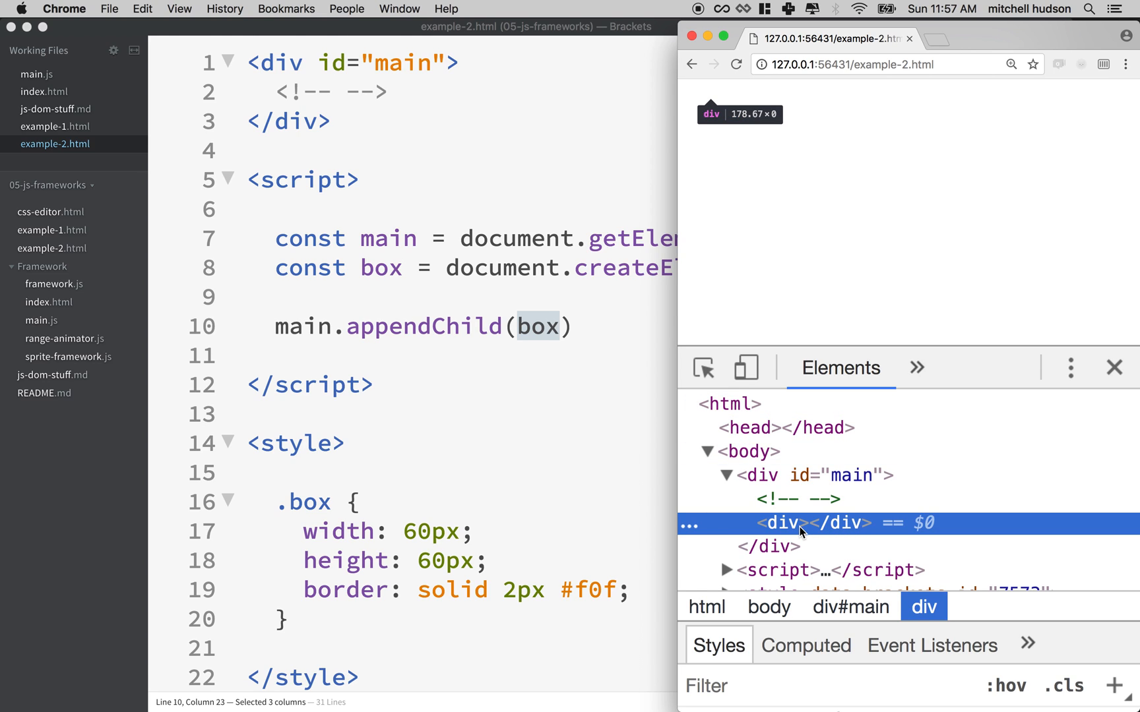
double_click(782, 523)
type(" class")
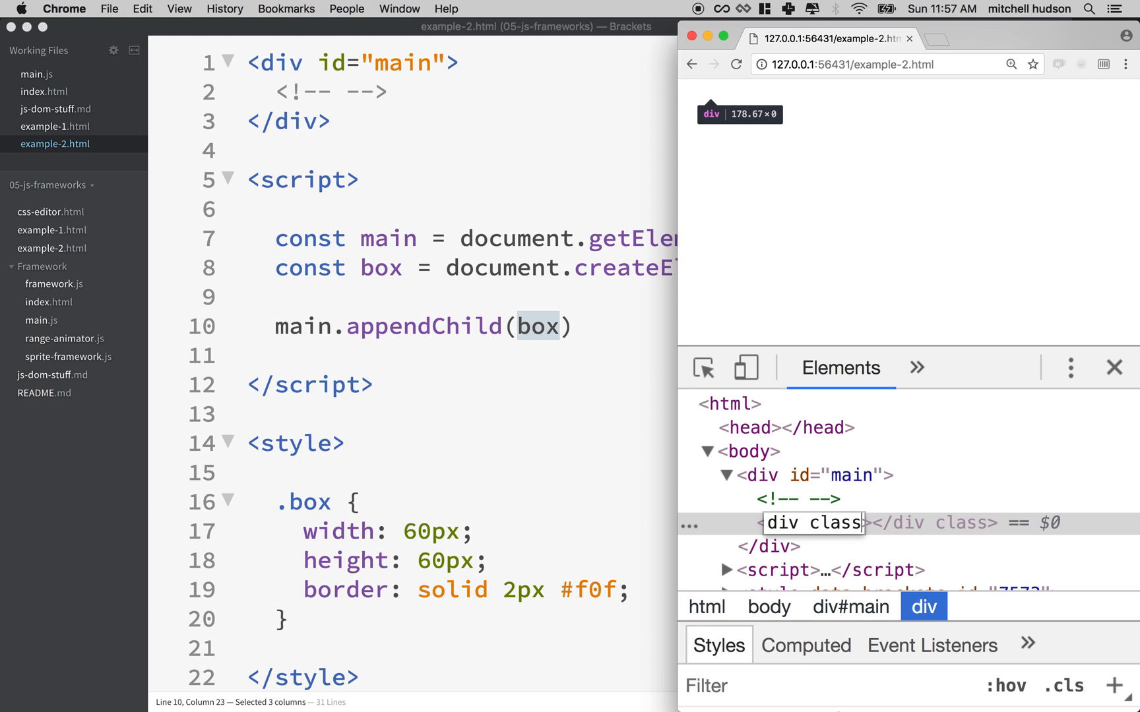
type("=\"")
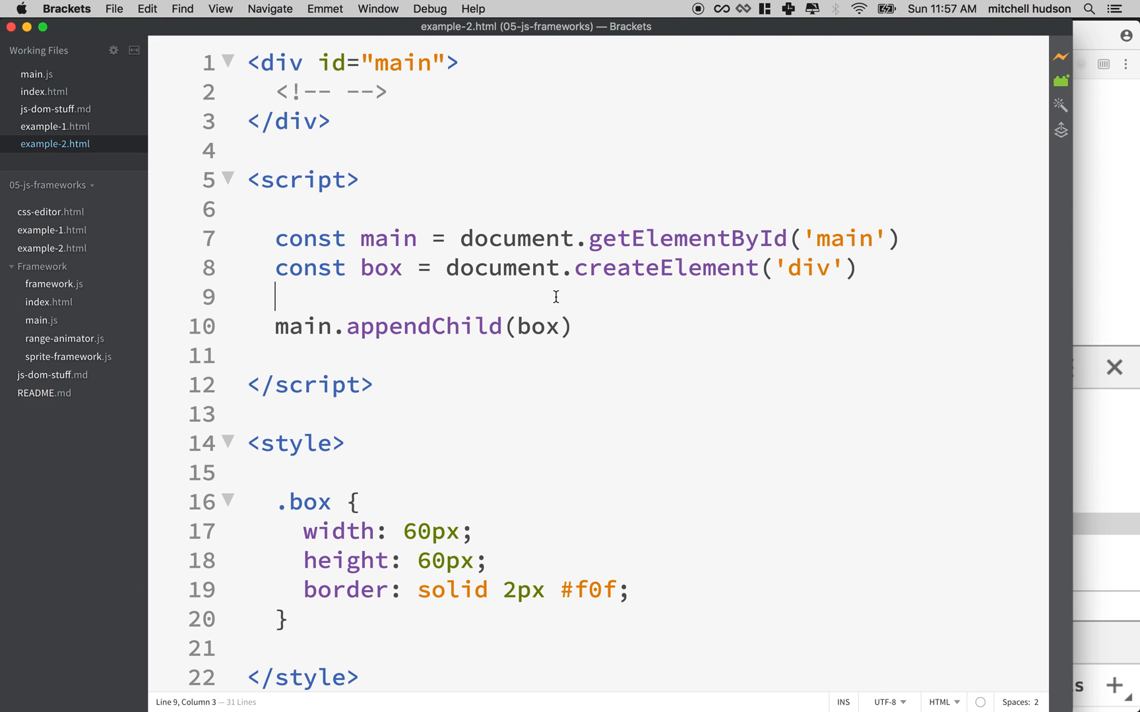
- Write box.classList.add('box') on the blank line before appendChild and select it
type("b")
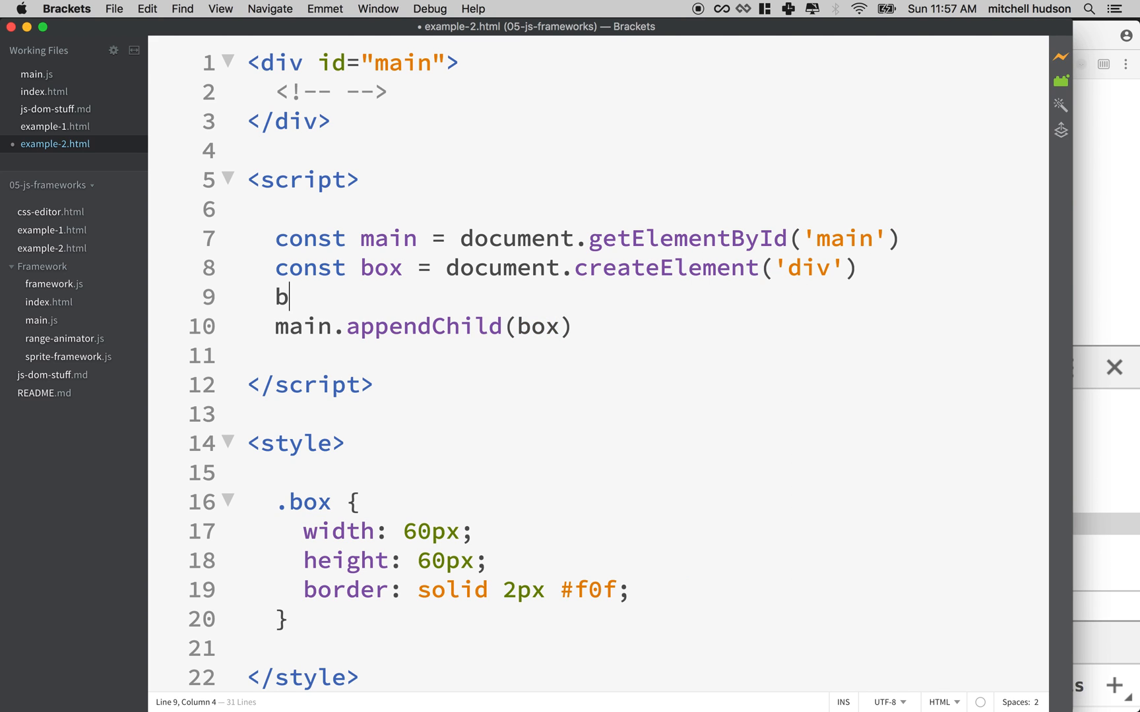
type("ox.")
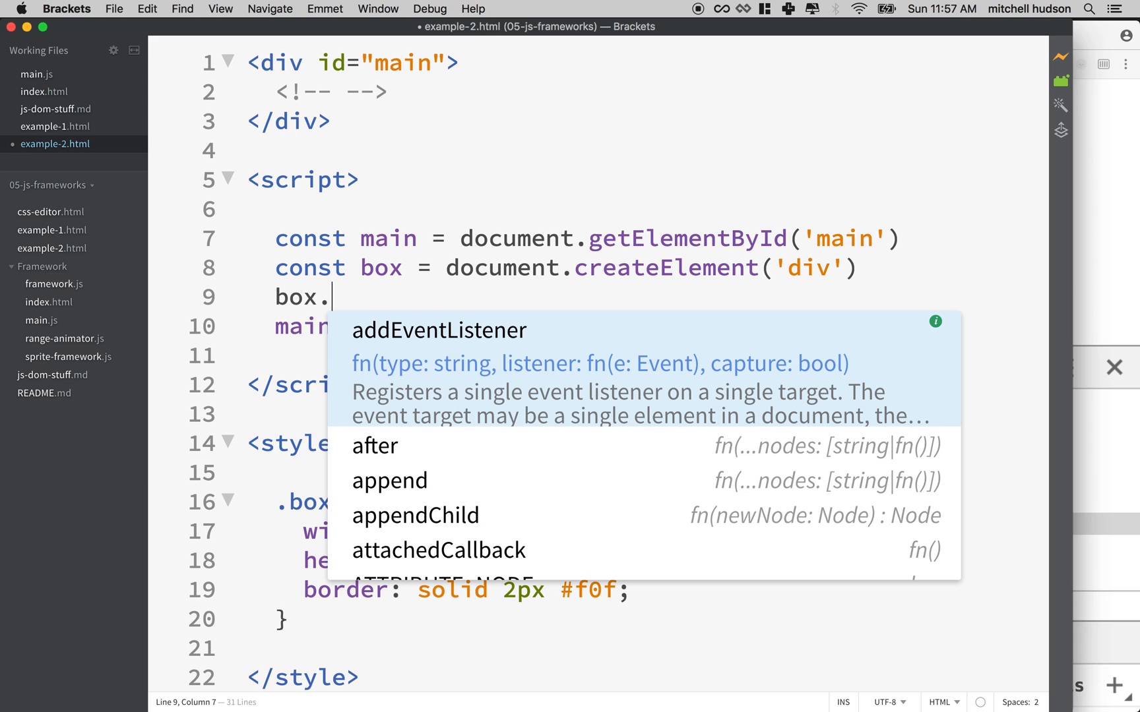
type("classList.add")
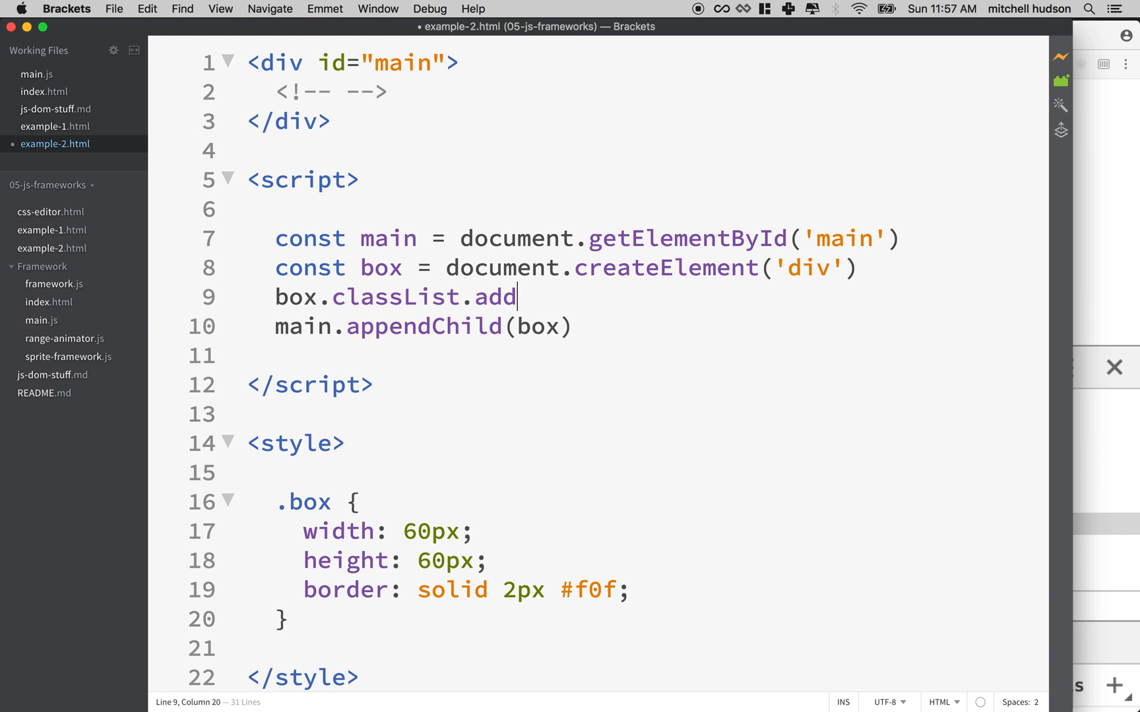
type("()")
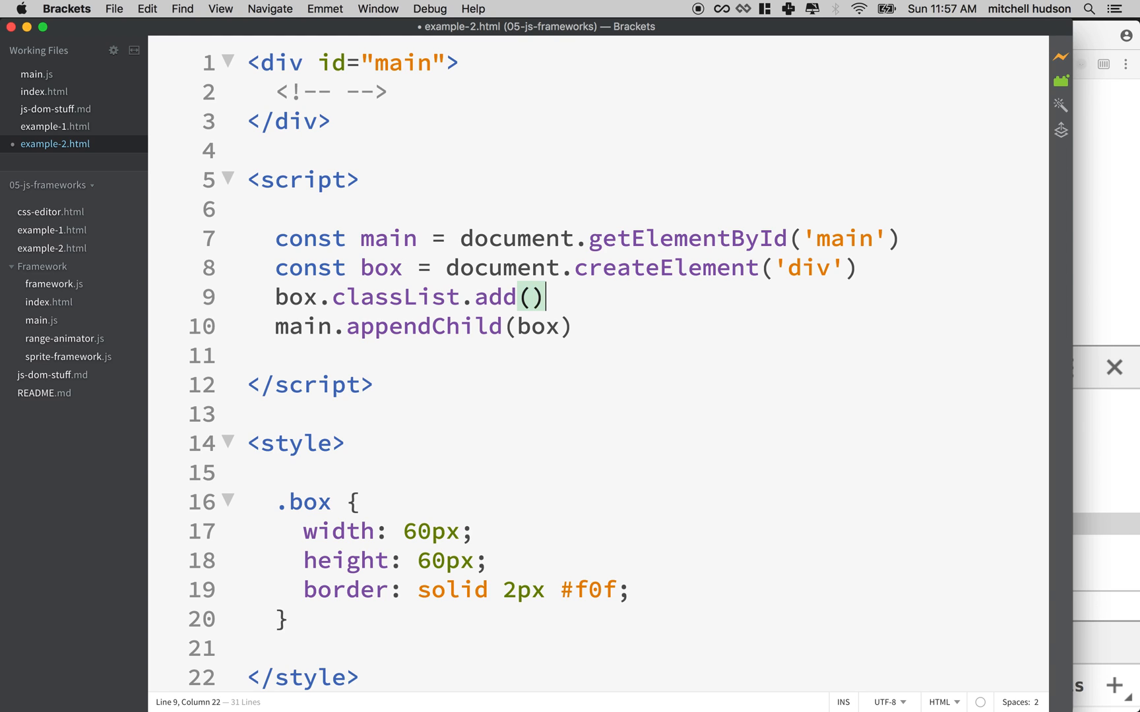
type("'box'")
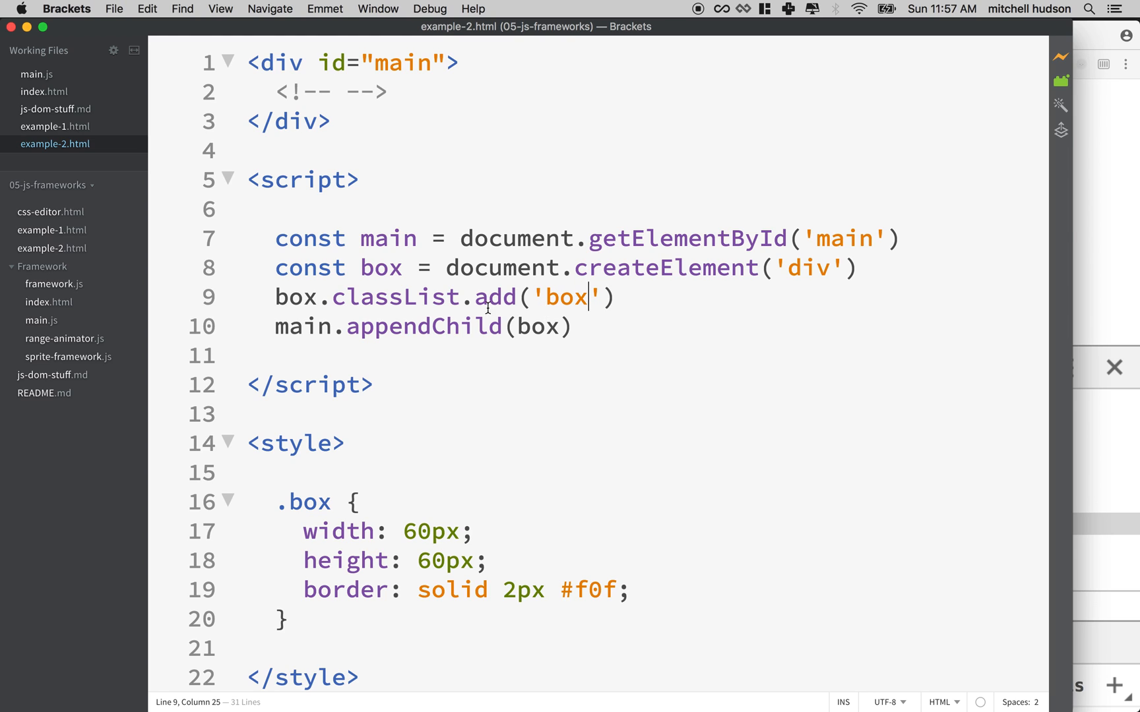
double_click(297, 297)
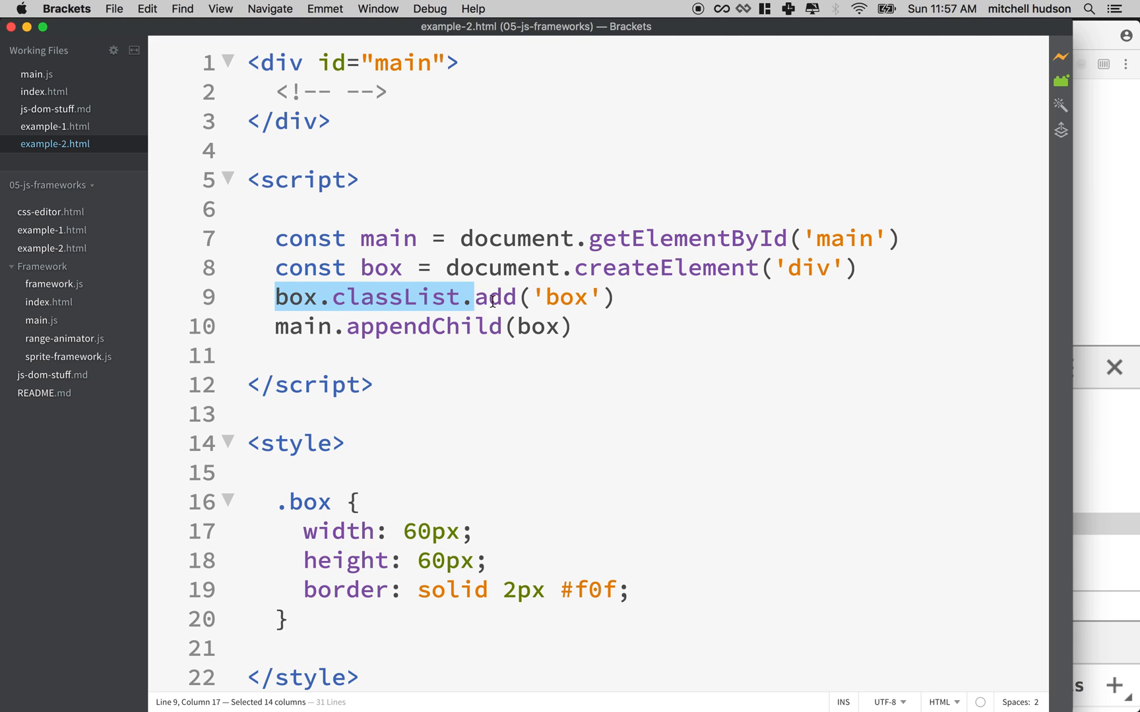
left_click_drag(471, 297, 612, 297)
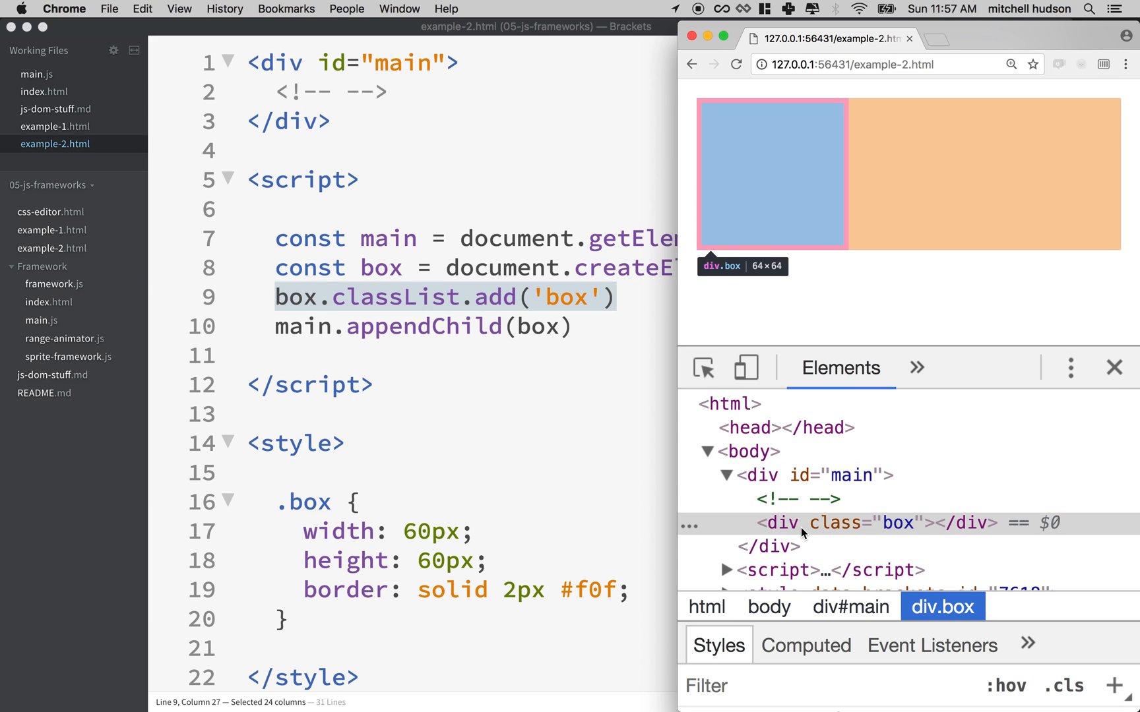
mouse_move(909, 534)
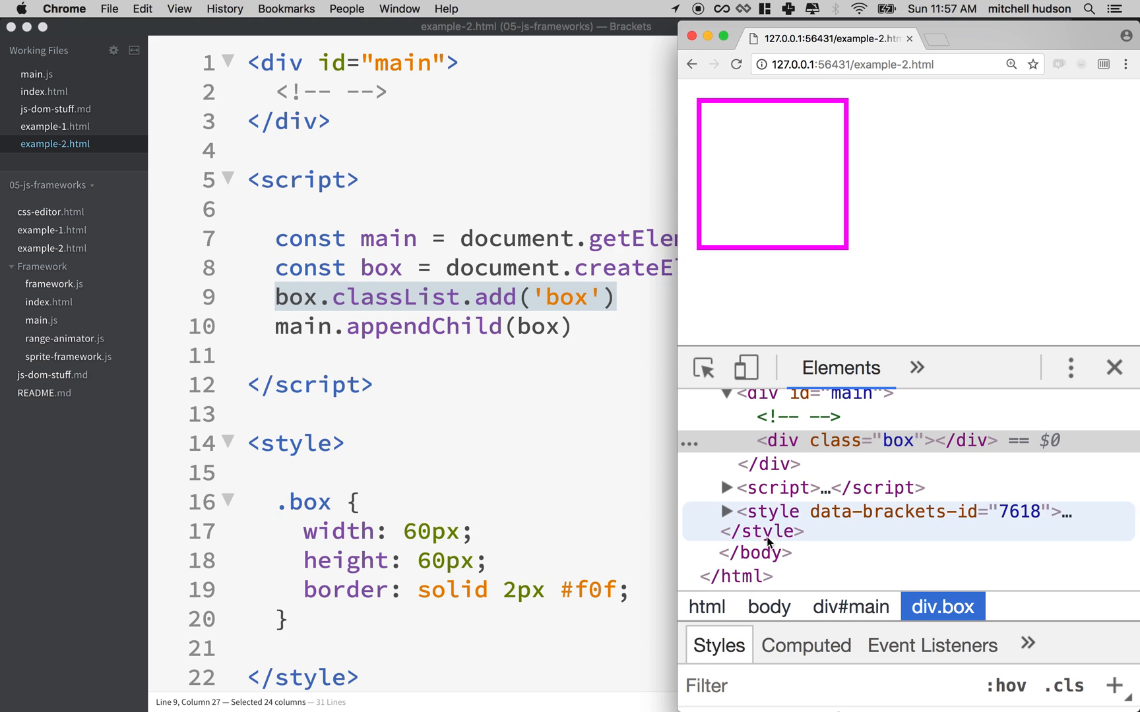
- Expand the style element in DevTools and cancel the Save As dialog
left_click(726, 512)
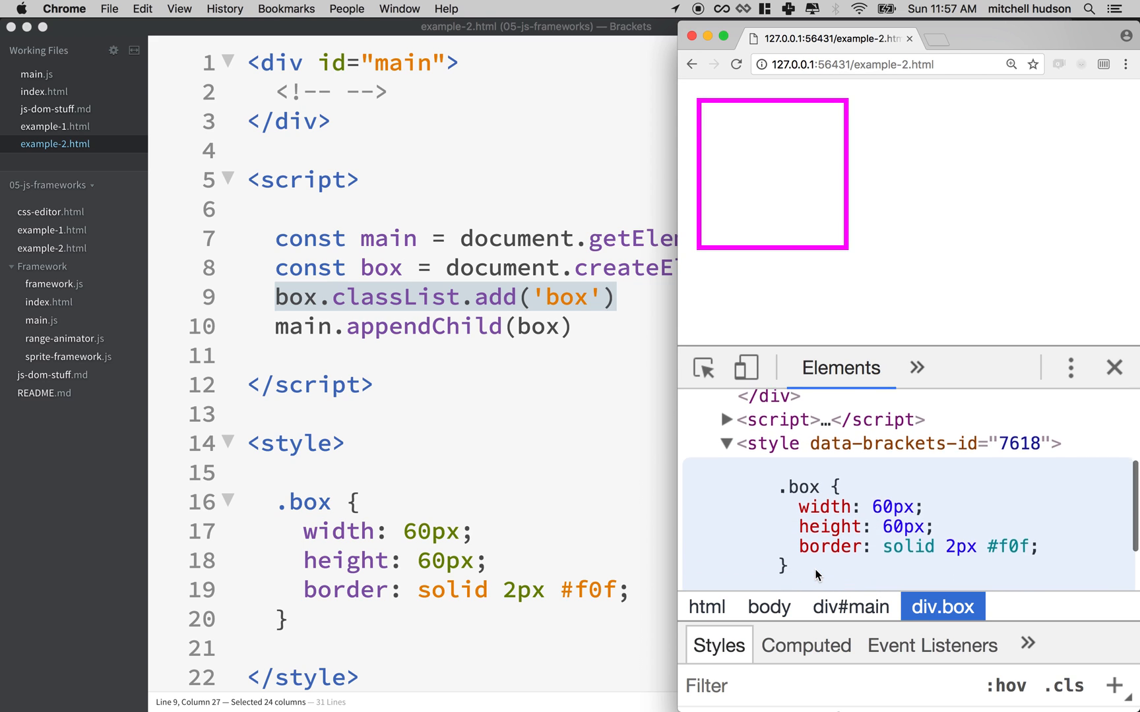
key("cmd+s")
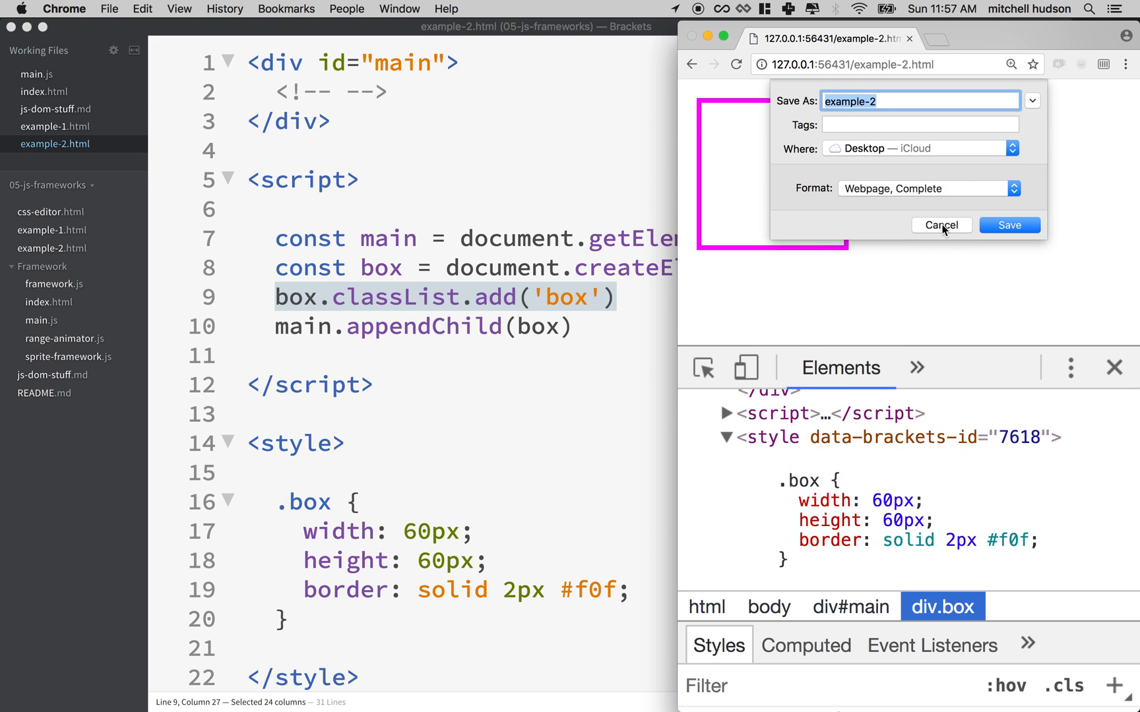
left_click(941, 225)
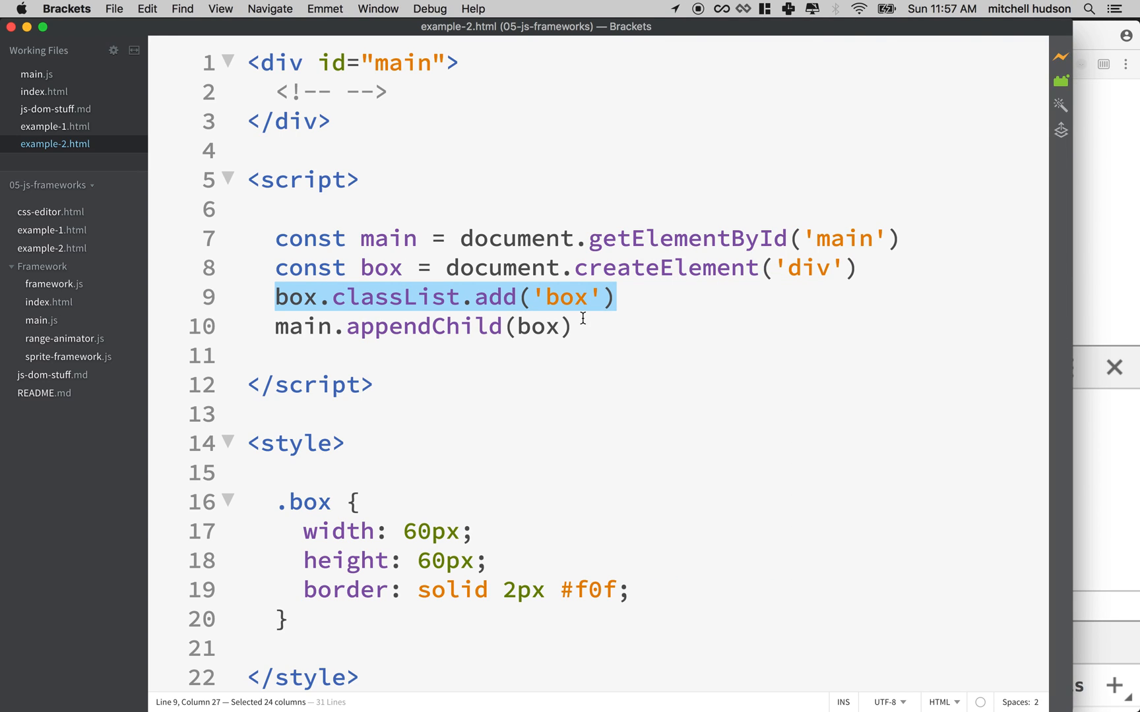
mouse_move(709, 40)
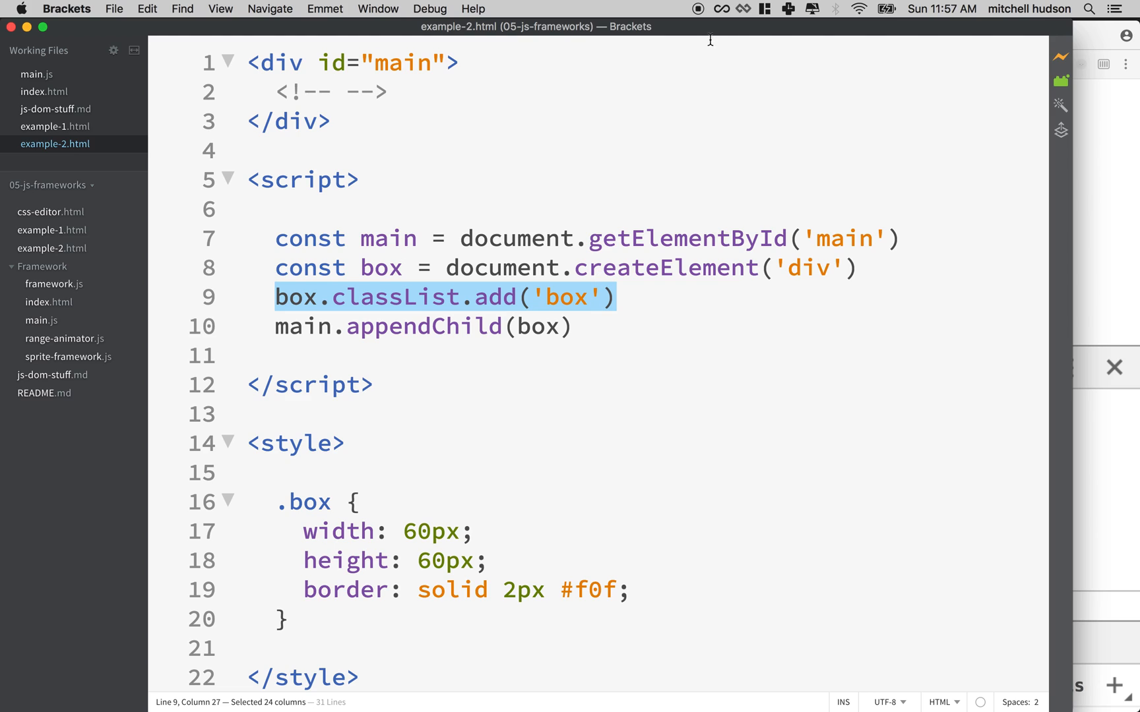